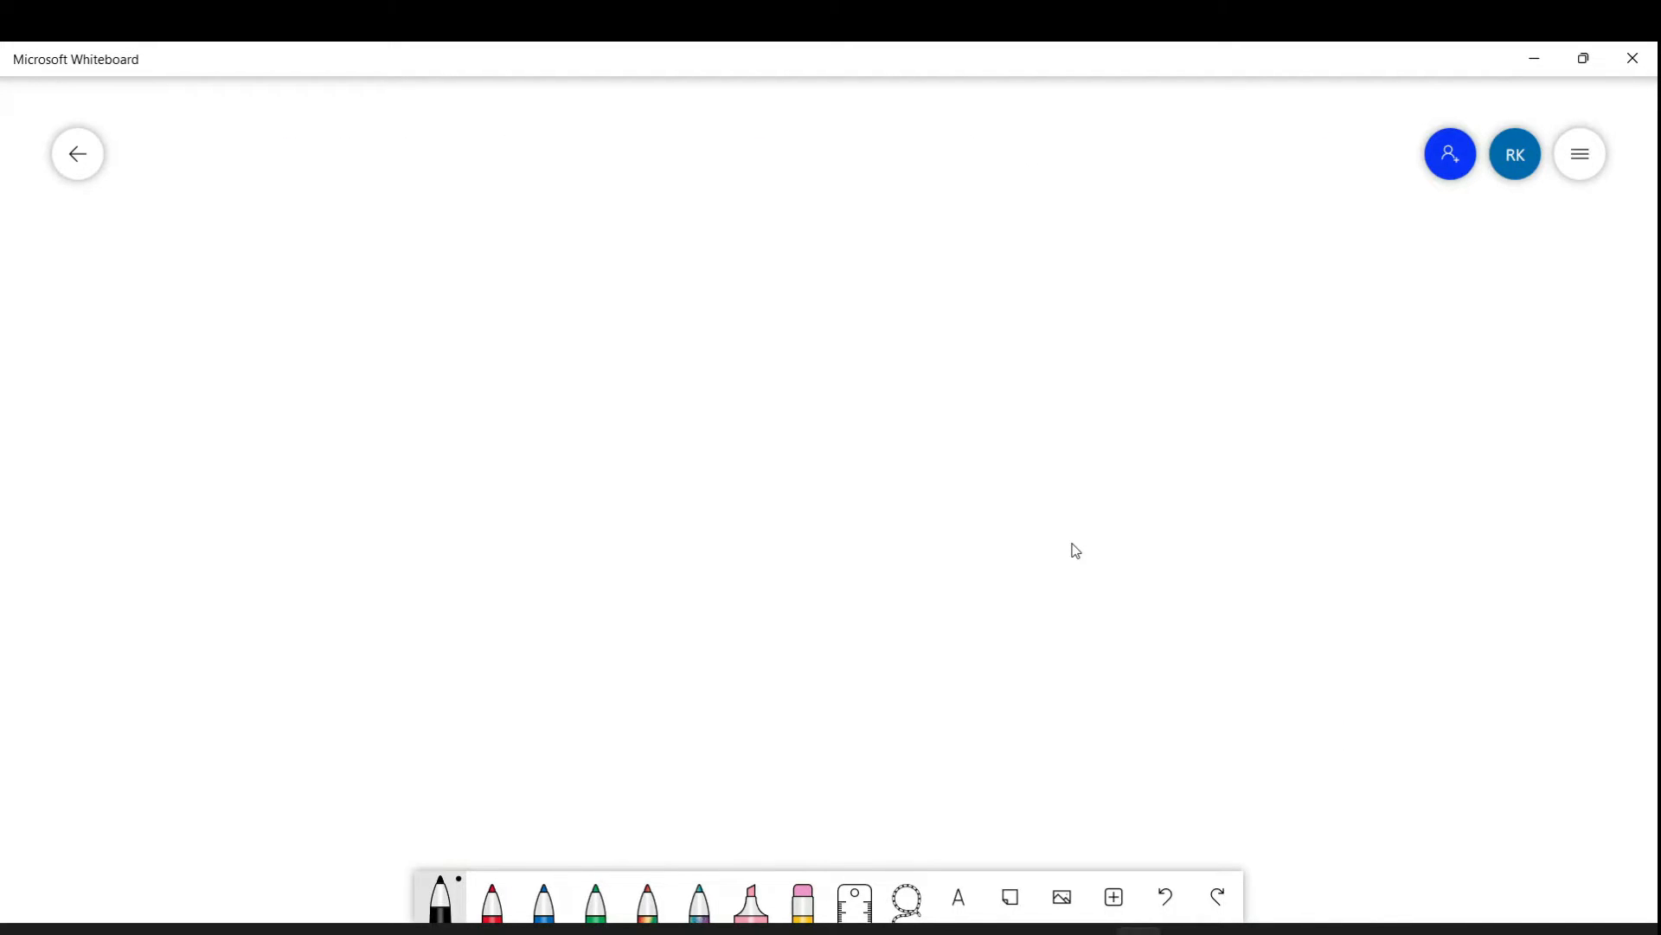
# Handwrite the divisions 2|4 = 0 and 2|31 with a circled remainder 1.
pyautogui.moveTo(436, 397); pyautogui.dragTo(436, 424)
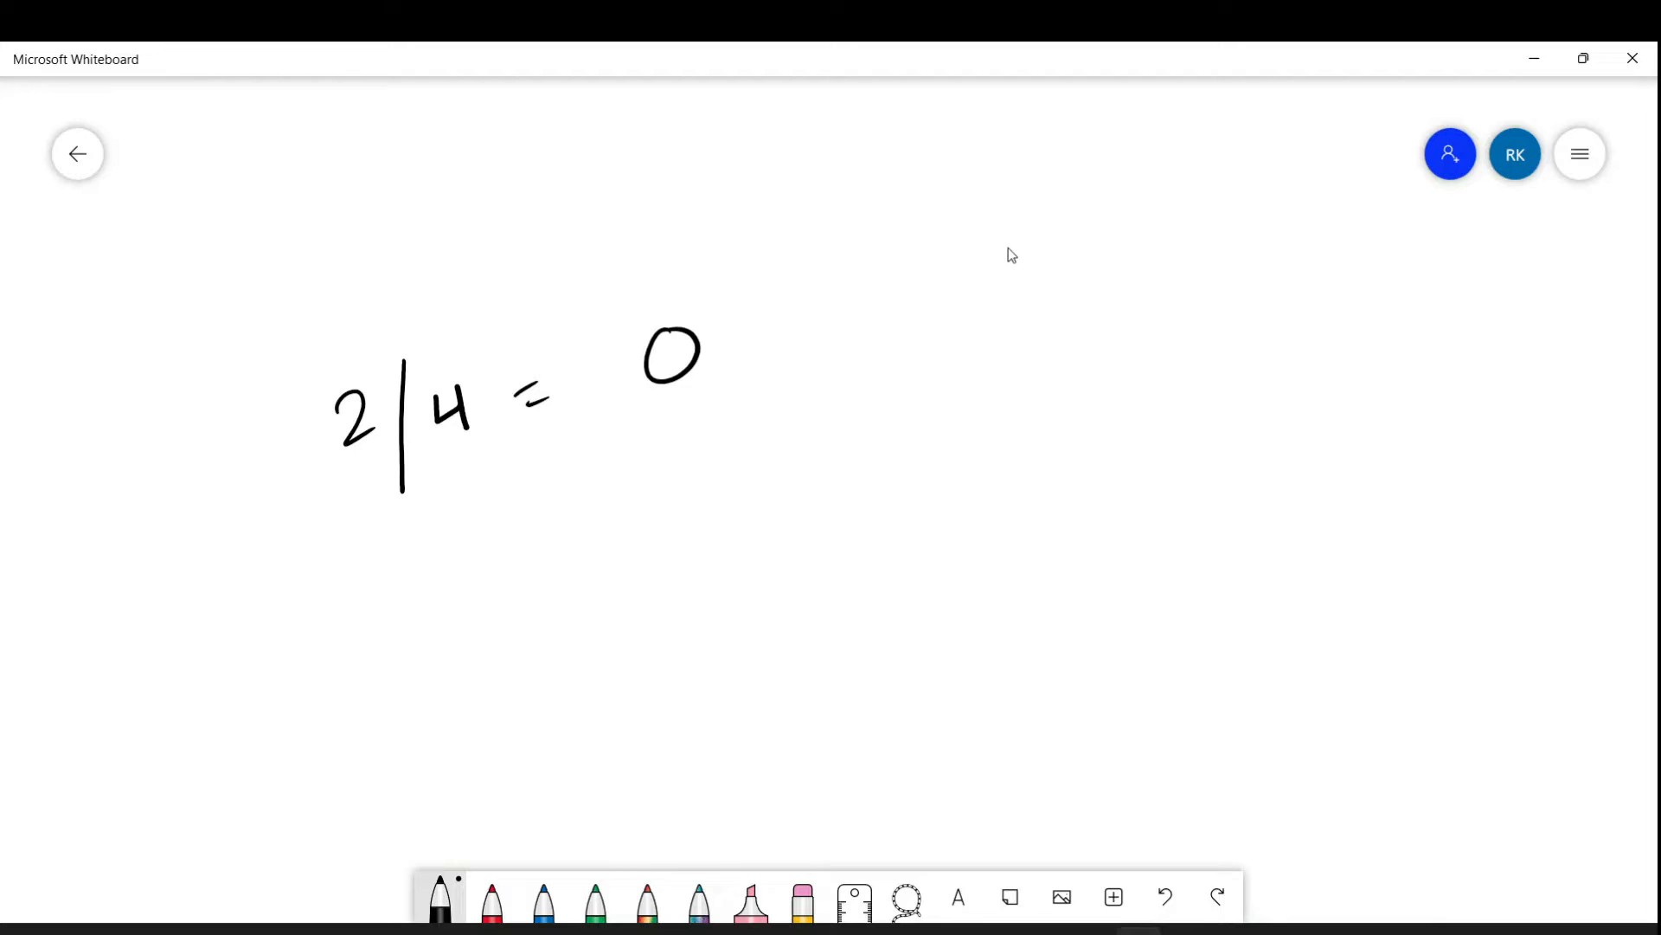
pyautogui.moveTo(980, 223); pyautogui.dragTo(1033, 297)
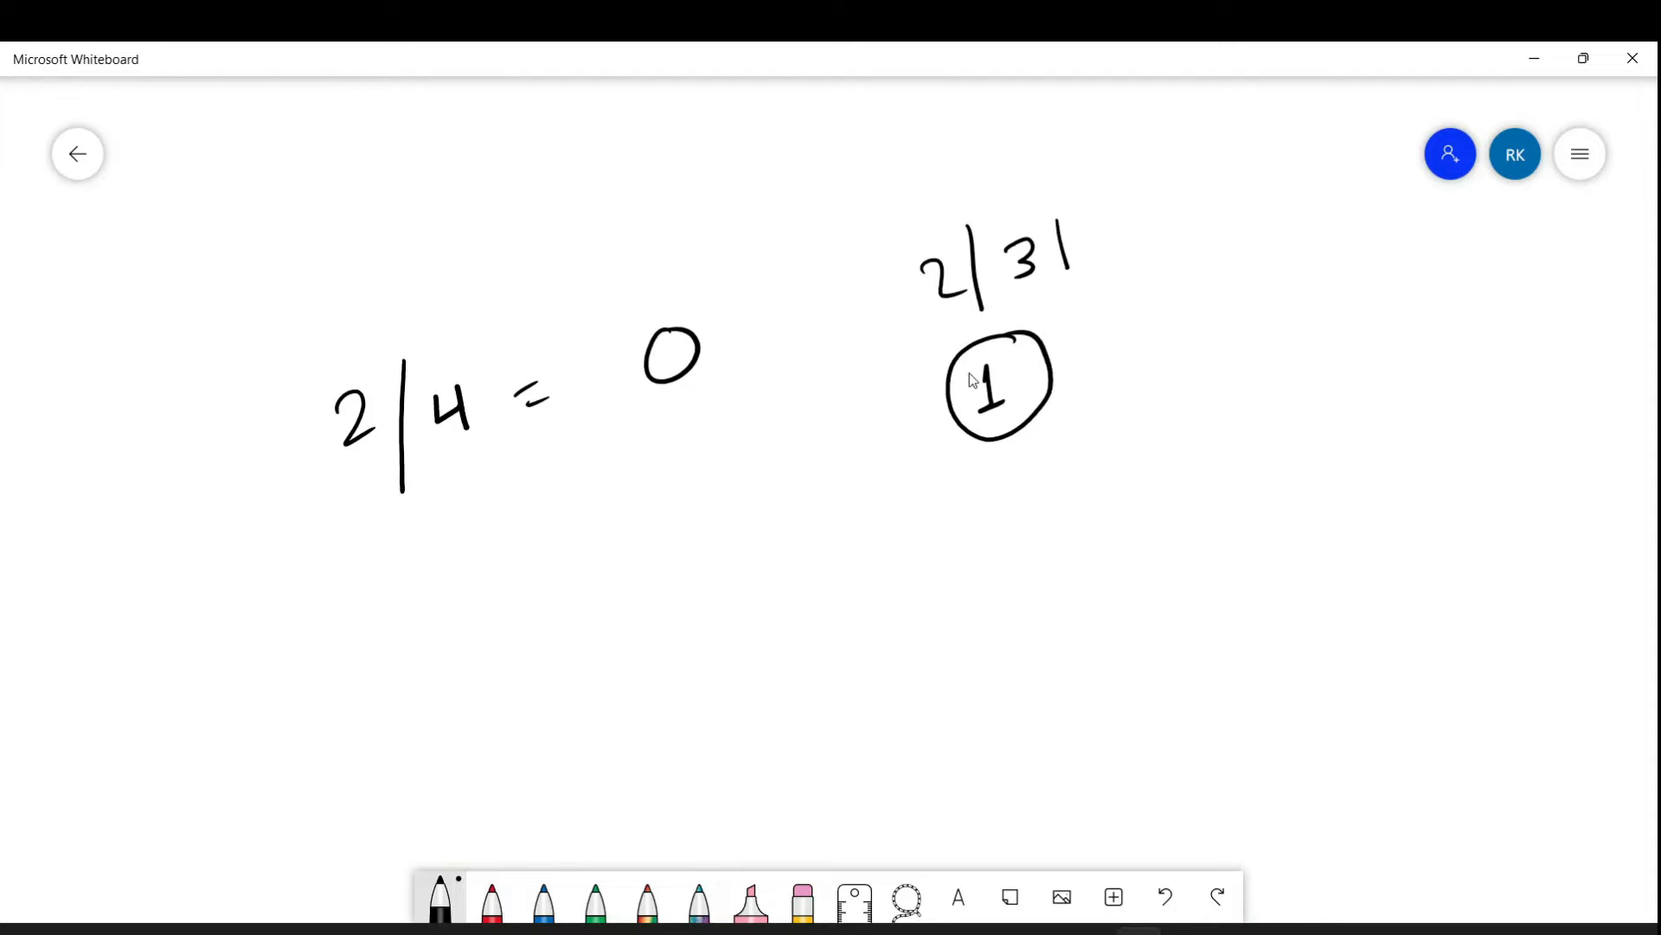
pyautogui.moveTo(948, 414)
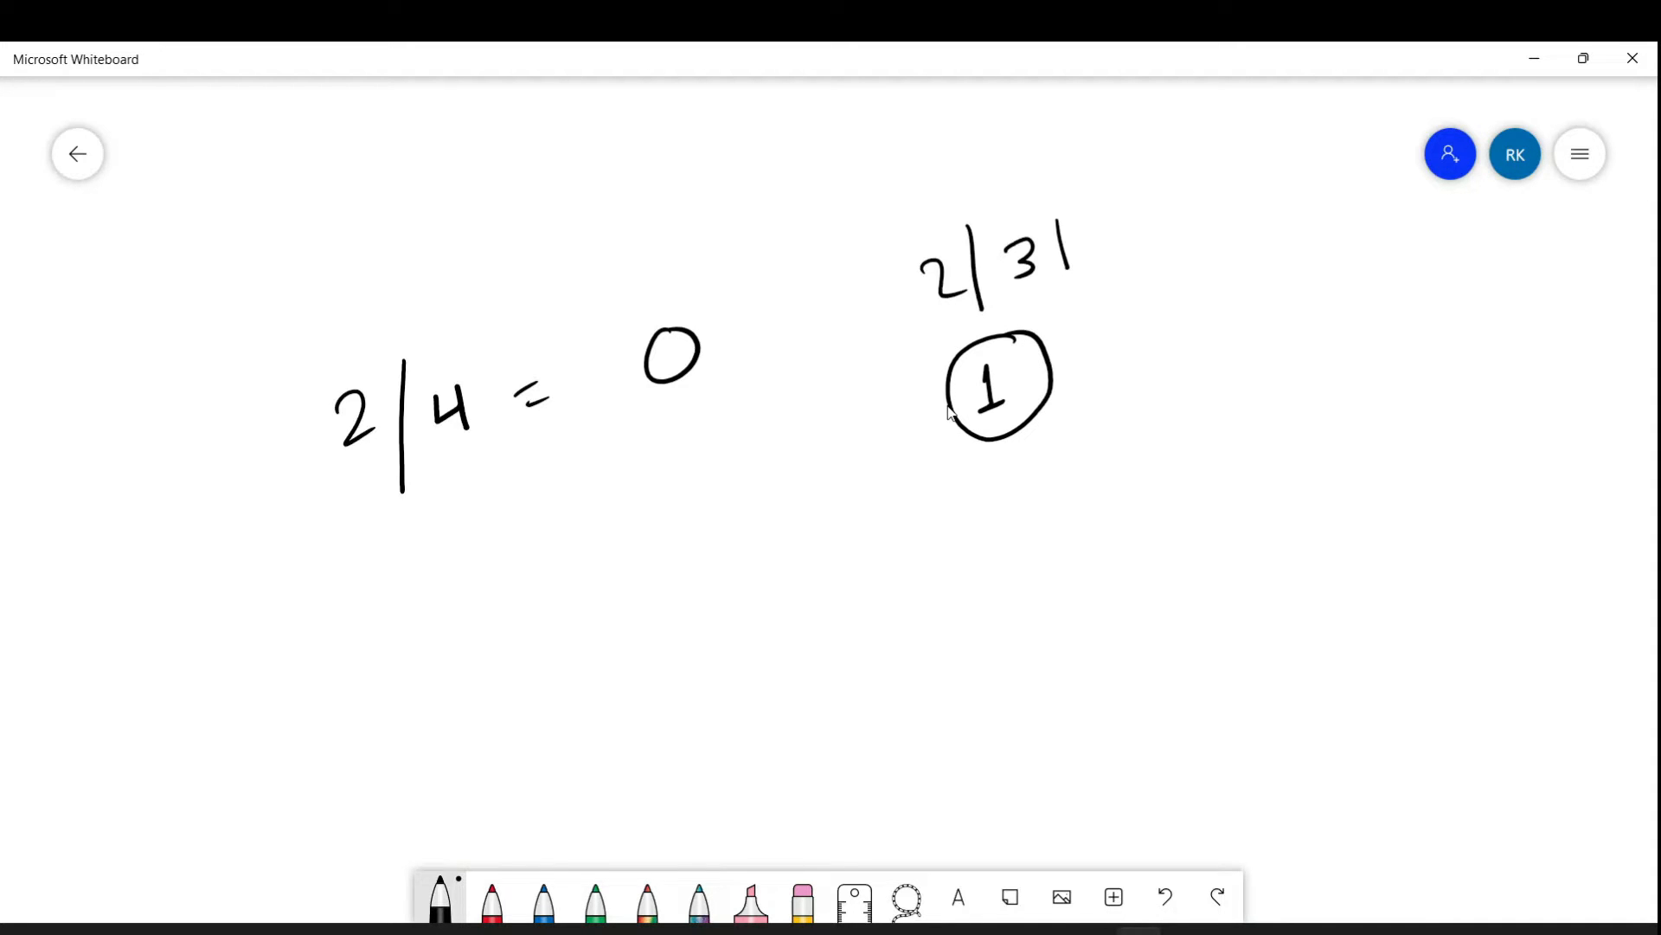
pyautogui.moveTo(1200, 361)
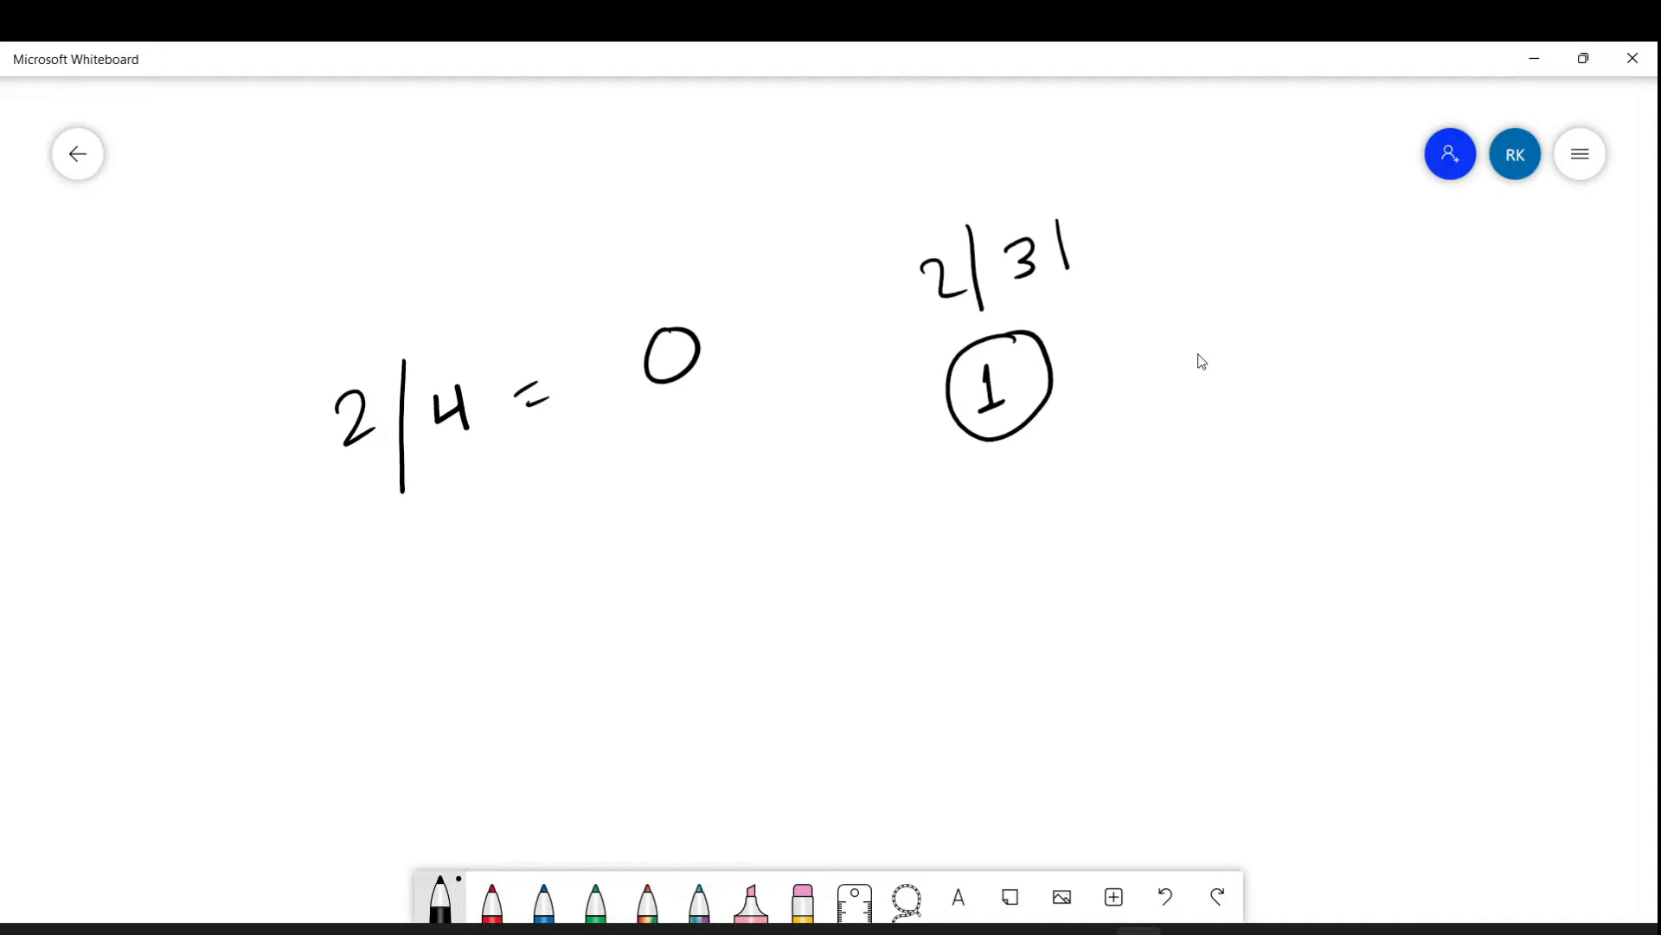
# Handwrite the range 1 ... 100 to the right of the circled 1.
pyautogui.moveTo(1174, 305); pyautogui.dragTo(1169, 339)
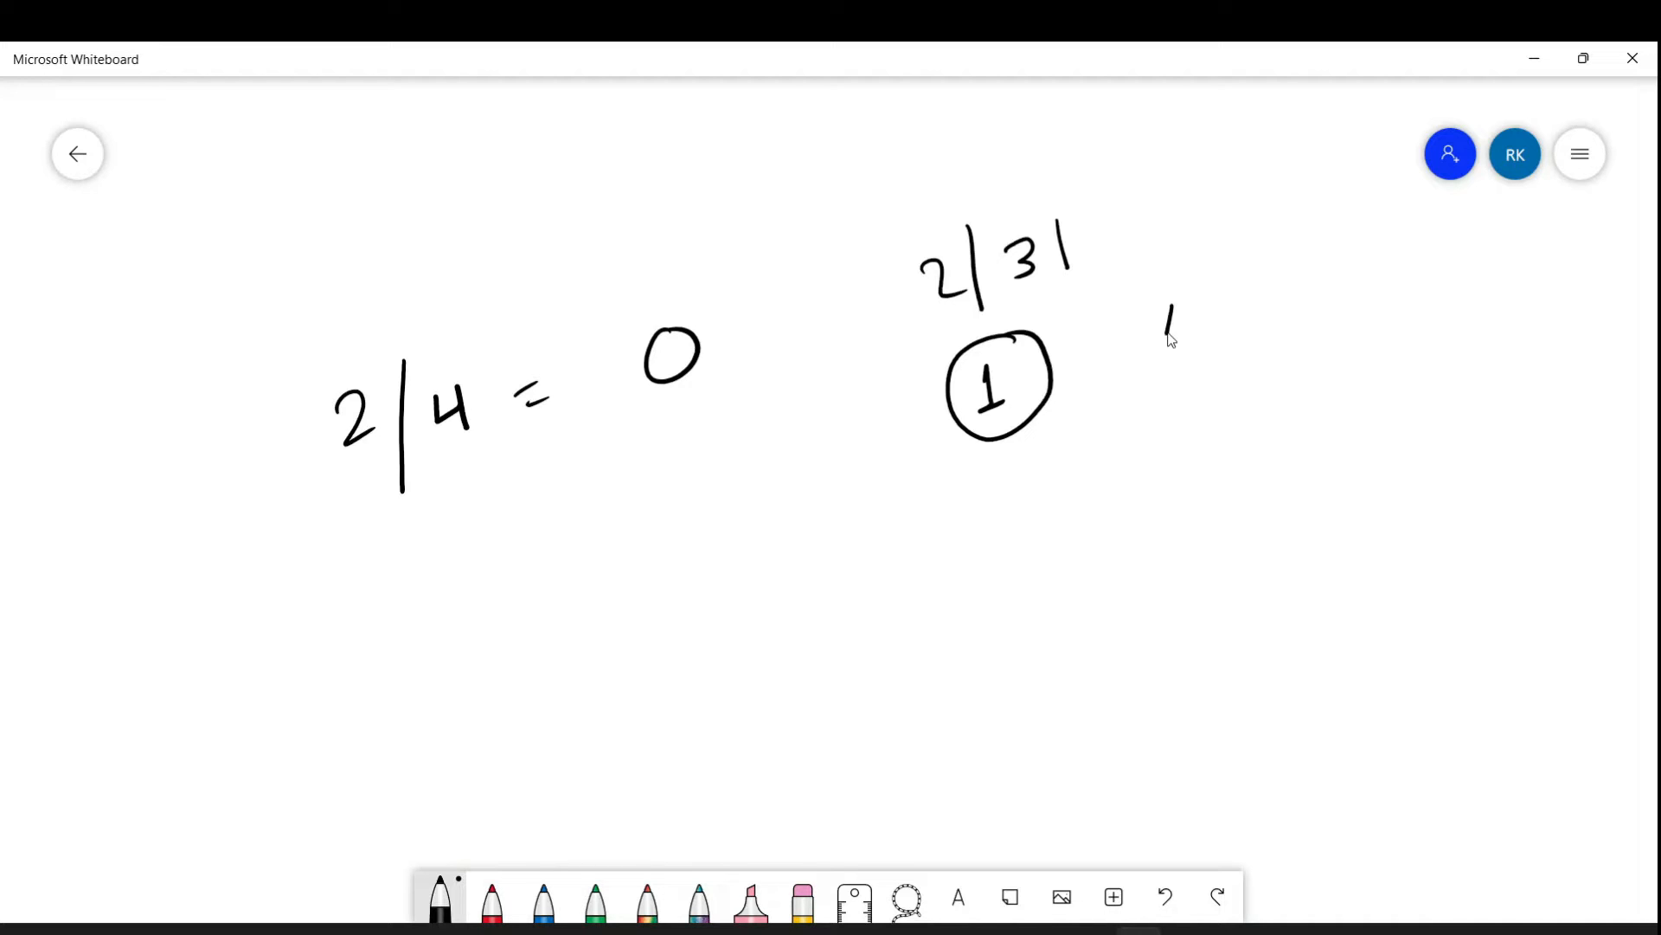
pyautogui.moveTo(1171, 323); pyautogui.dragTo(1335, 318)
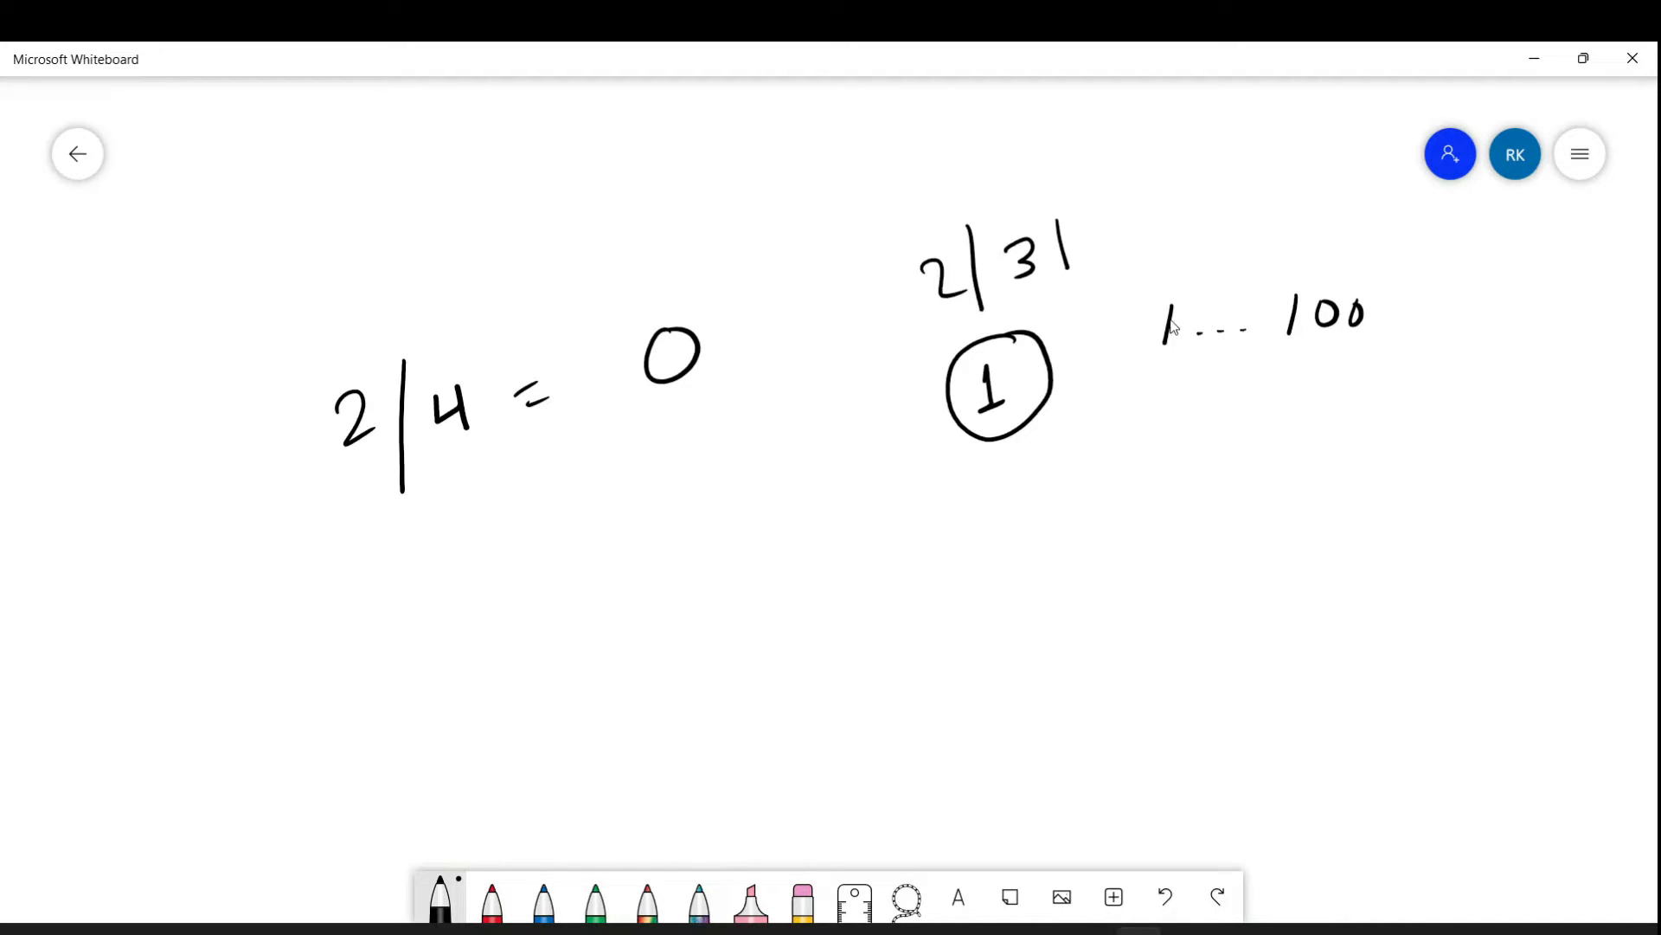
pyautogui.moveTo(1282, 325)
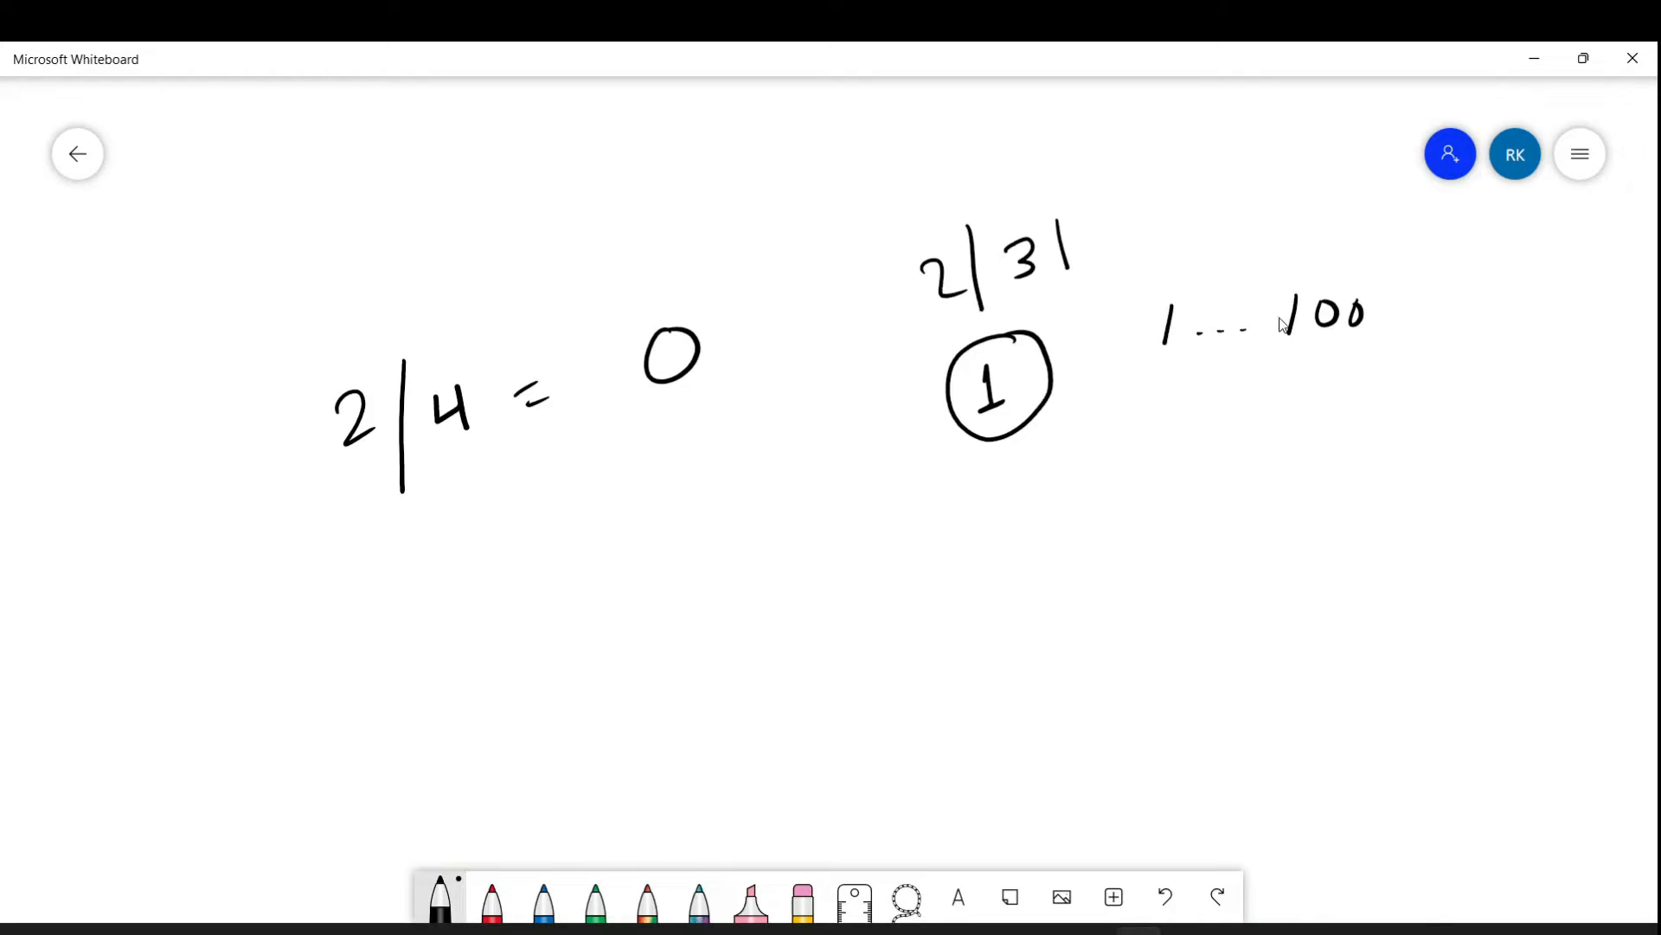
pyautogui.moveTo(535, 539)
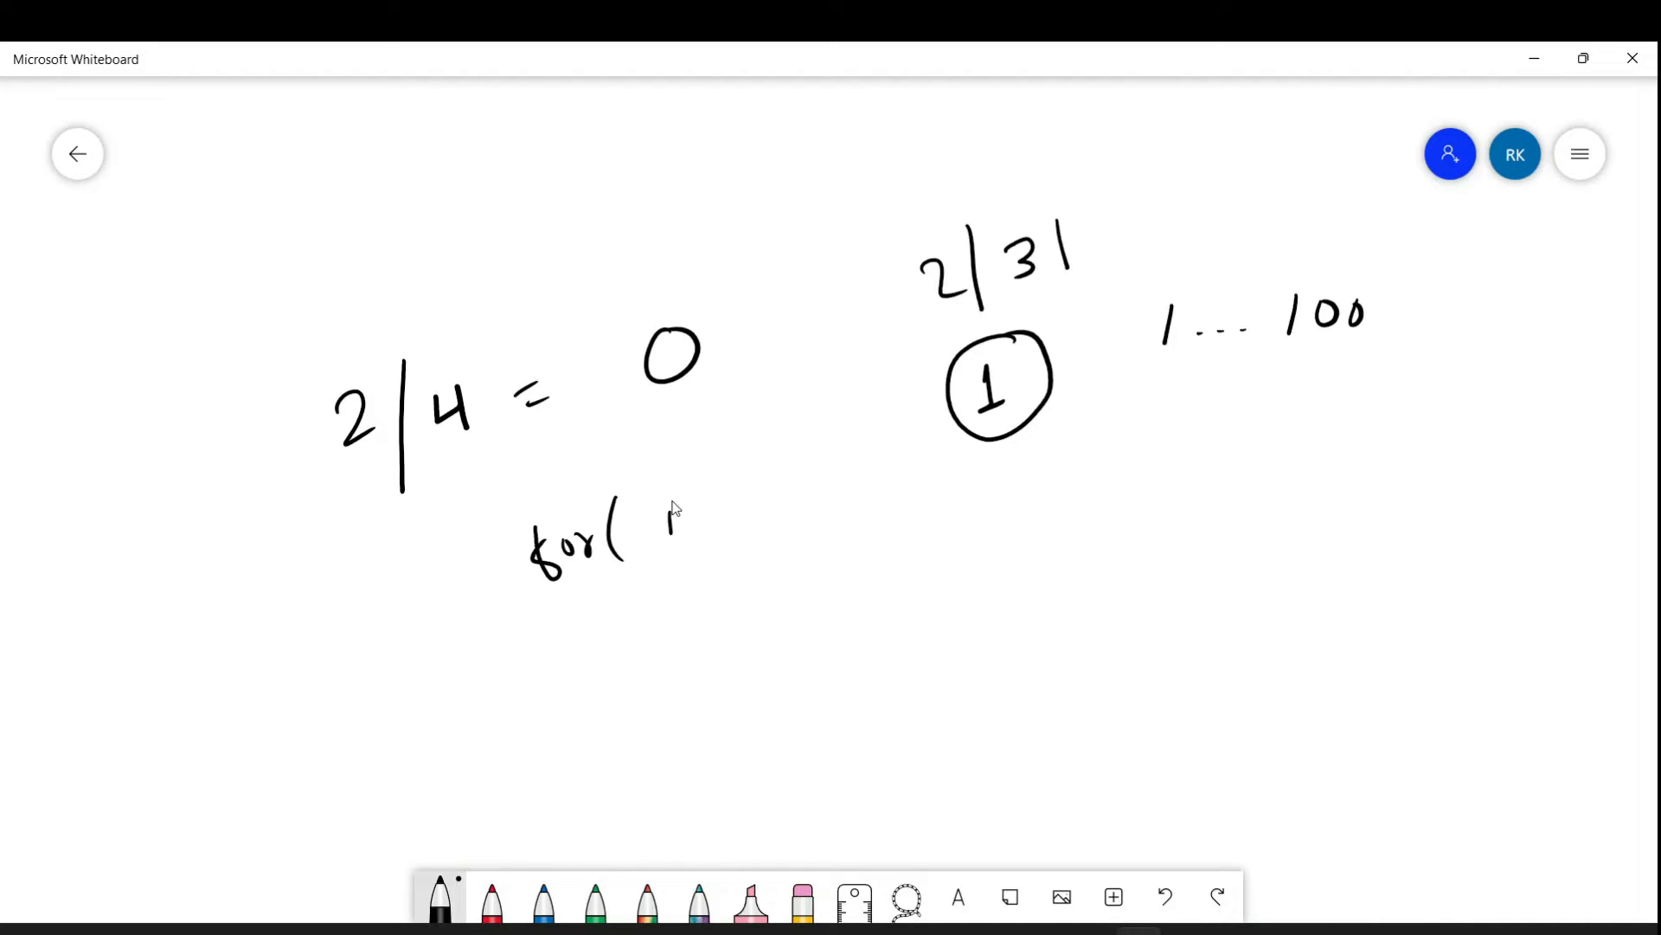
# Handwrite the header for(i=1; i<=100; i++) and sketch the loop body with 2, 4, 6.
pyautogui.moveTo(662, 520); pyautogui.dragTo(732, 530)
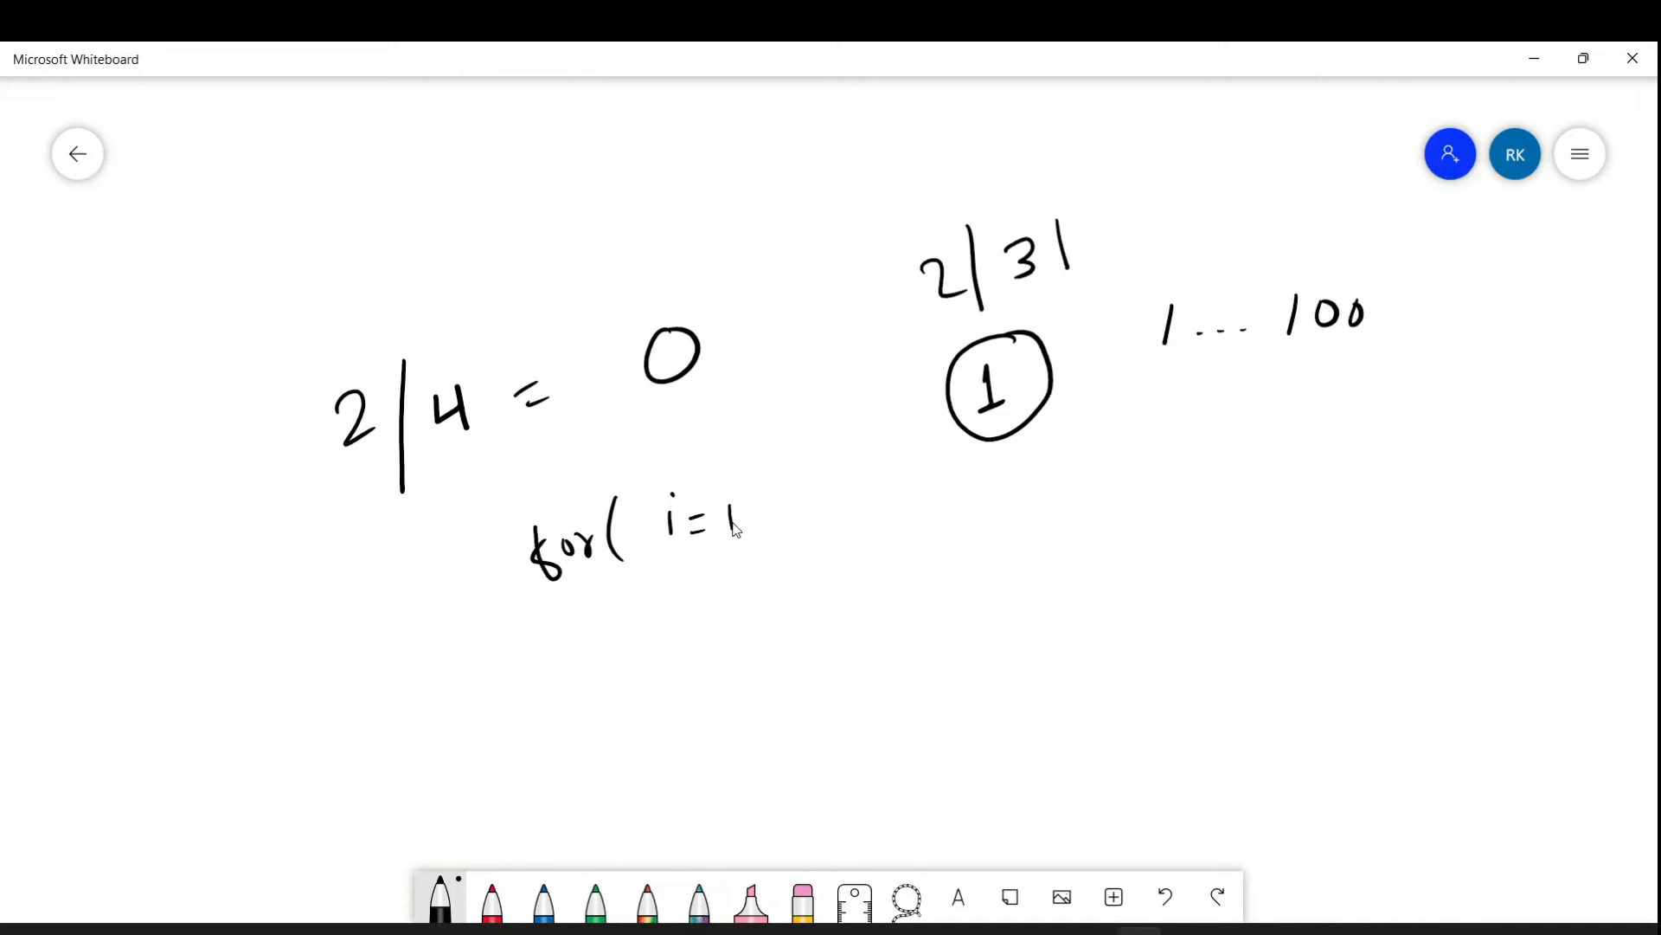
pyautogui.moveTo(787, 508)
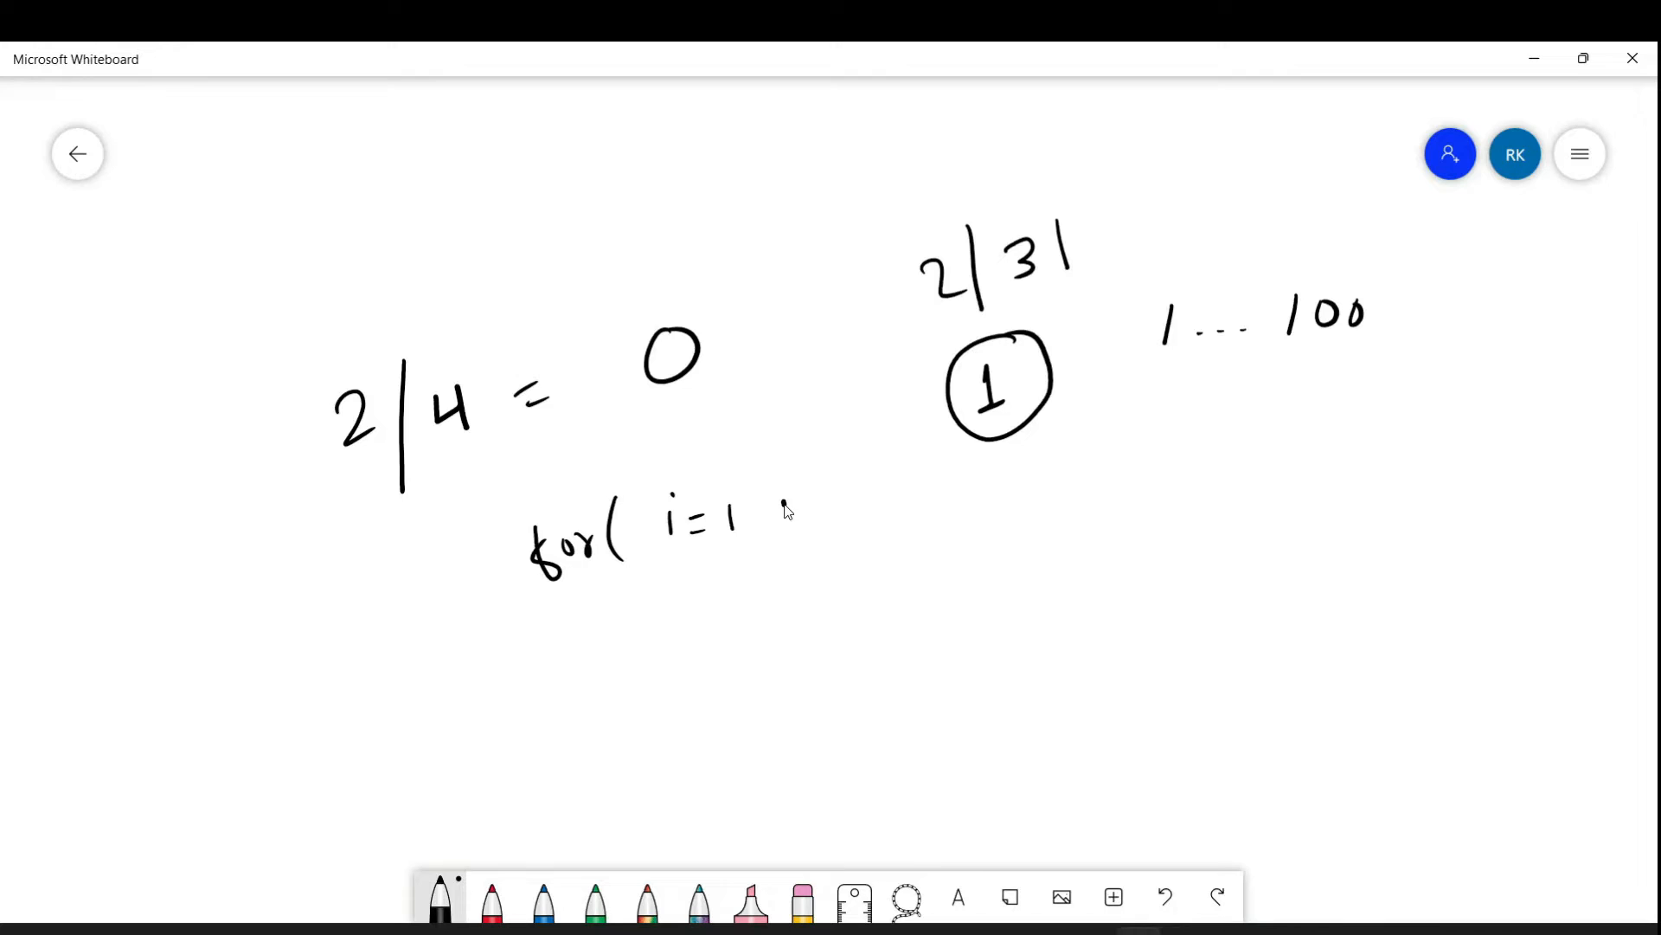
pyautogui.moveTo(784, 509); pyautogui.dragTo(879, 520)
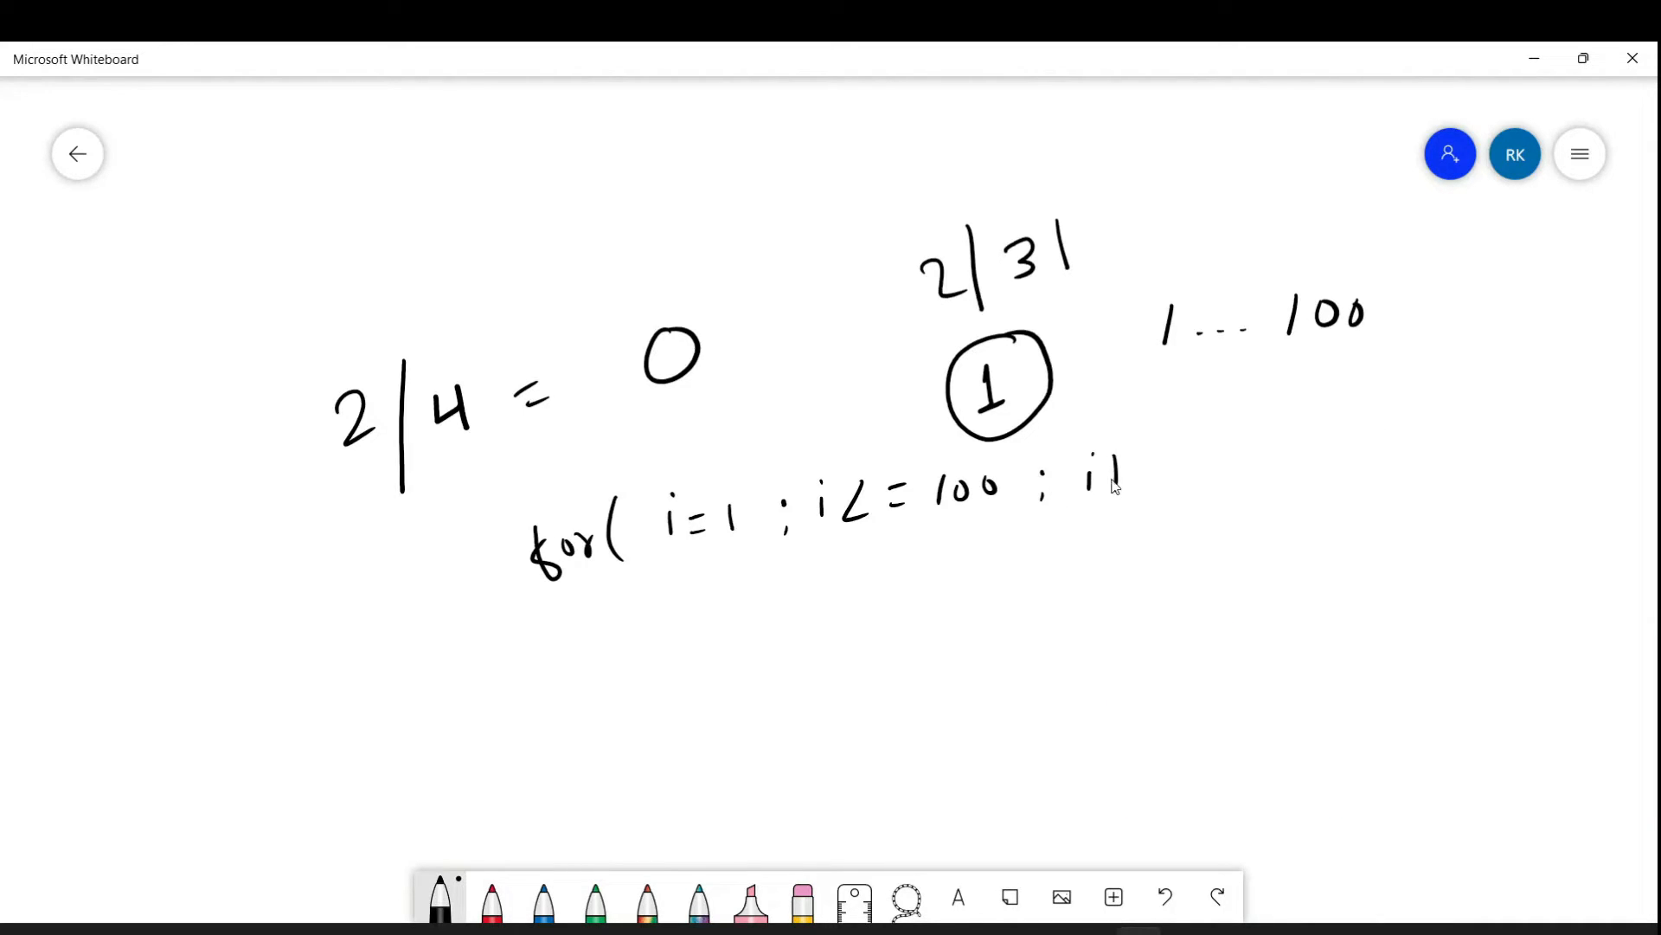
pyautogui.moveTo(1113, 477); pyautogui.dragTo(1187, 445)
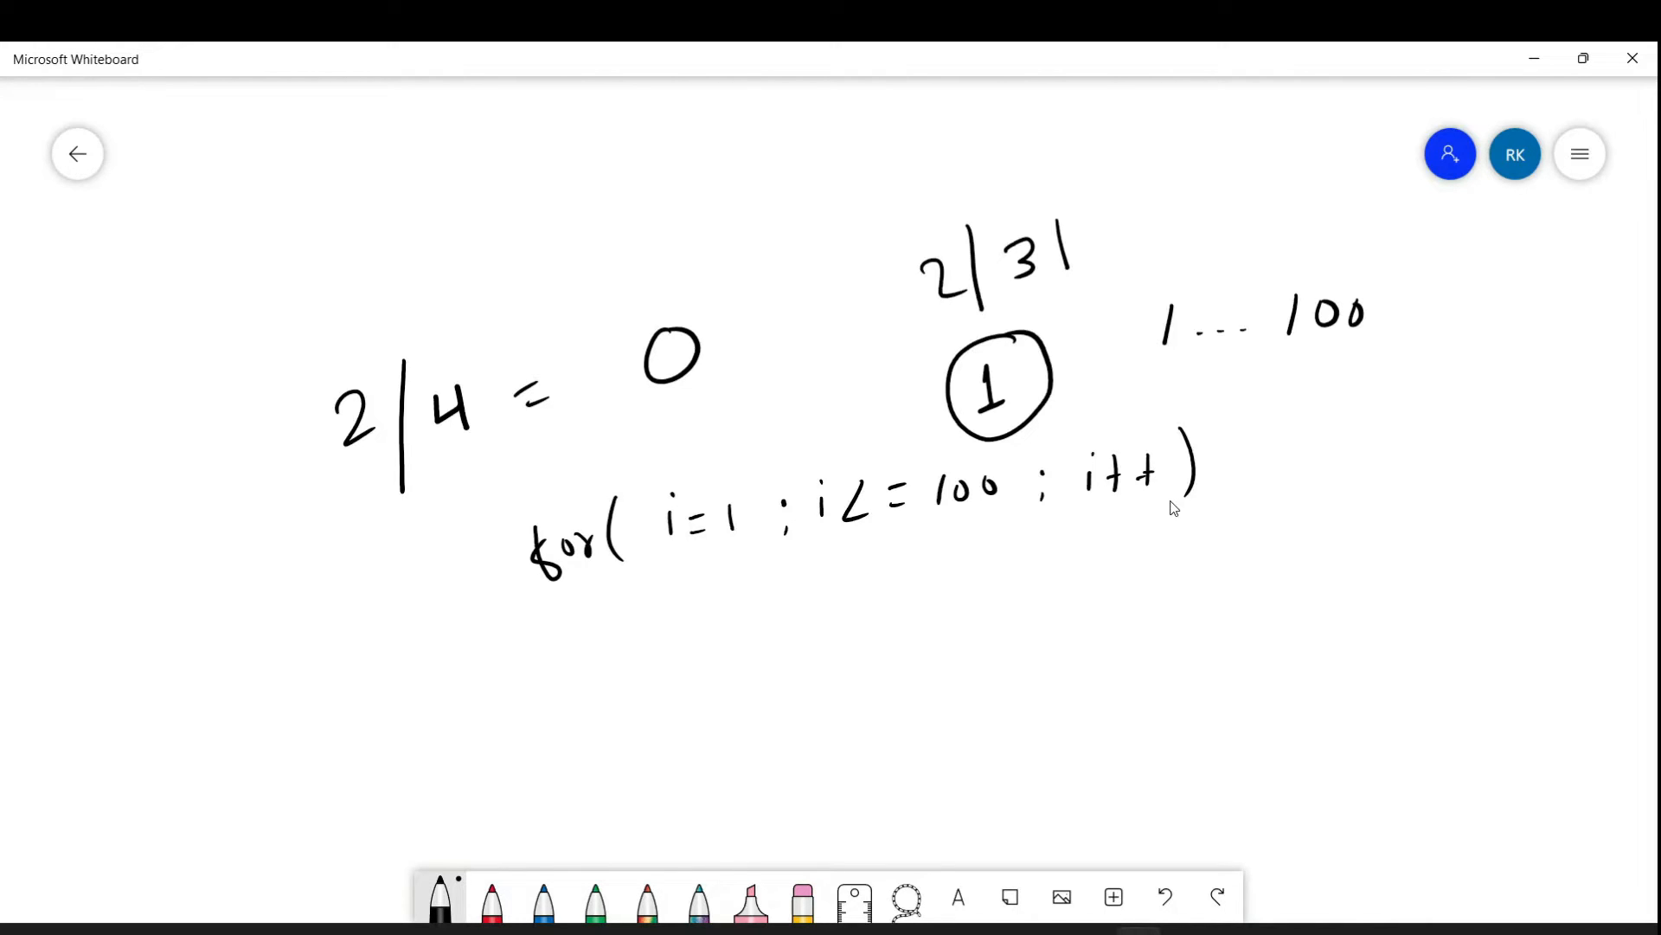
pyautogui.moveTo(651, 582); pyautogui.dragTo(731, 742)
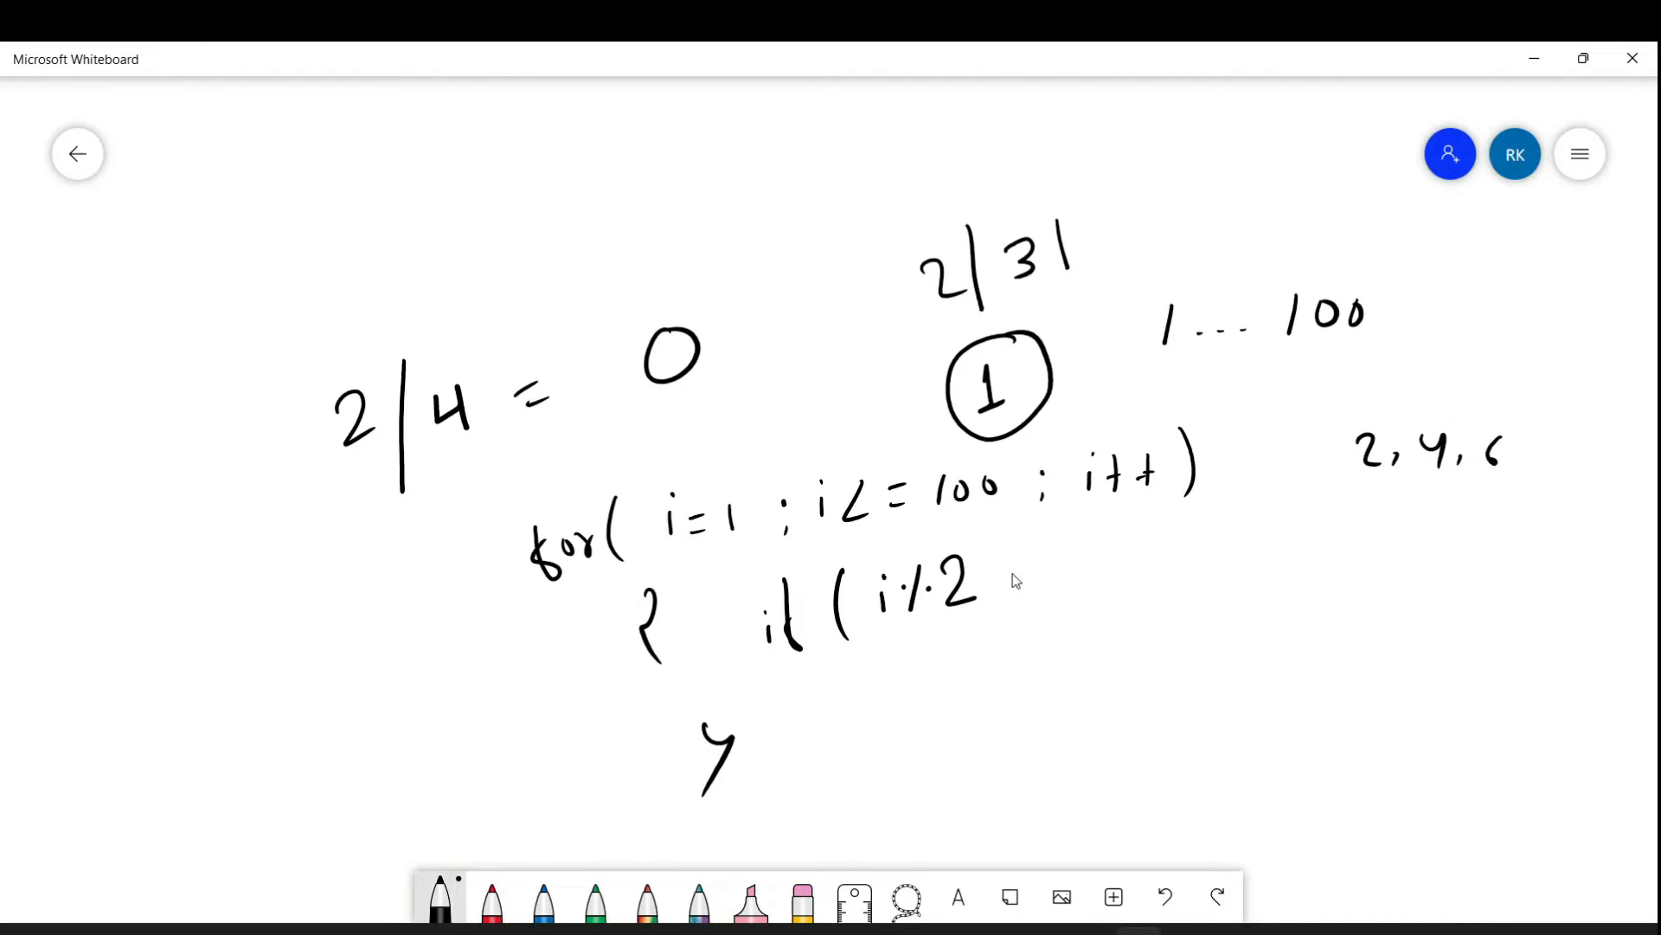
# Complete the condition if(i%2 == 0) and draw its braces inside the loop.
pyautogui.moveTo(996, 581); pyautogui.dragTo(1023, 580)
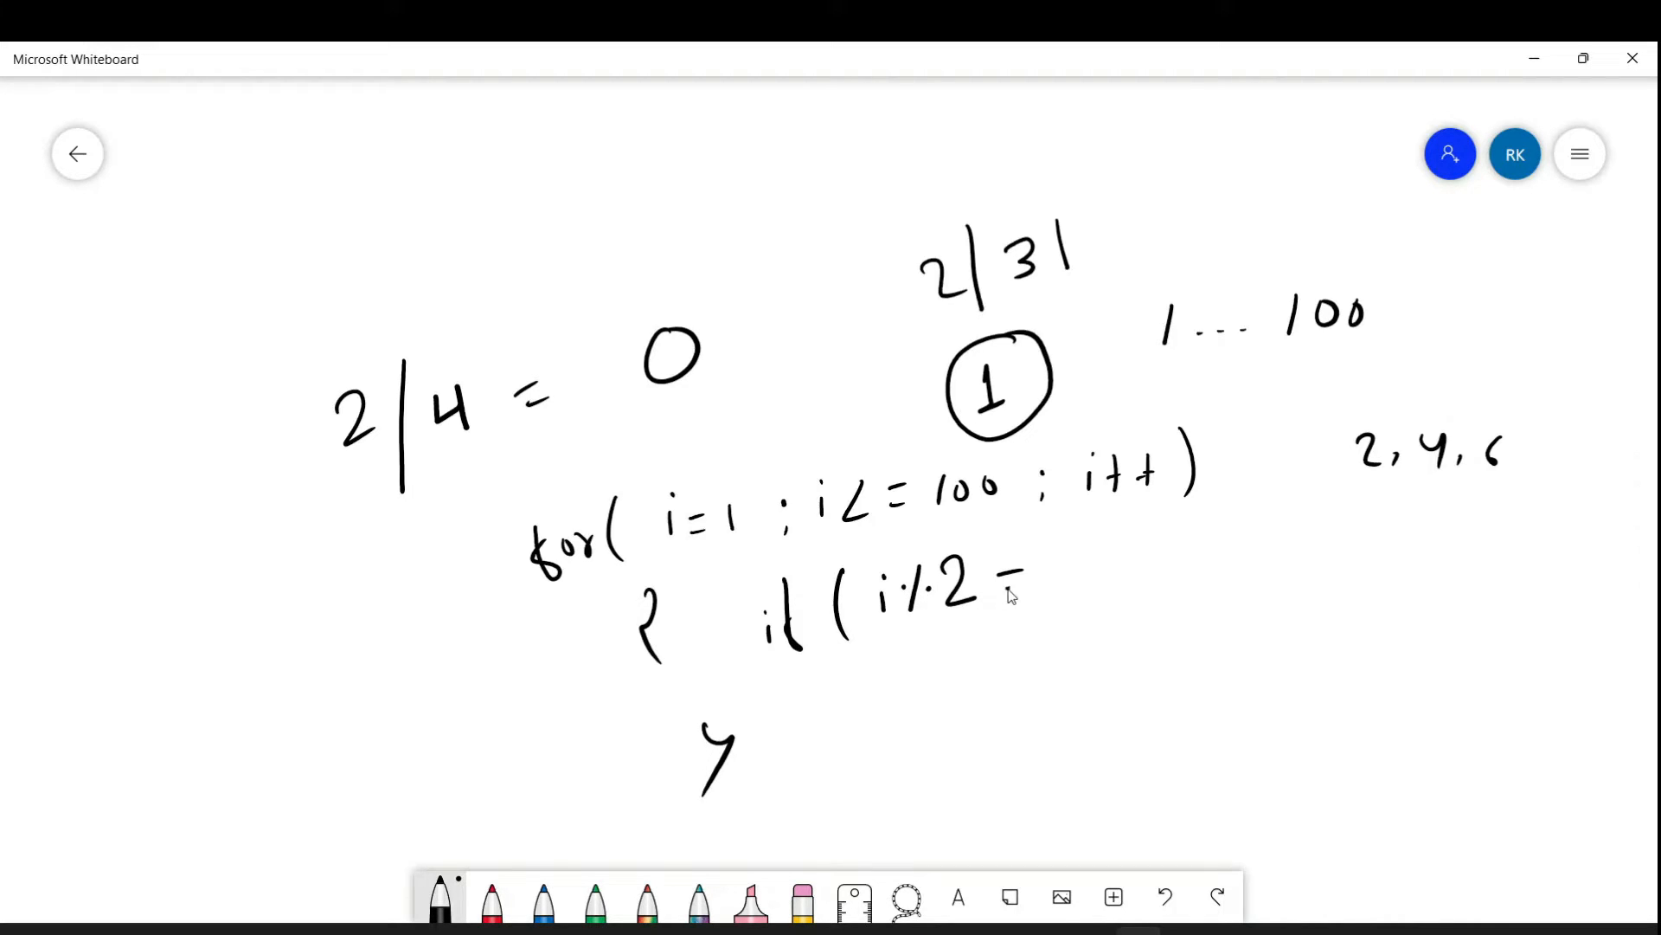
pyautogui.moveTo(1018, 582); pyautogui.dragTo(1150, 588)
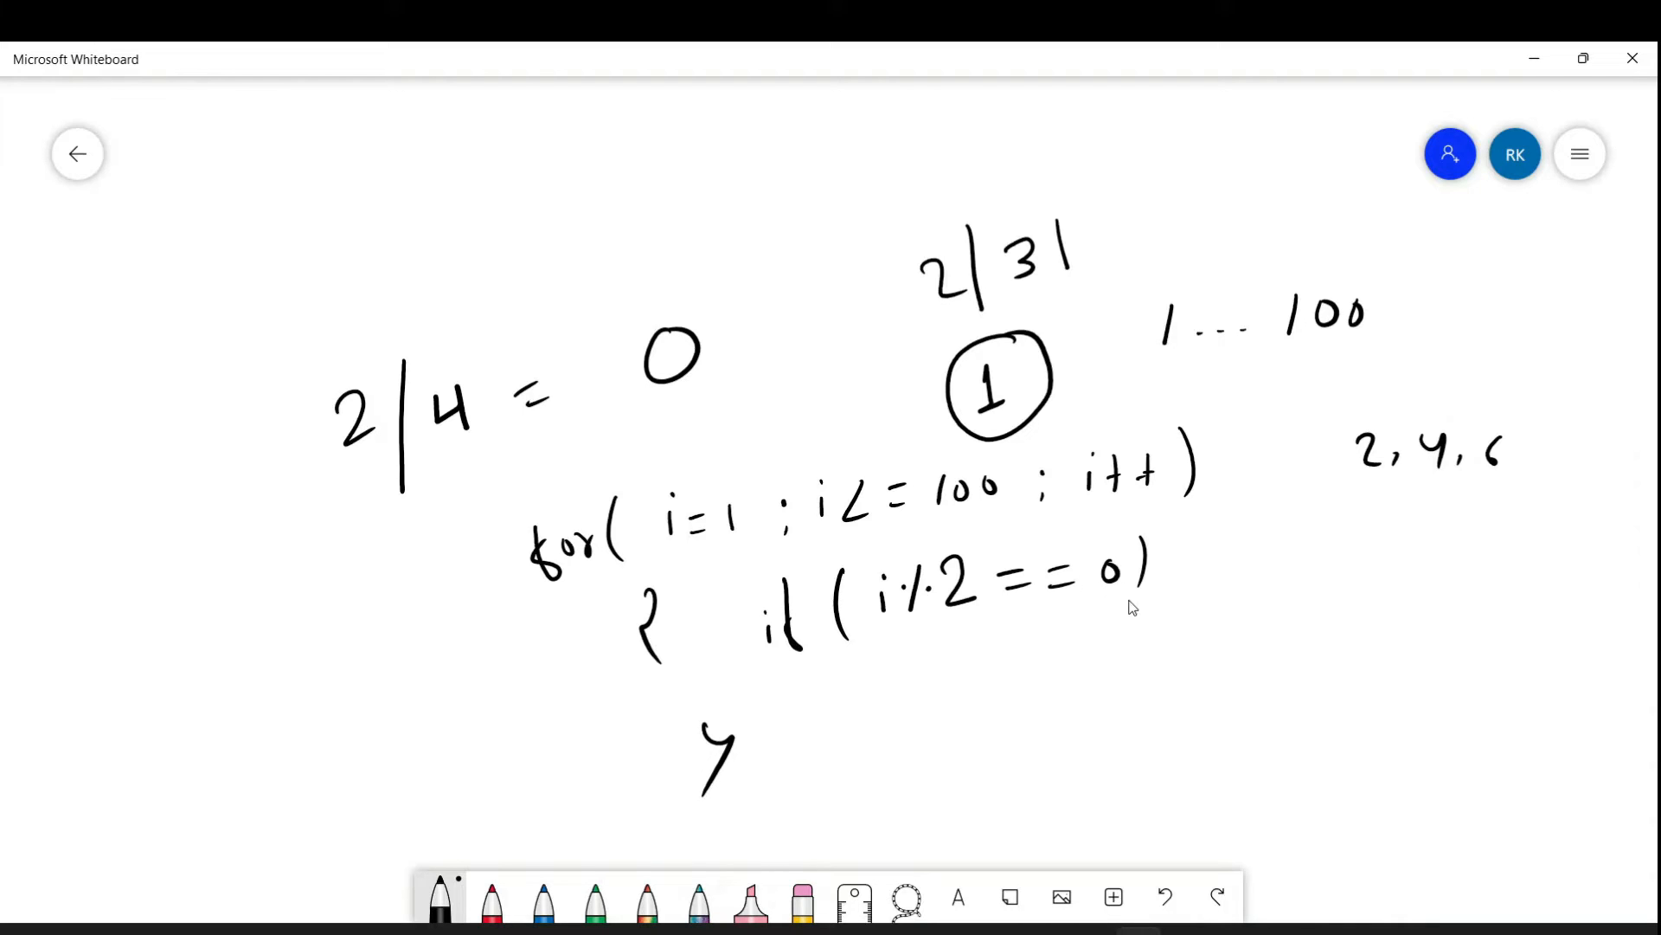
pyautogui.moveTo(899, 629)
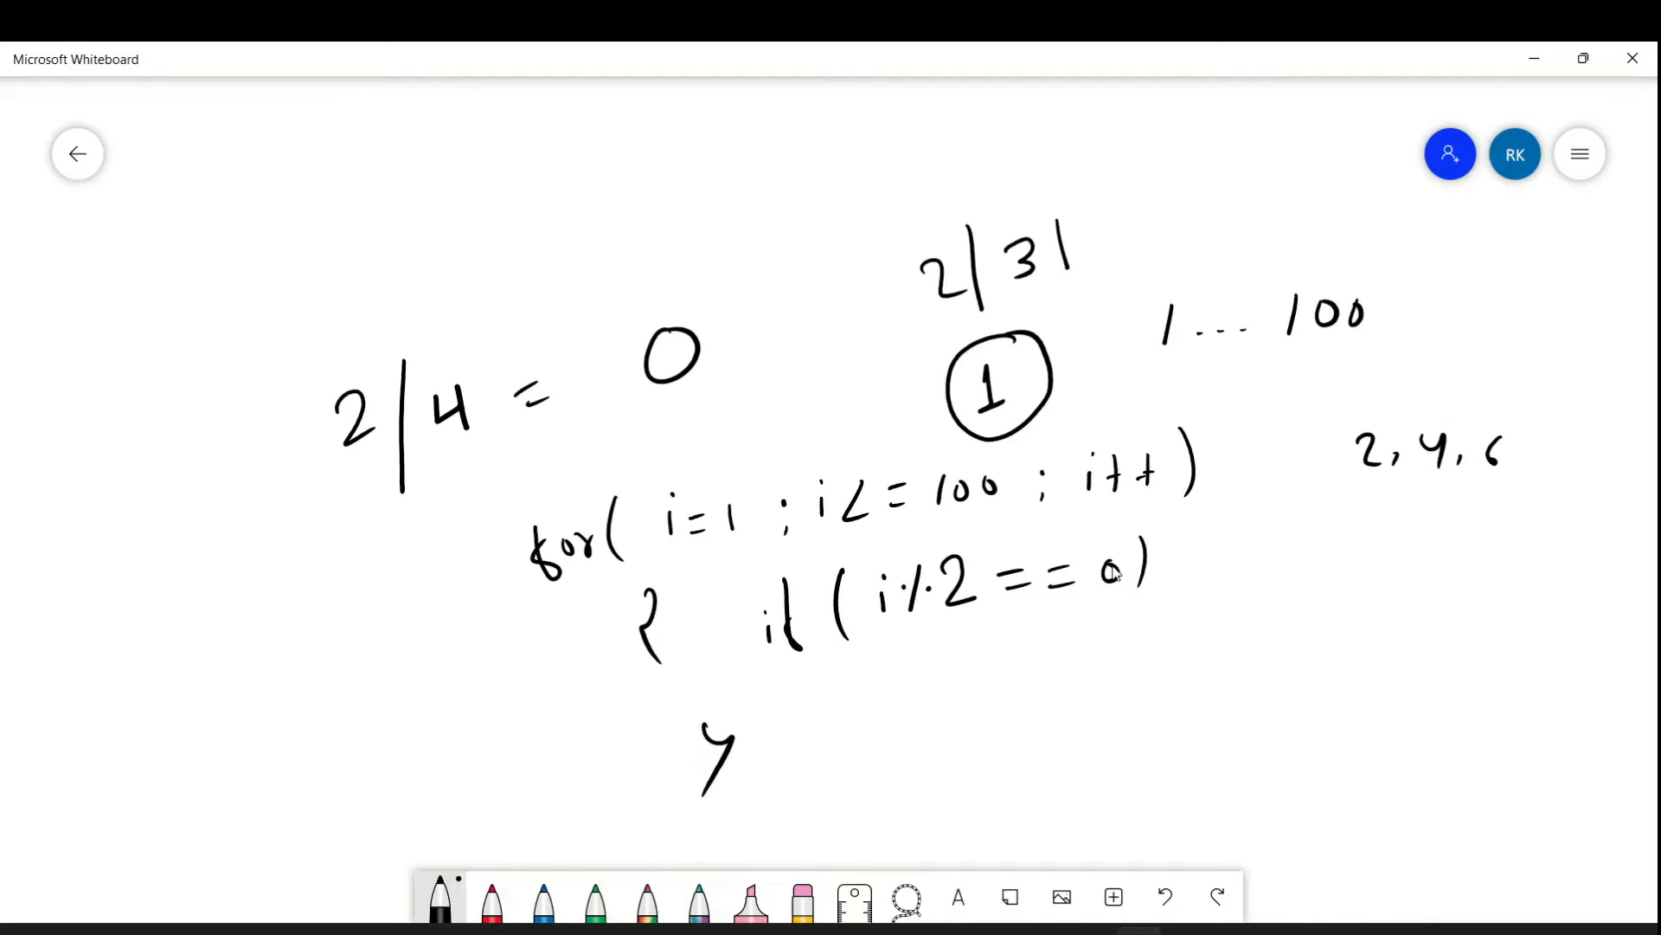
pyautogui.moveTo(906, 636); pyautogui.dragTo(927, 699)
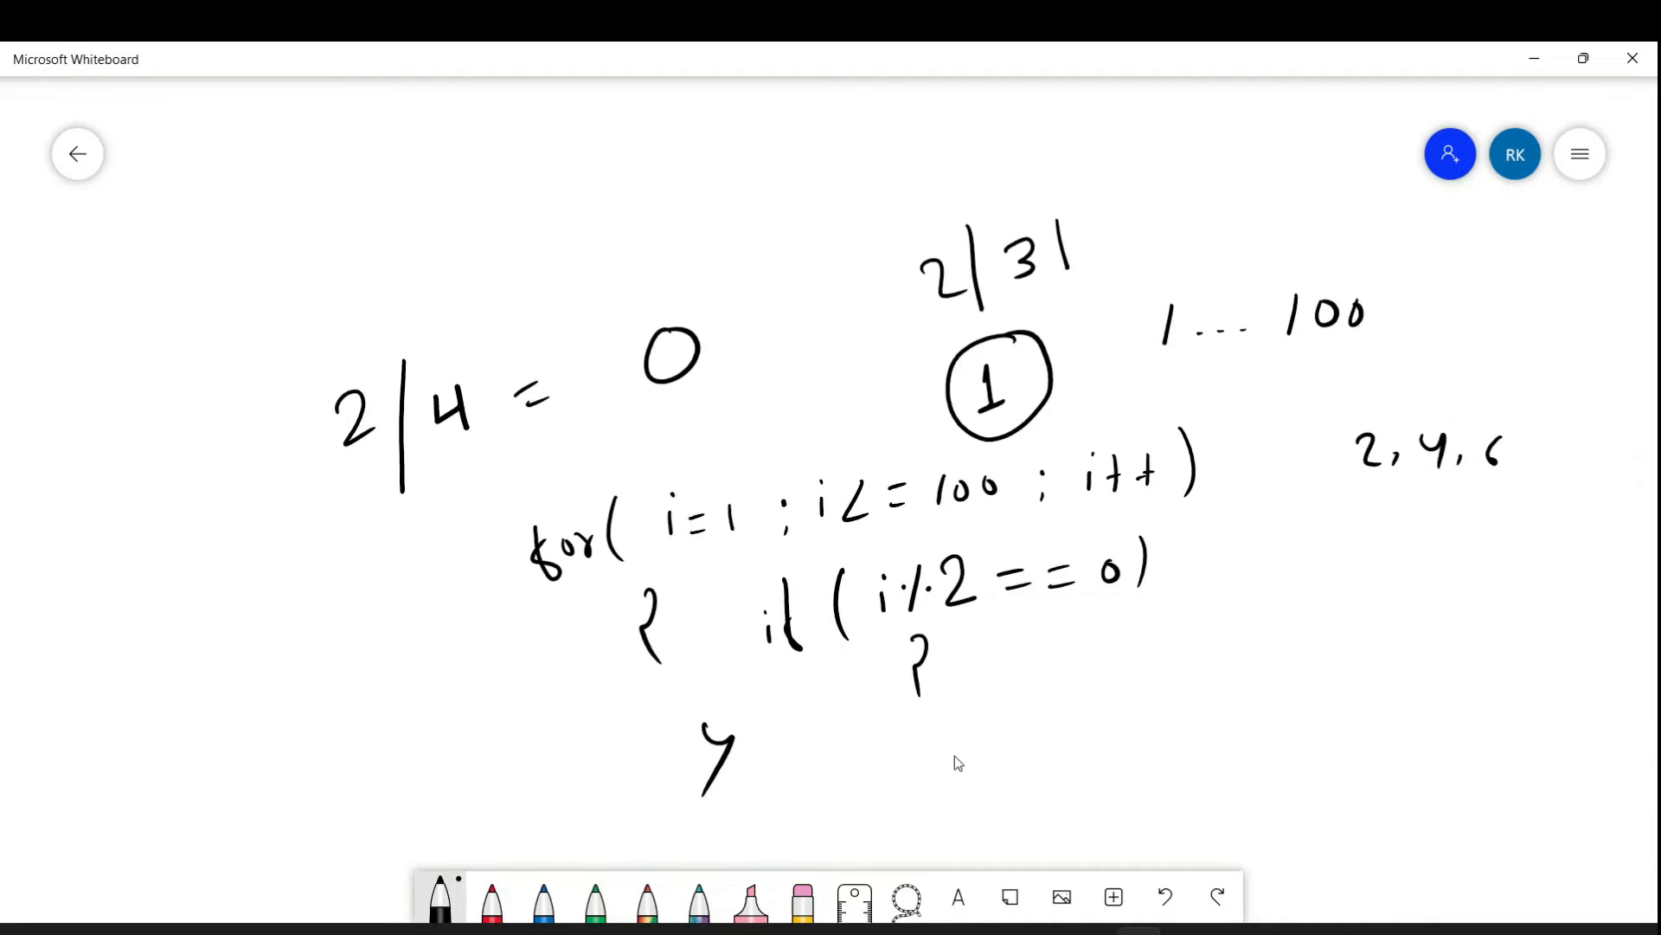
pyautogui.moveTo(943, 741); pyautogui.dragTo(969, 779)
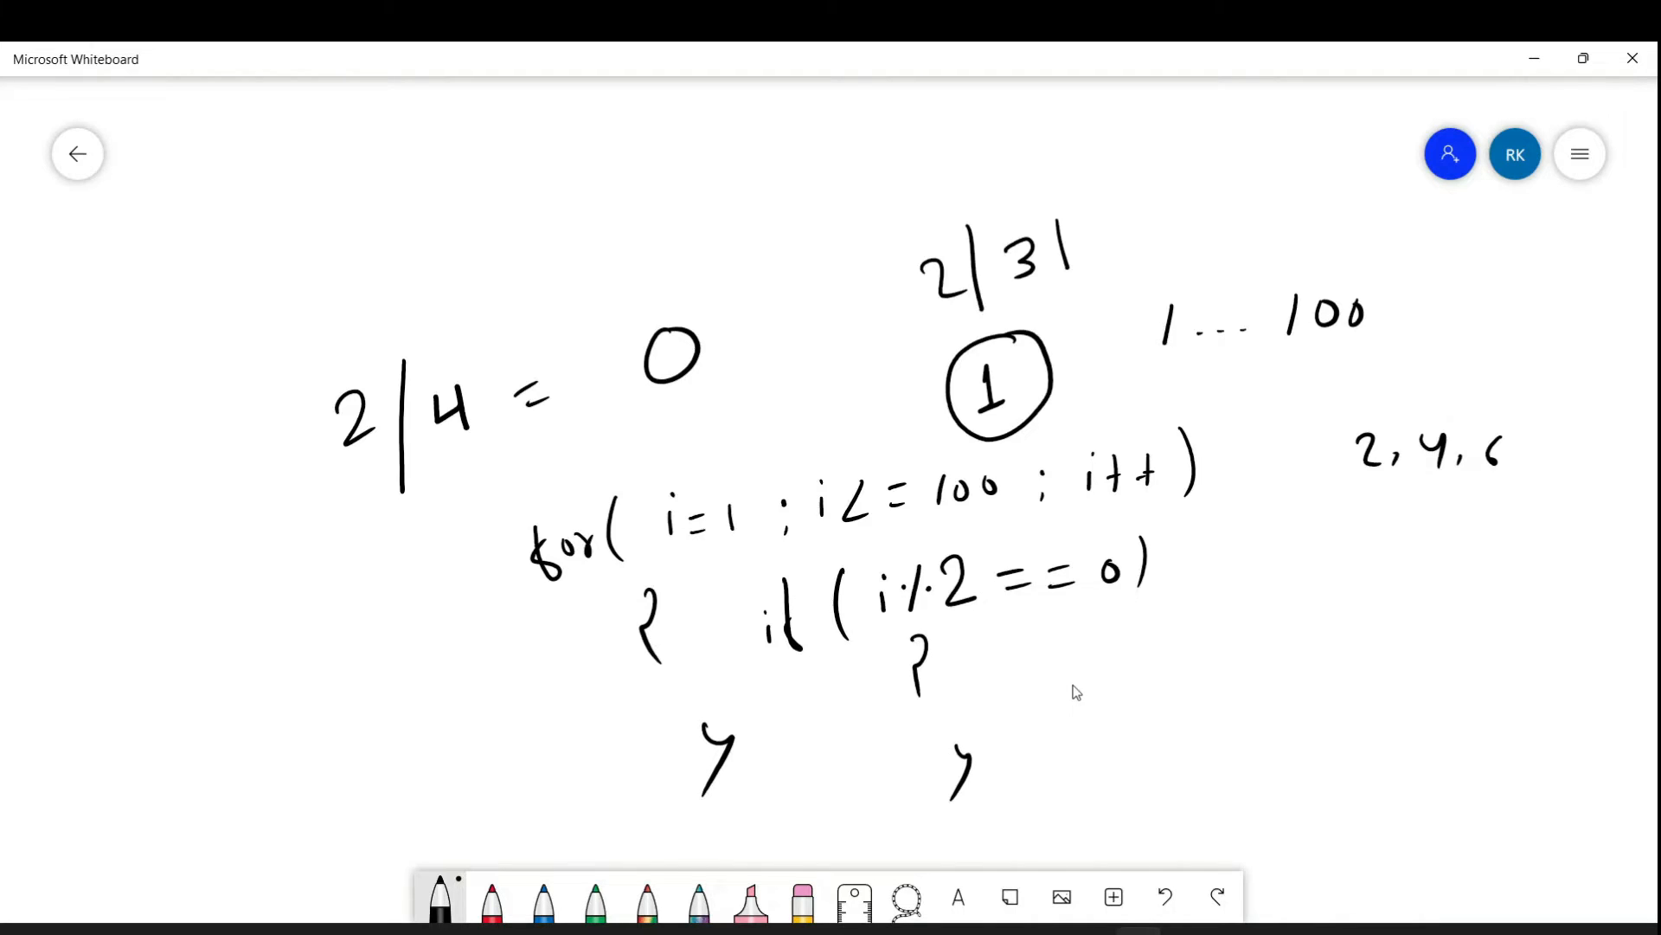
pyautogui.moveTo(1071, 699); pyautogui.dragTo(1156, 721)
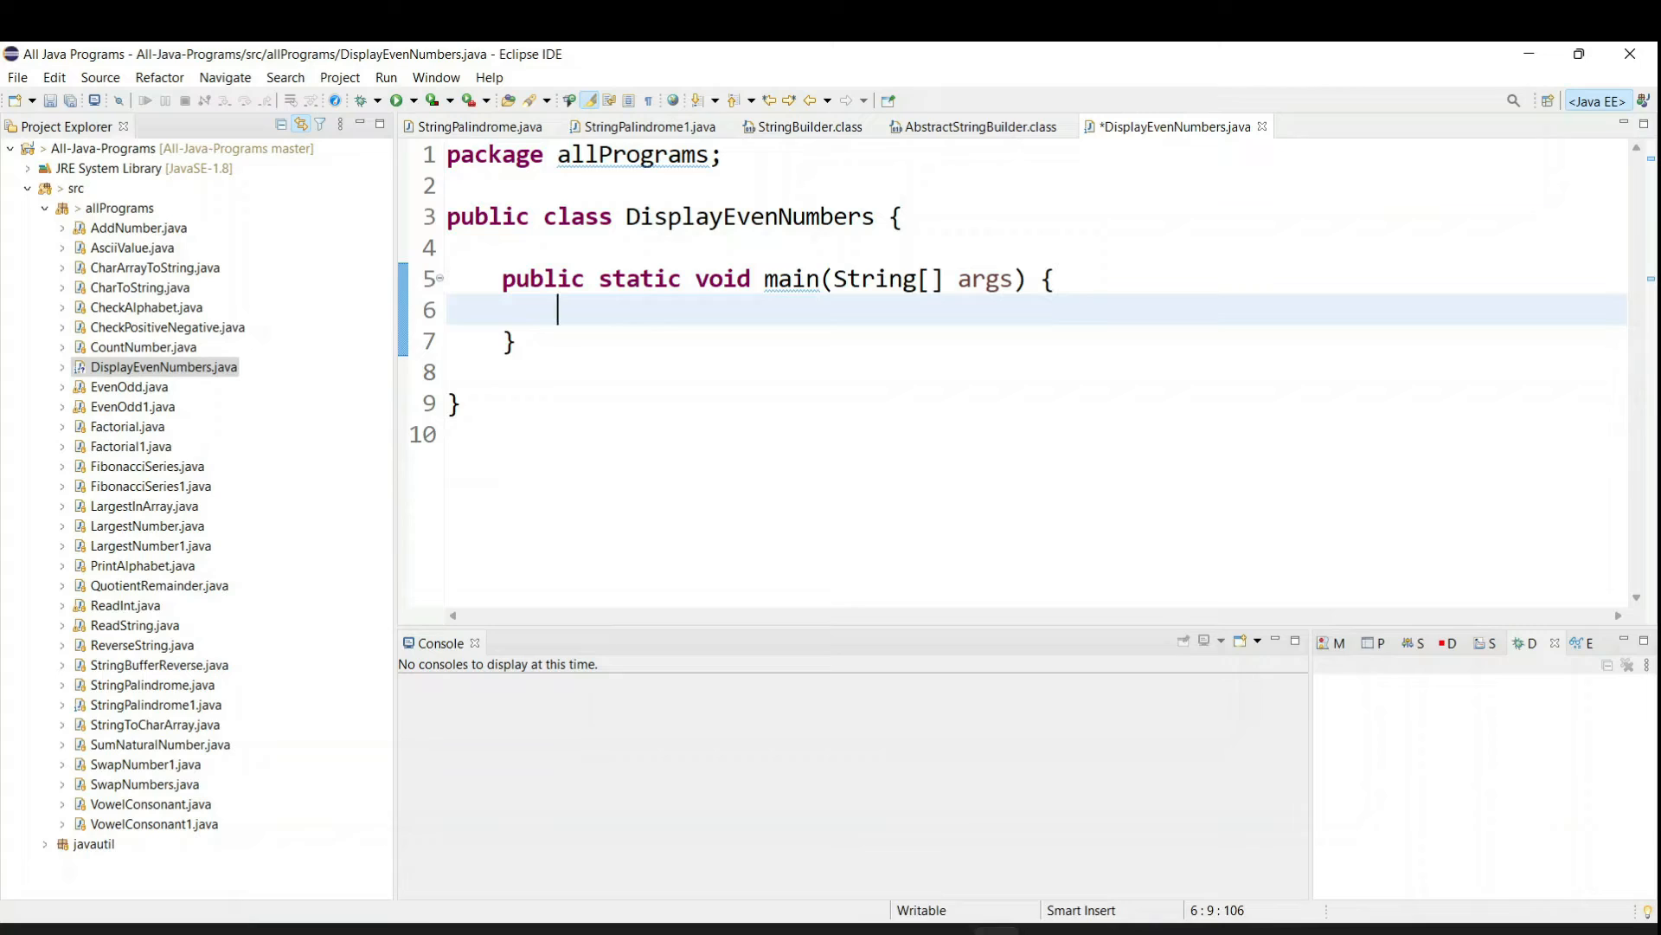
# Declare int number=100; on the empty line inside main.
pyautogui.write('int')
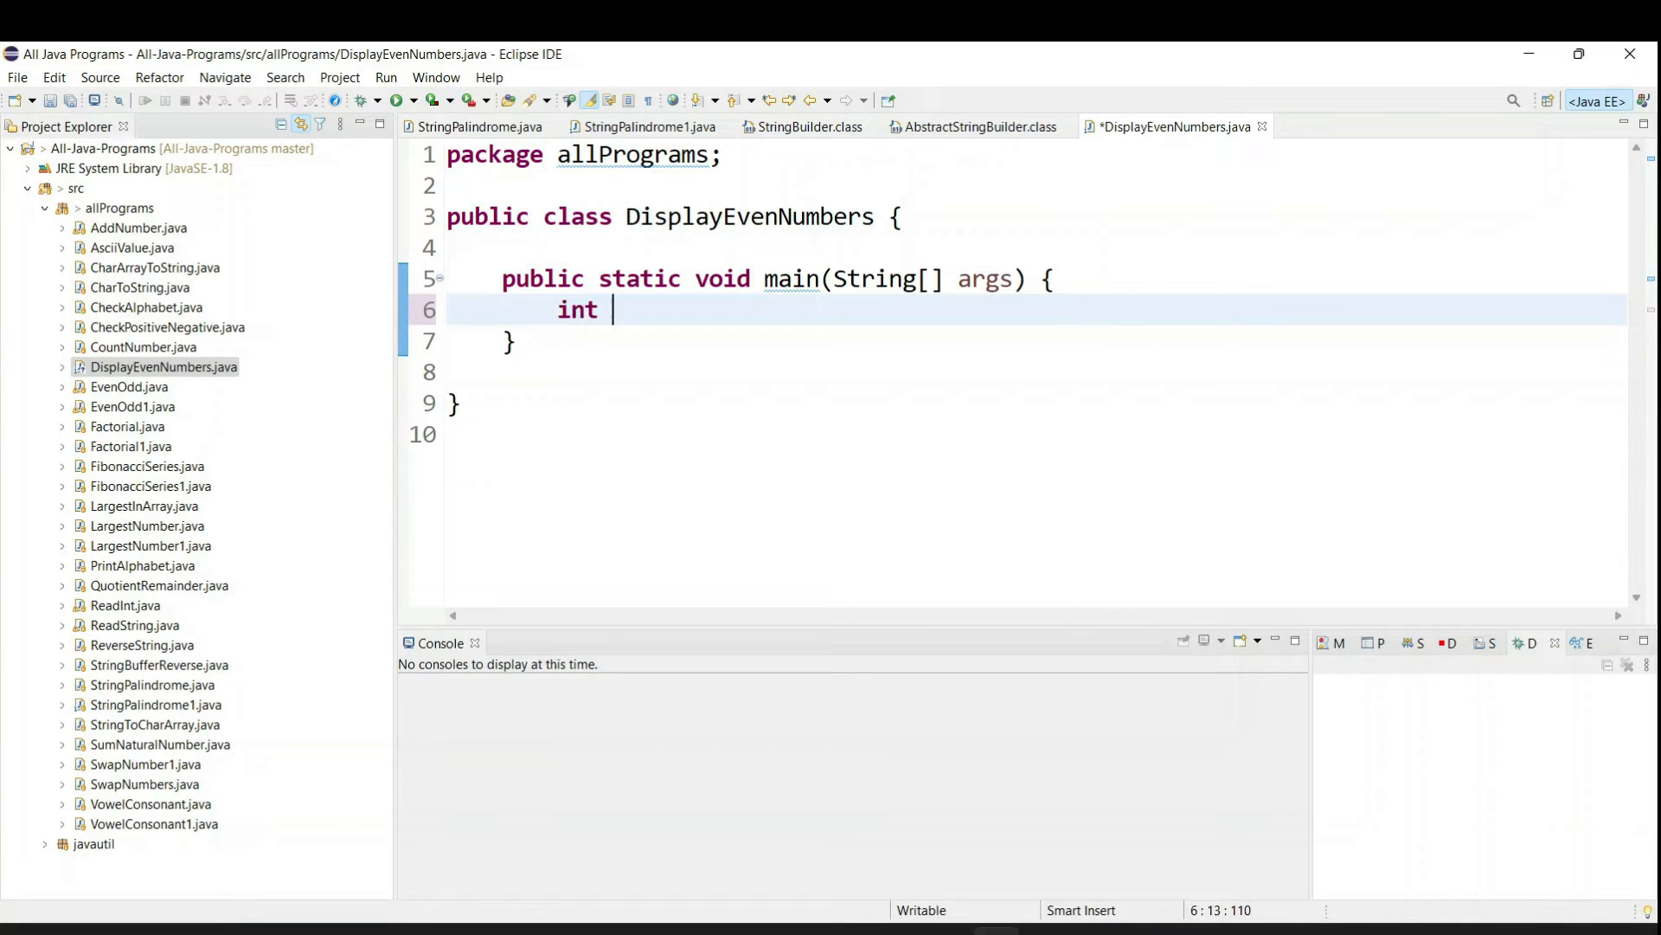
pyautogui.write('numbe')
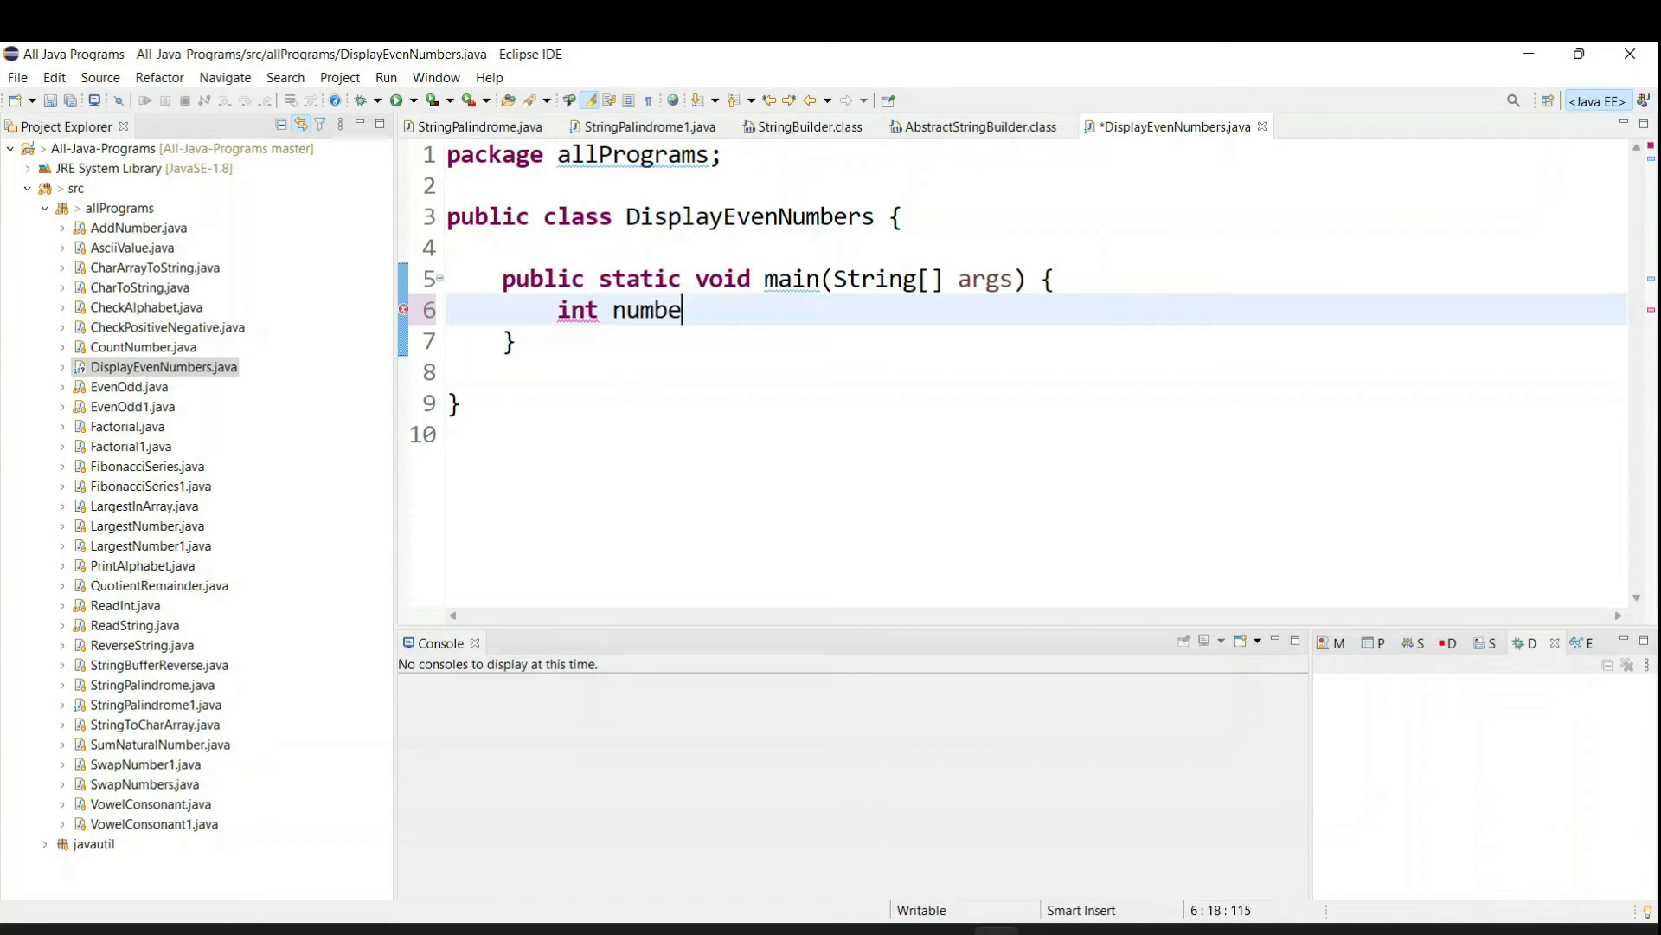
pyautogui.write('r=1')
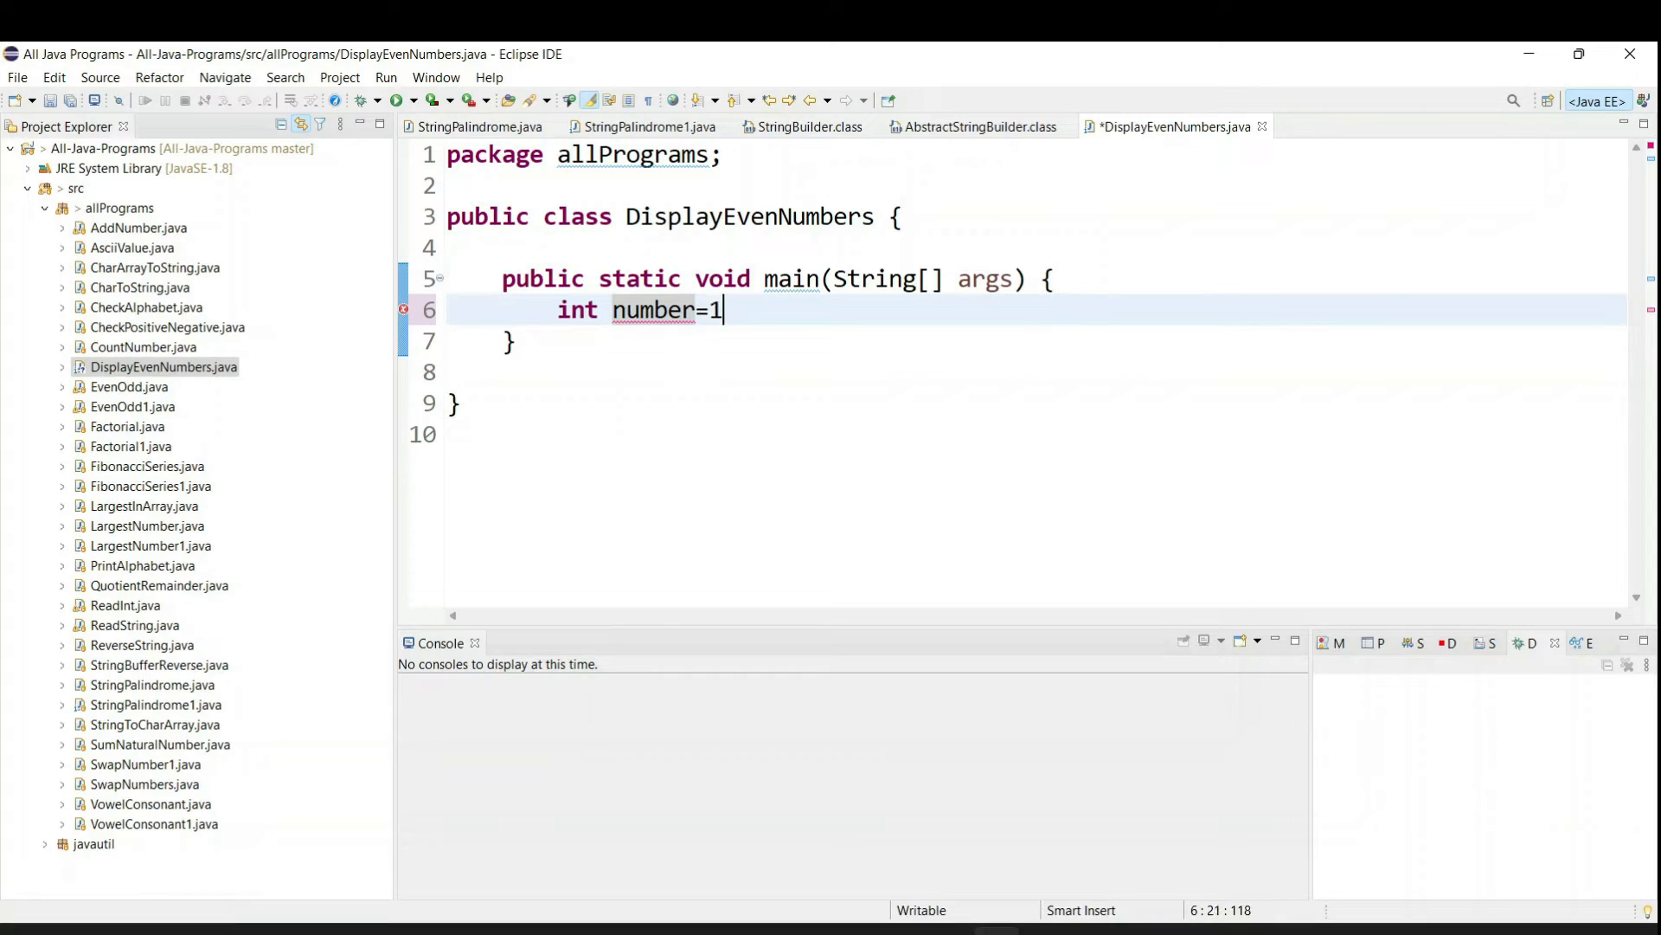
pyautogui.write('00;')
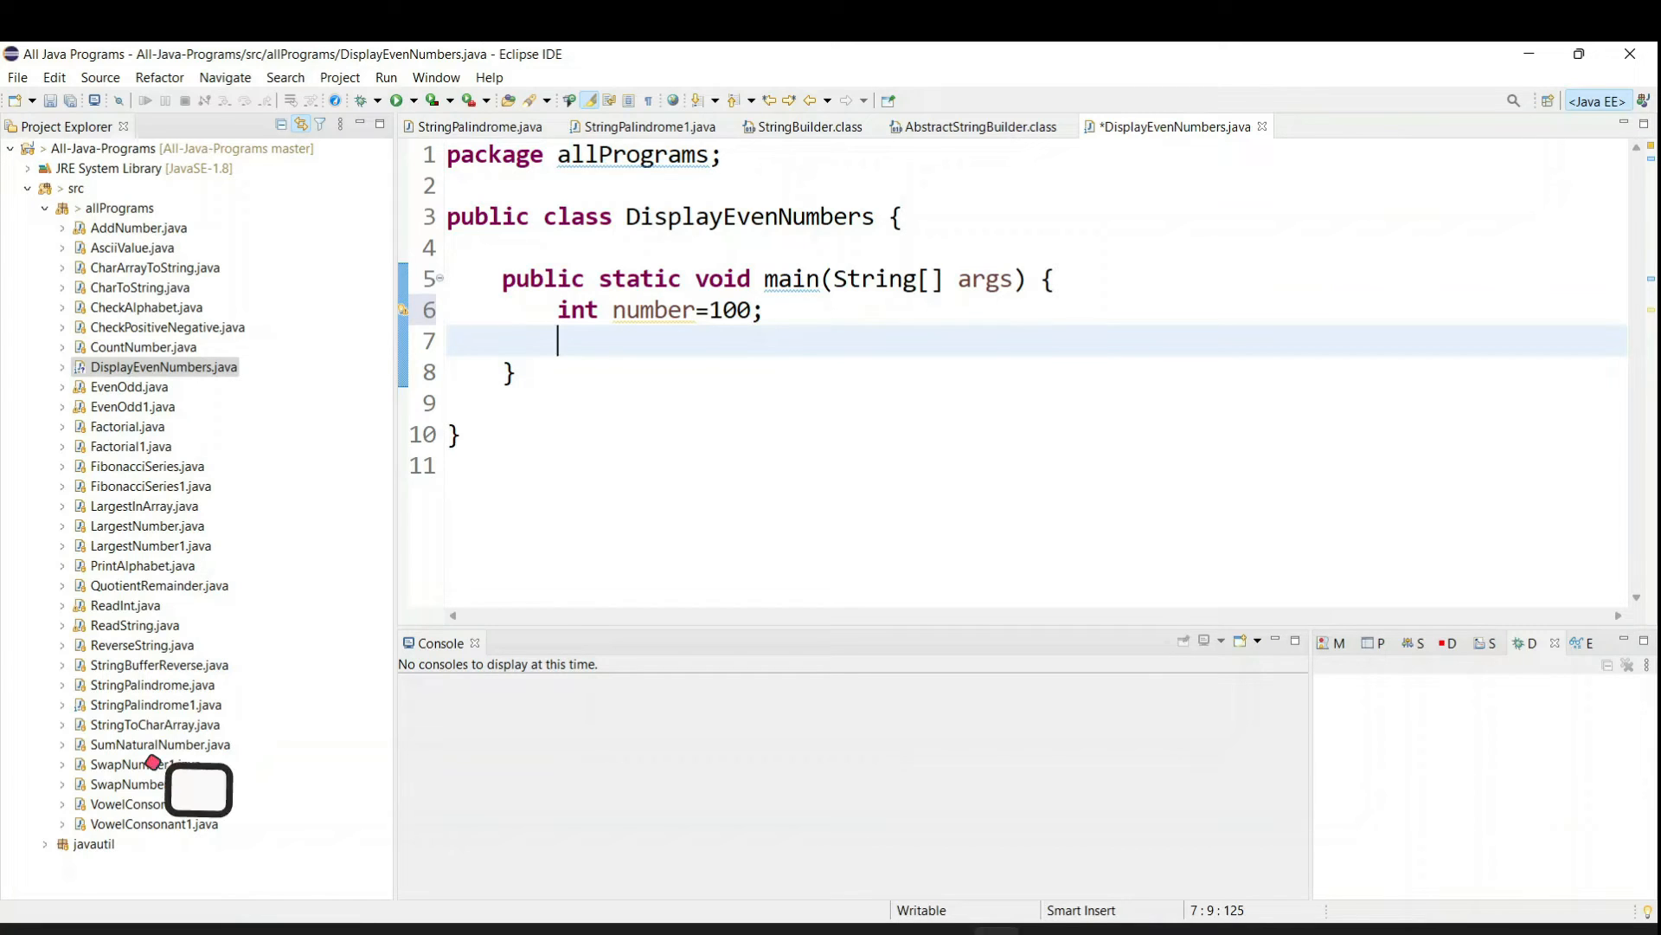
# Write the loop header for(int i=1; i<=number; i++).
pyautogui.write('for(')
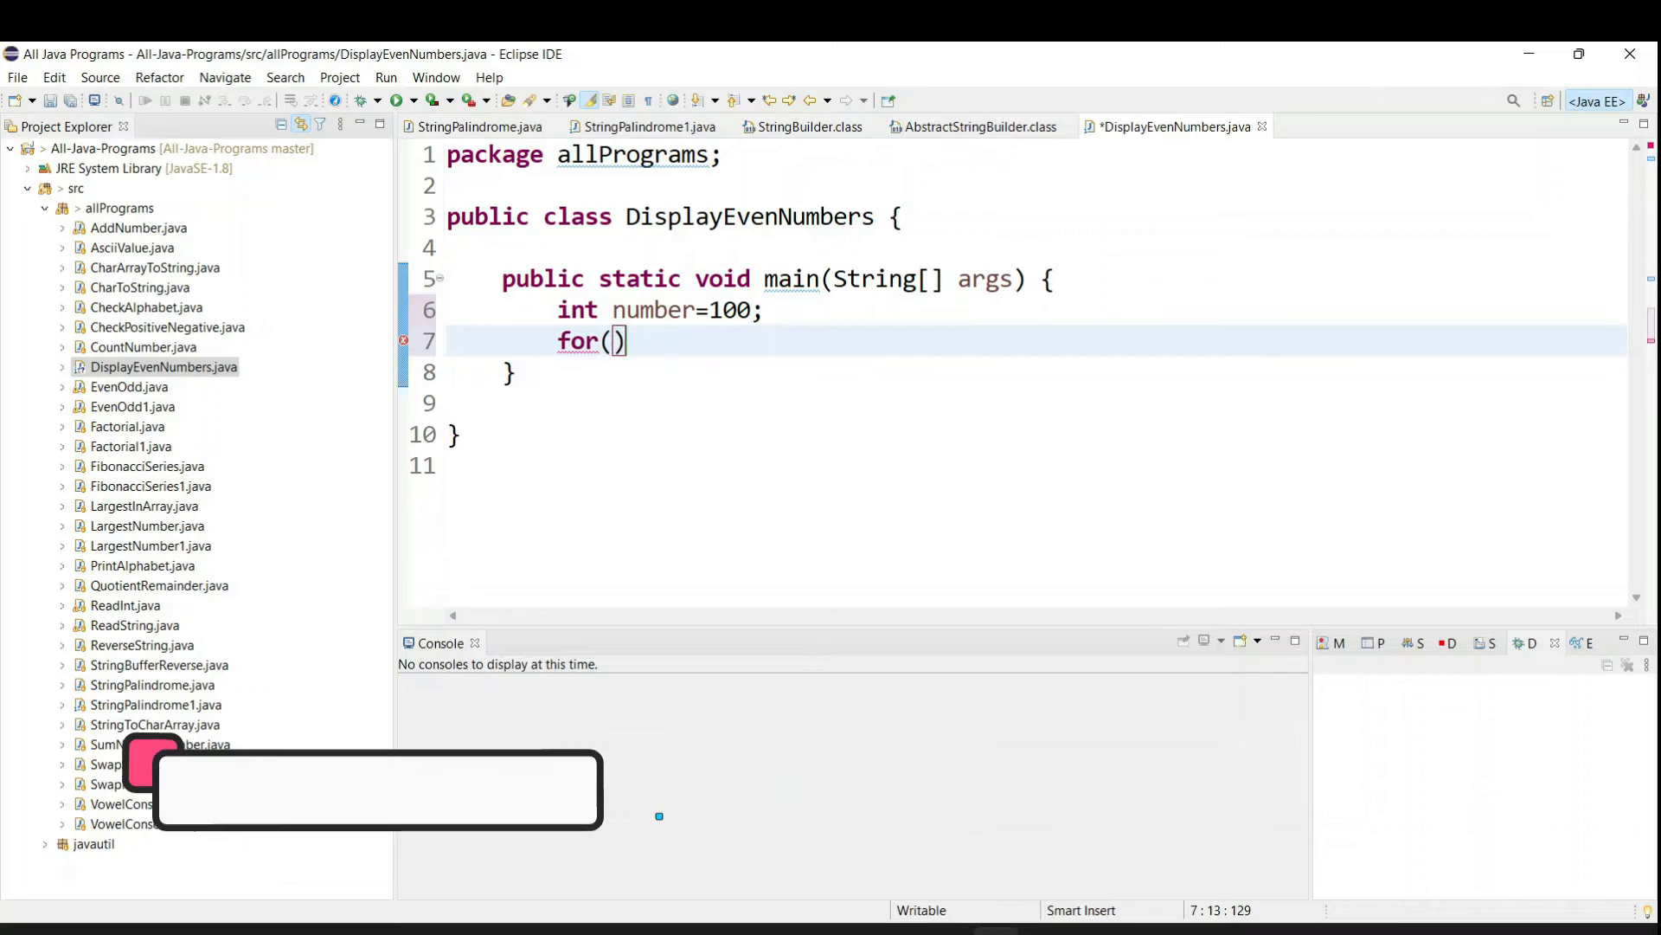
pyautogui.write('int')
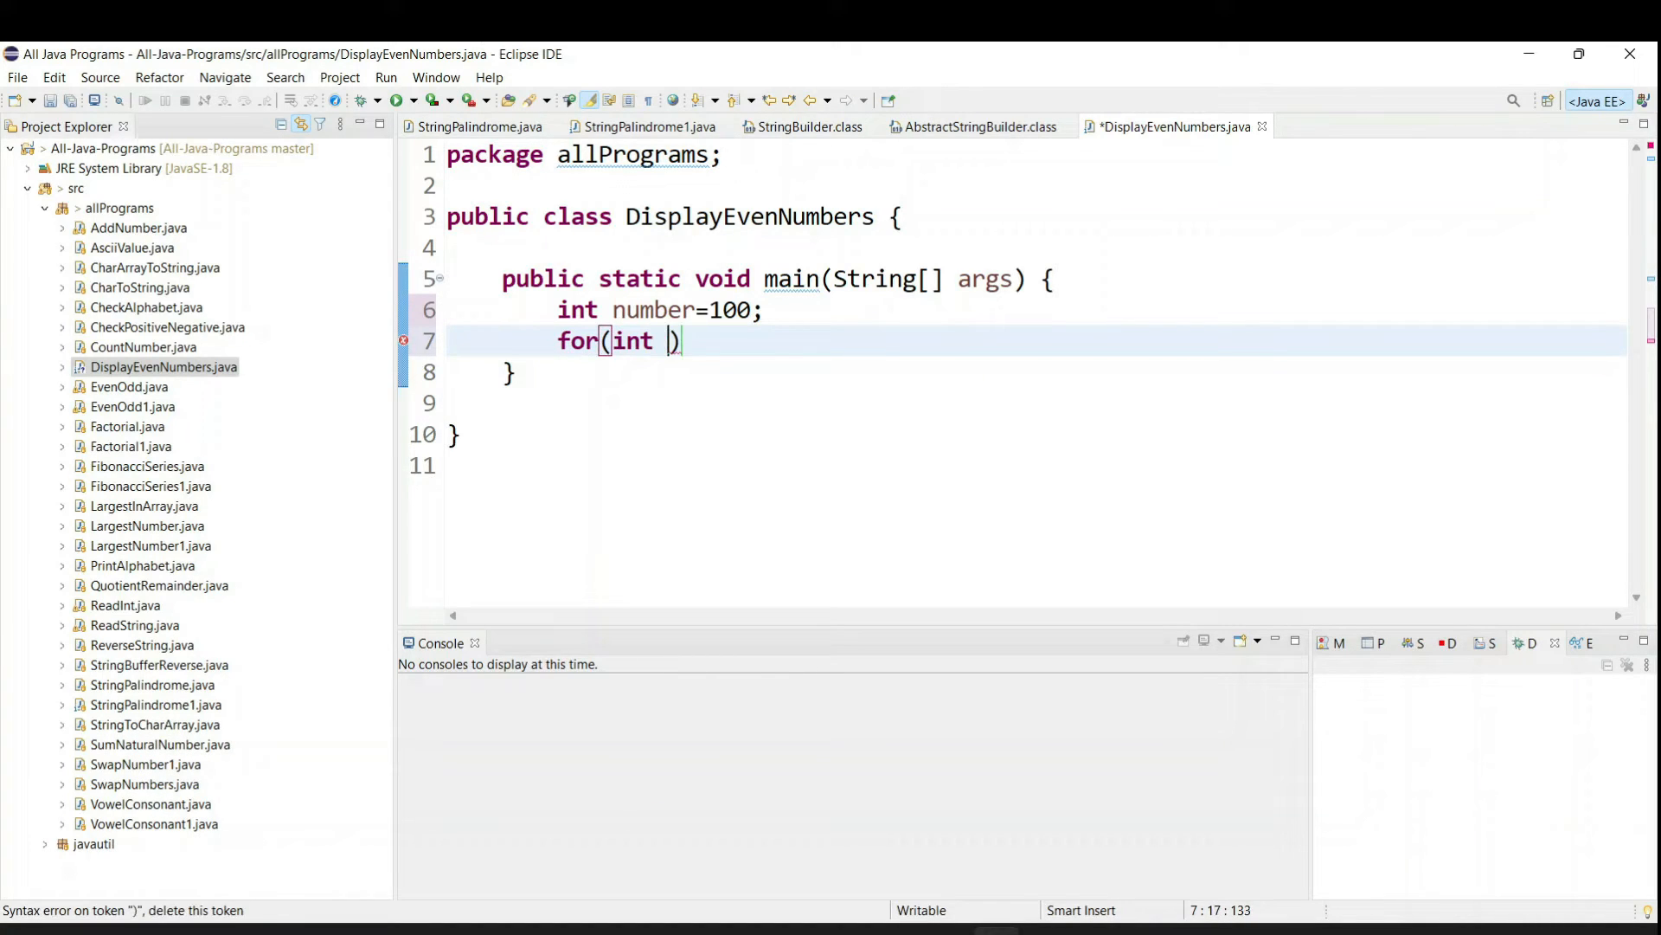
pyautogui.write('i')
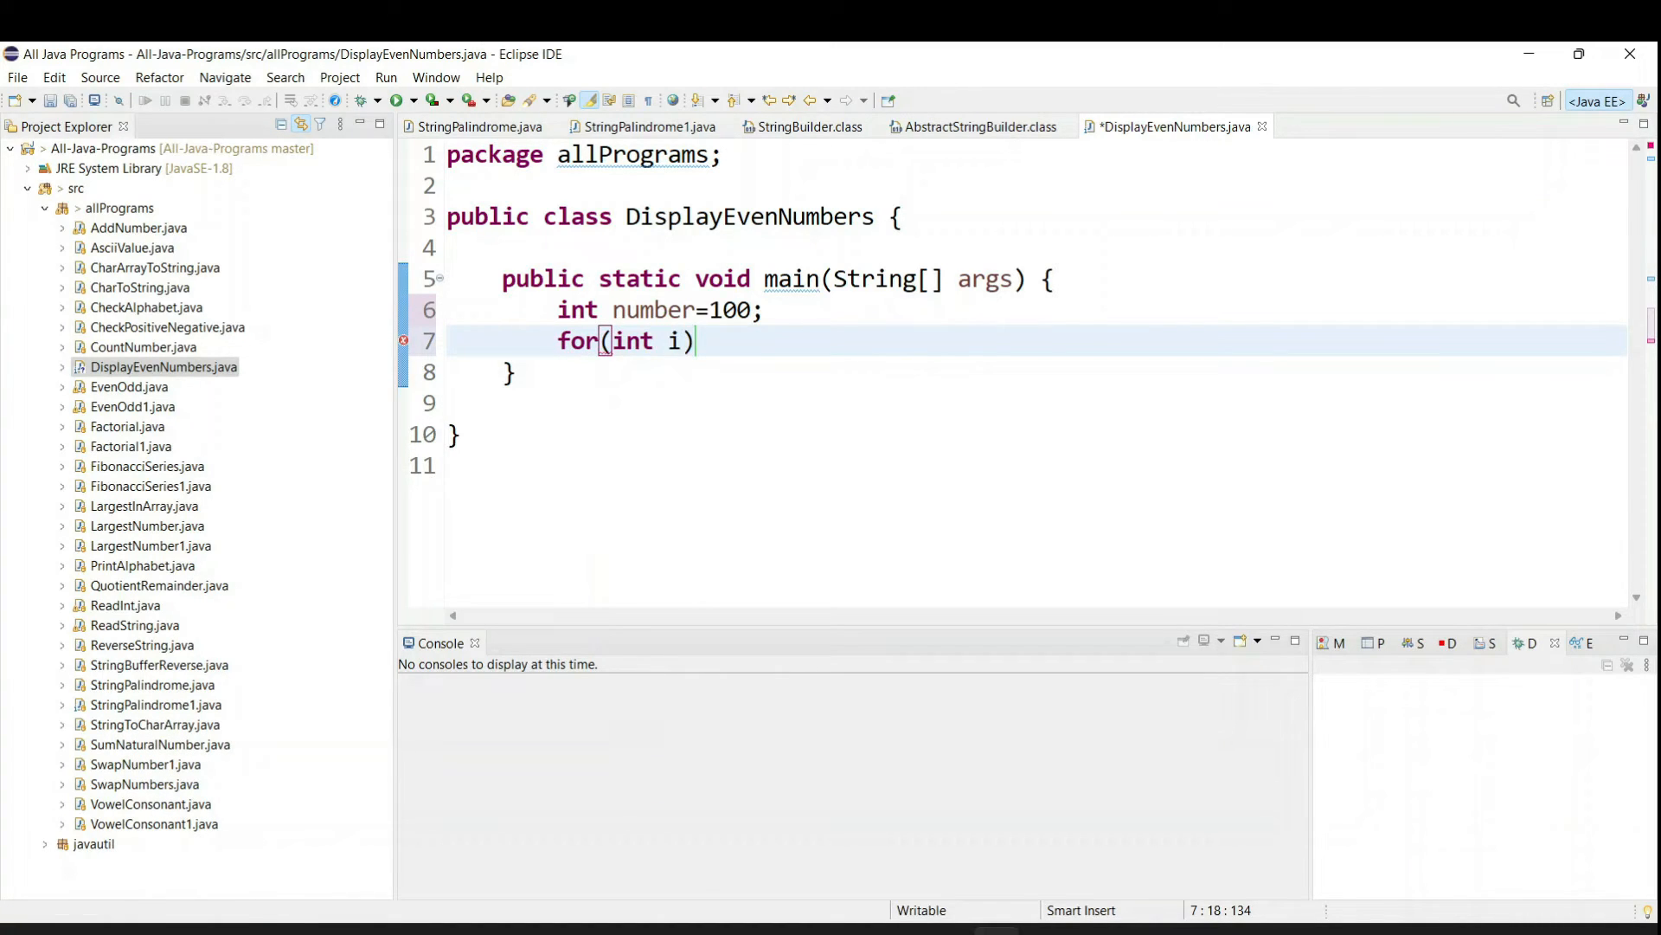
pyautogui.write('=1;')
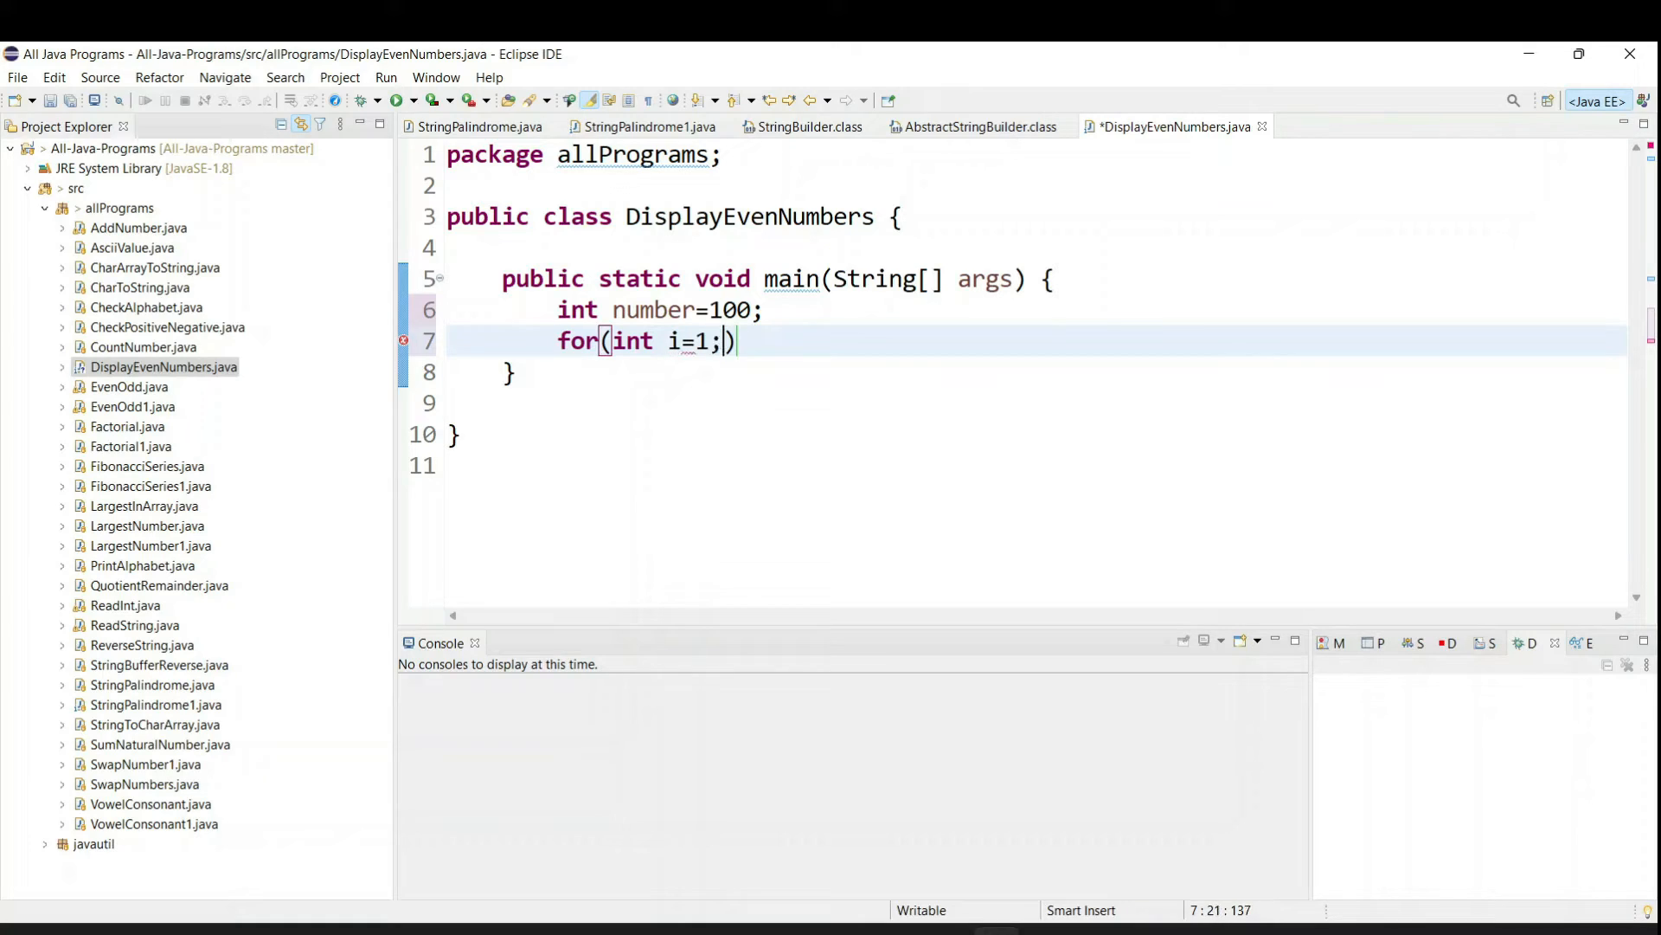
pyautogui.write('i')
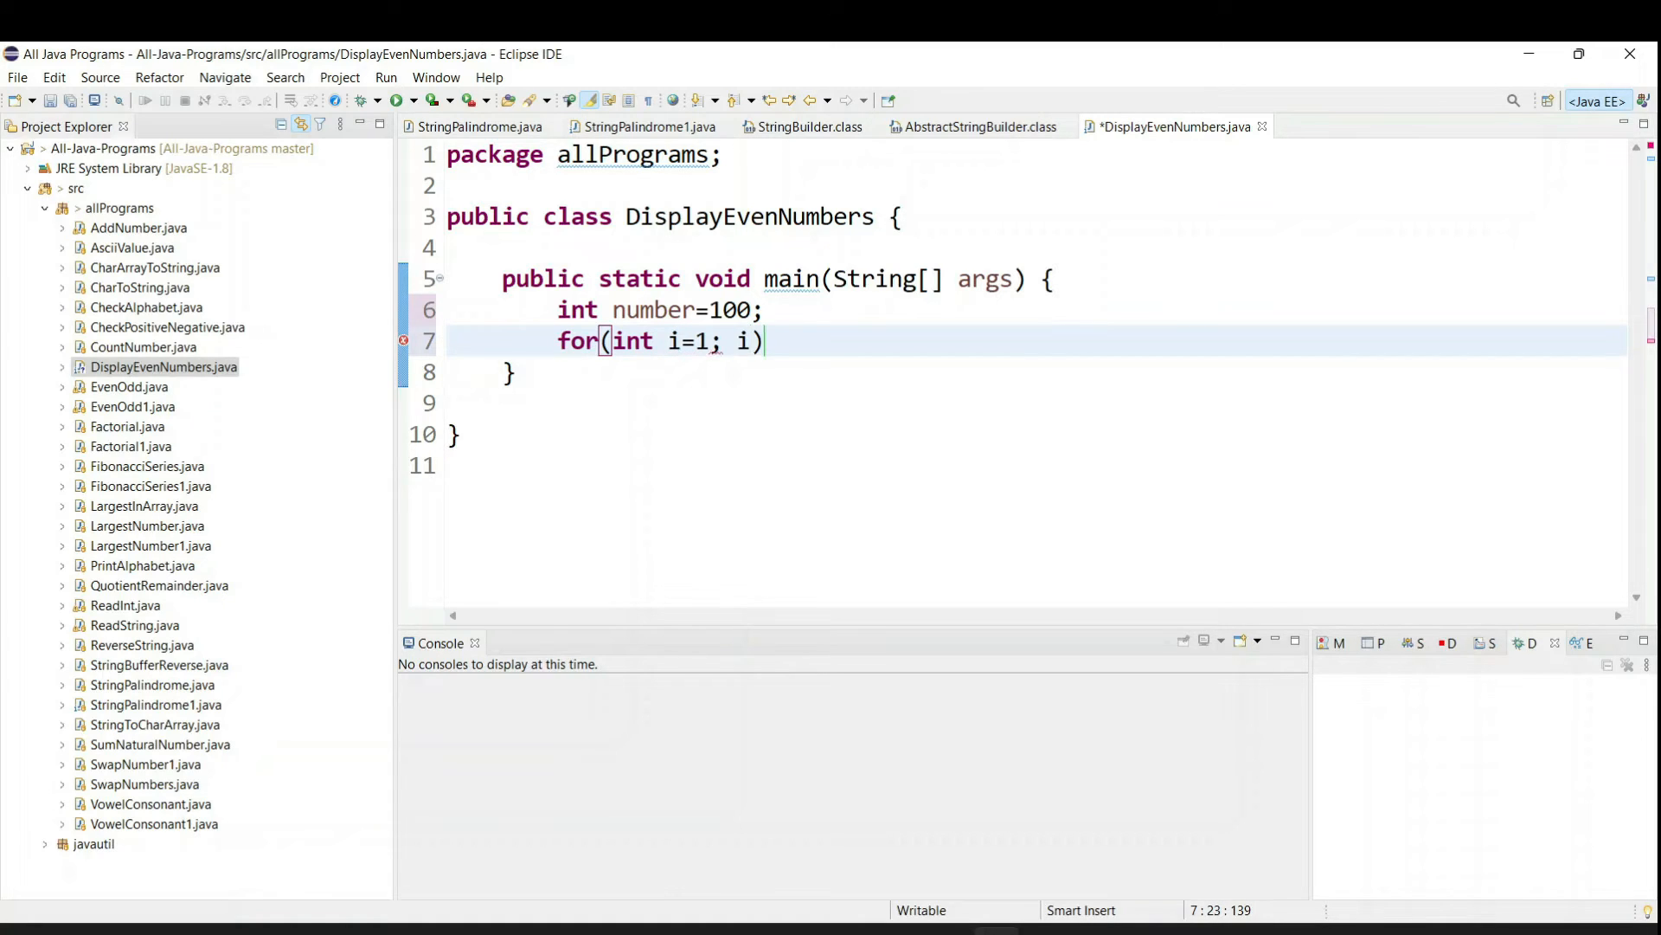
pyautogui.write('<=')
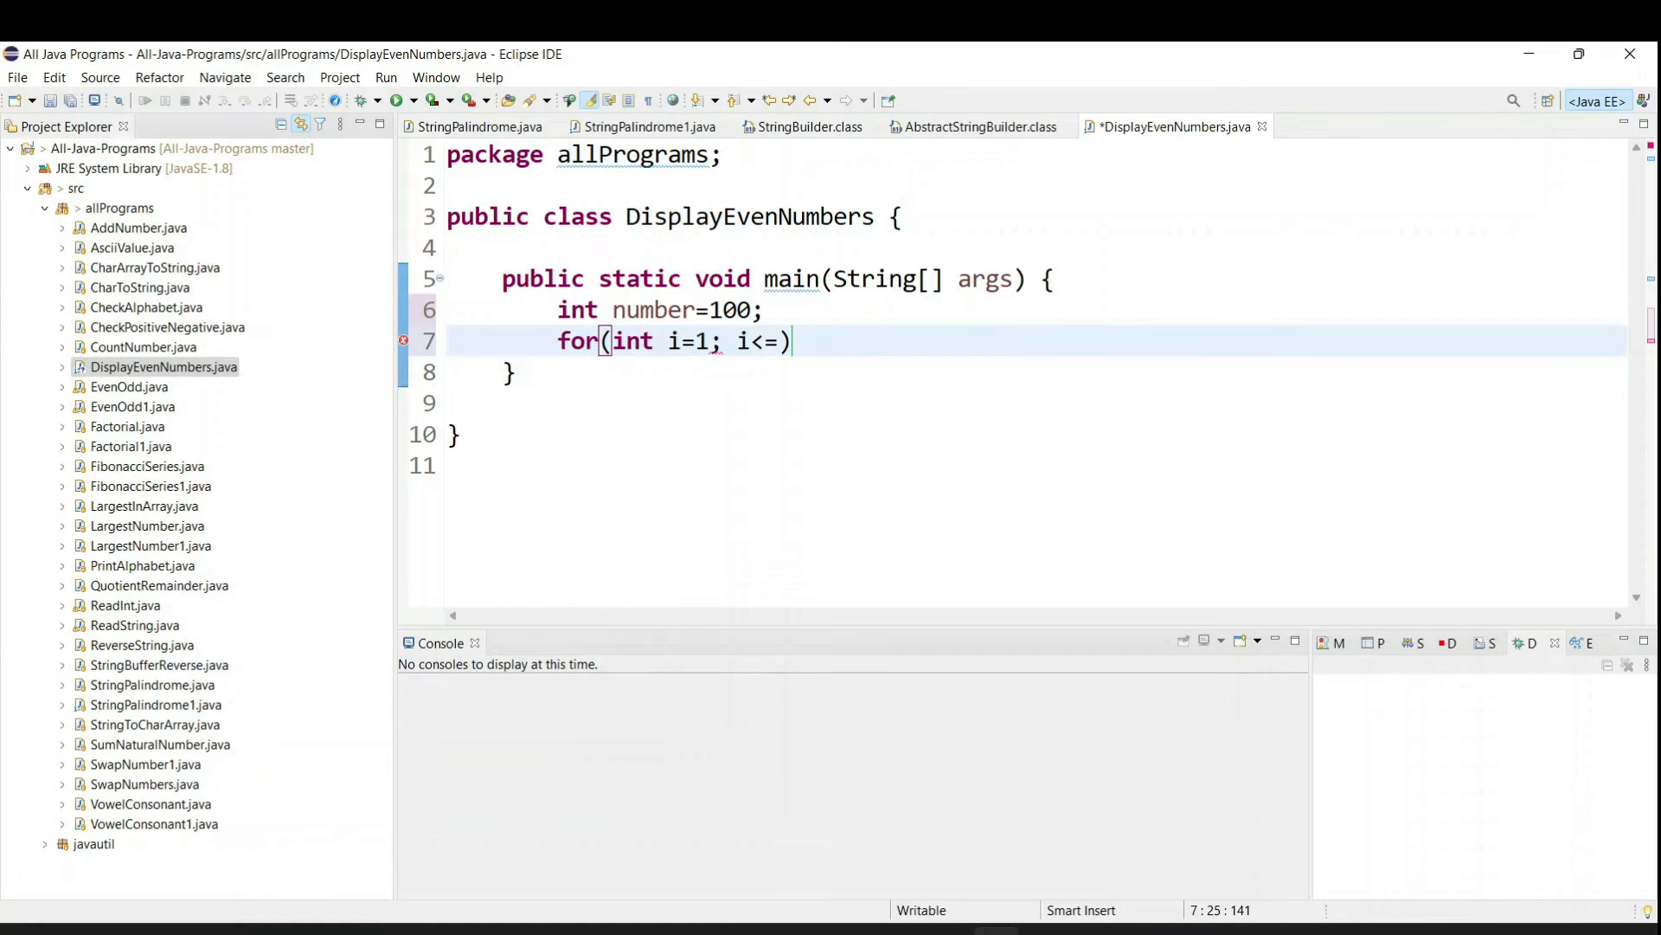
pyautogui.write('numb')
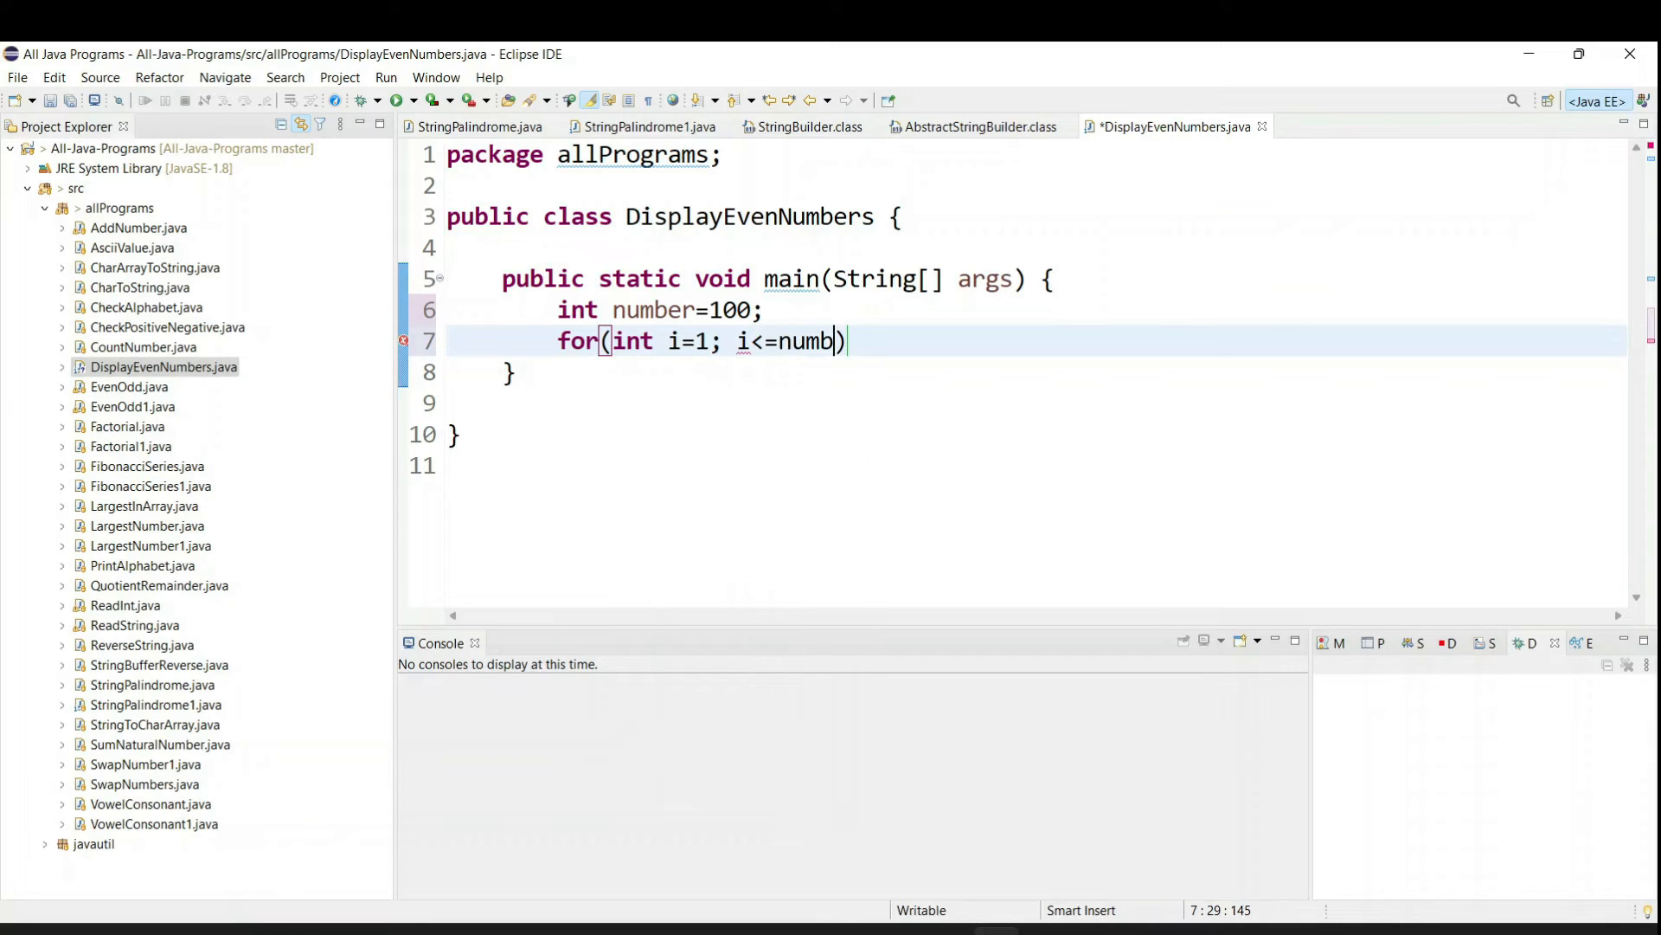
pyautogui.write('er; i')
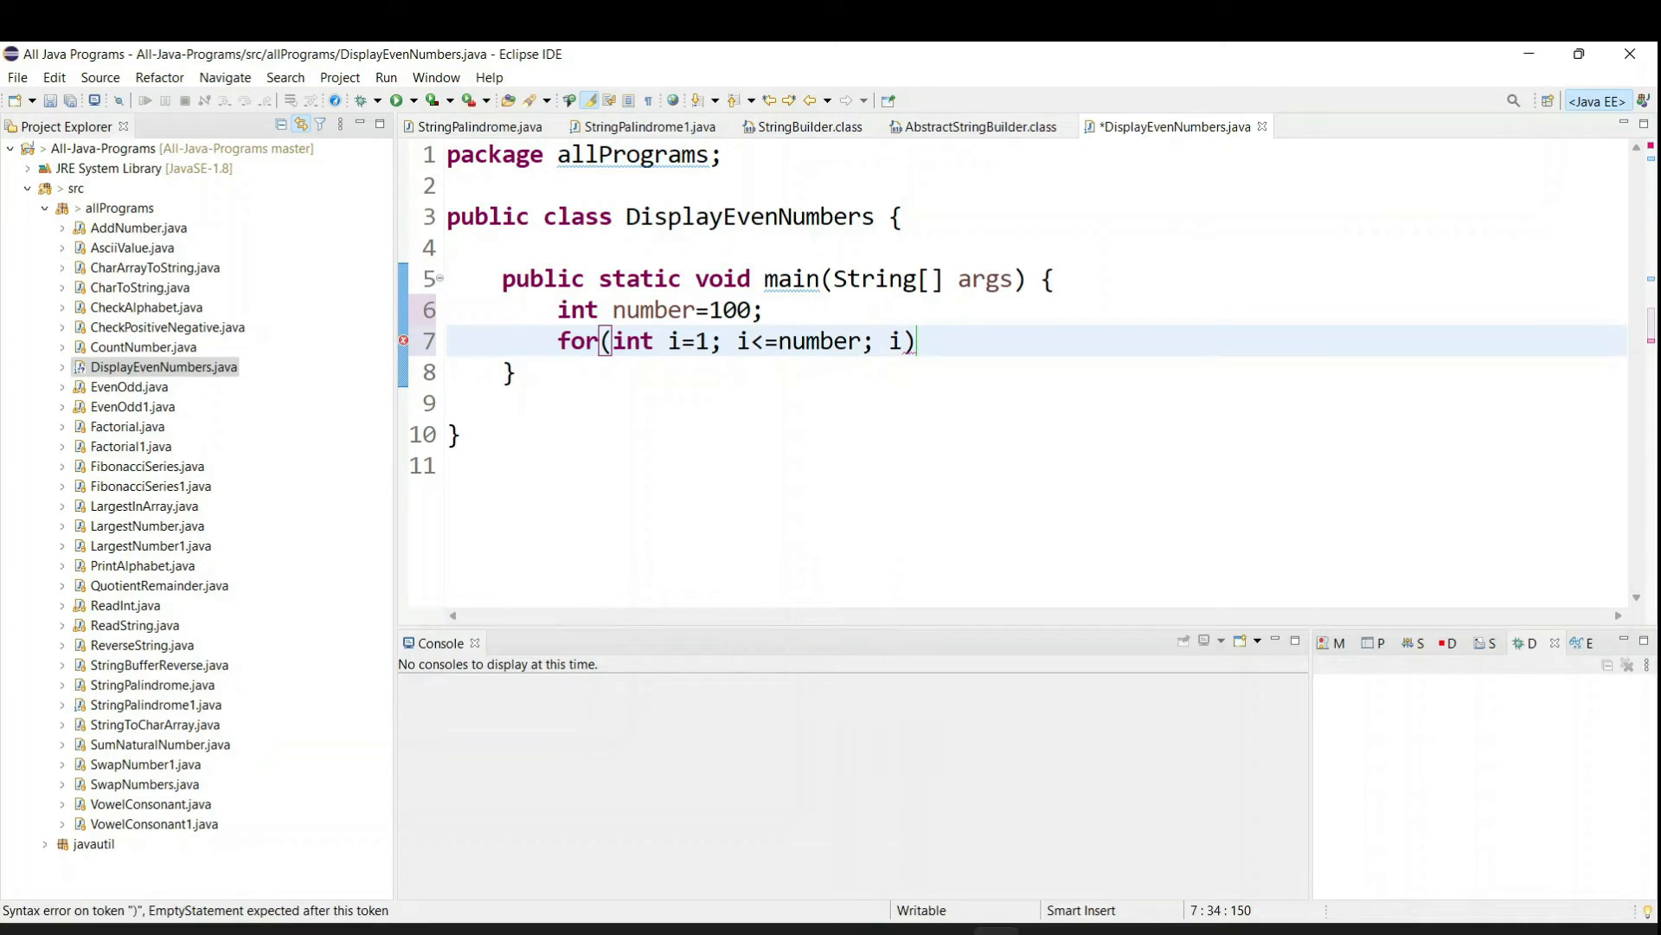
pyautogui.write('++')
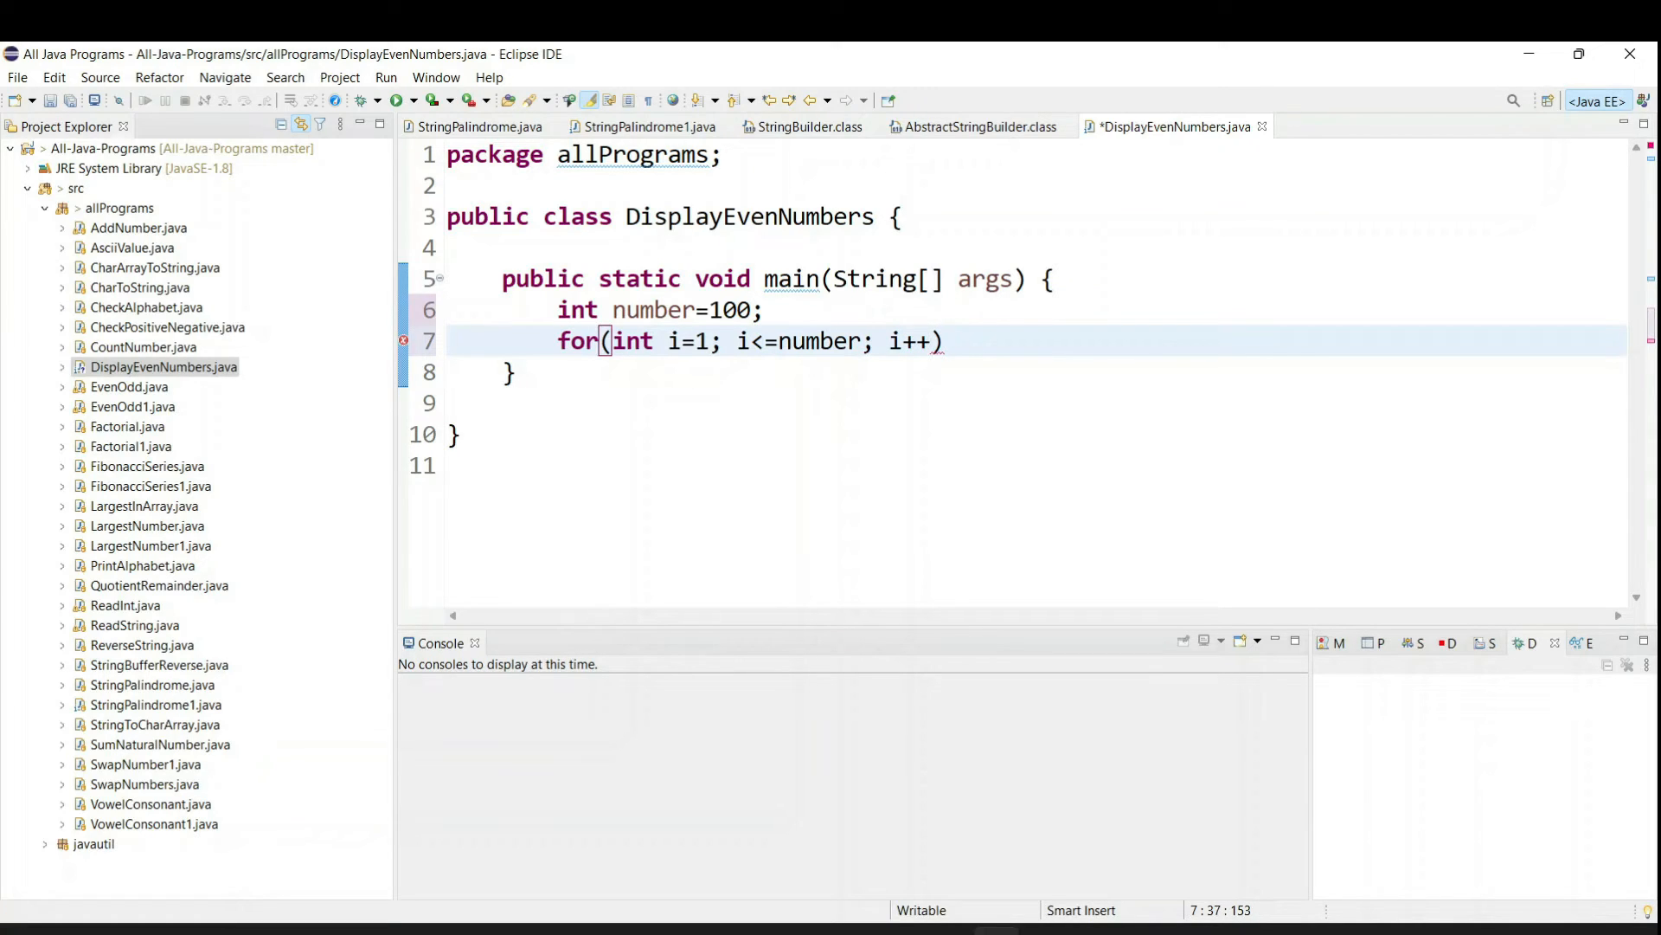
# Add a loop body that prints i with System.out.println(i), and save.
pyautogui.write('{')
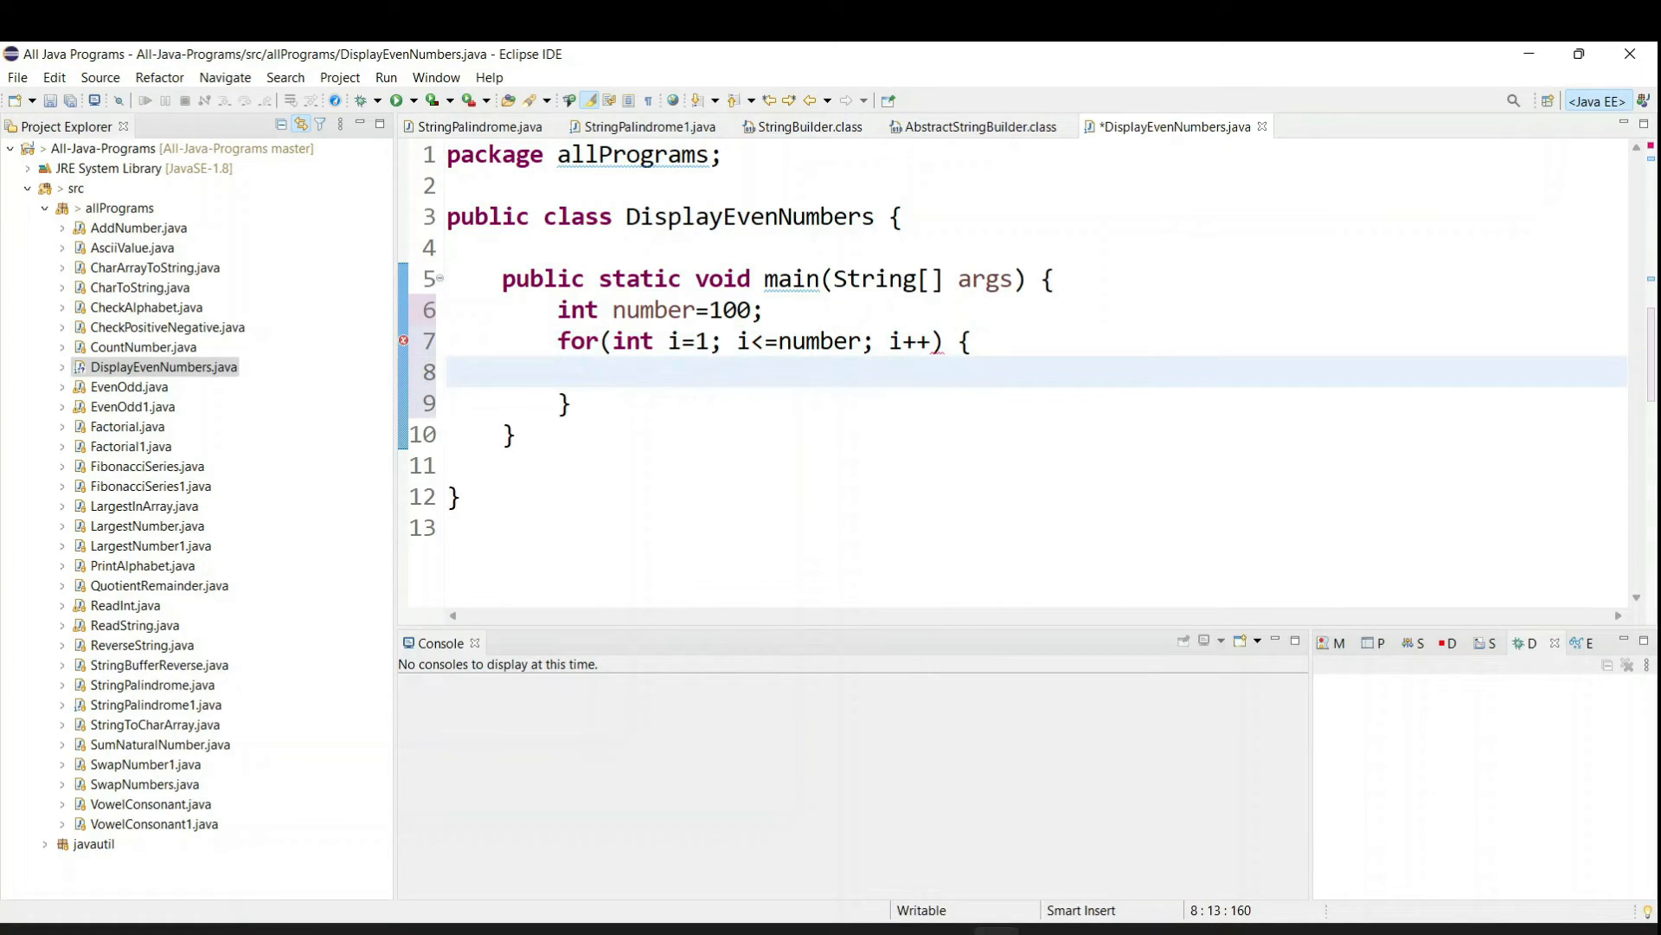
pyautogui.write('sys')
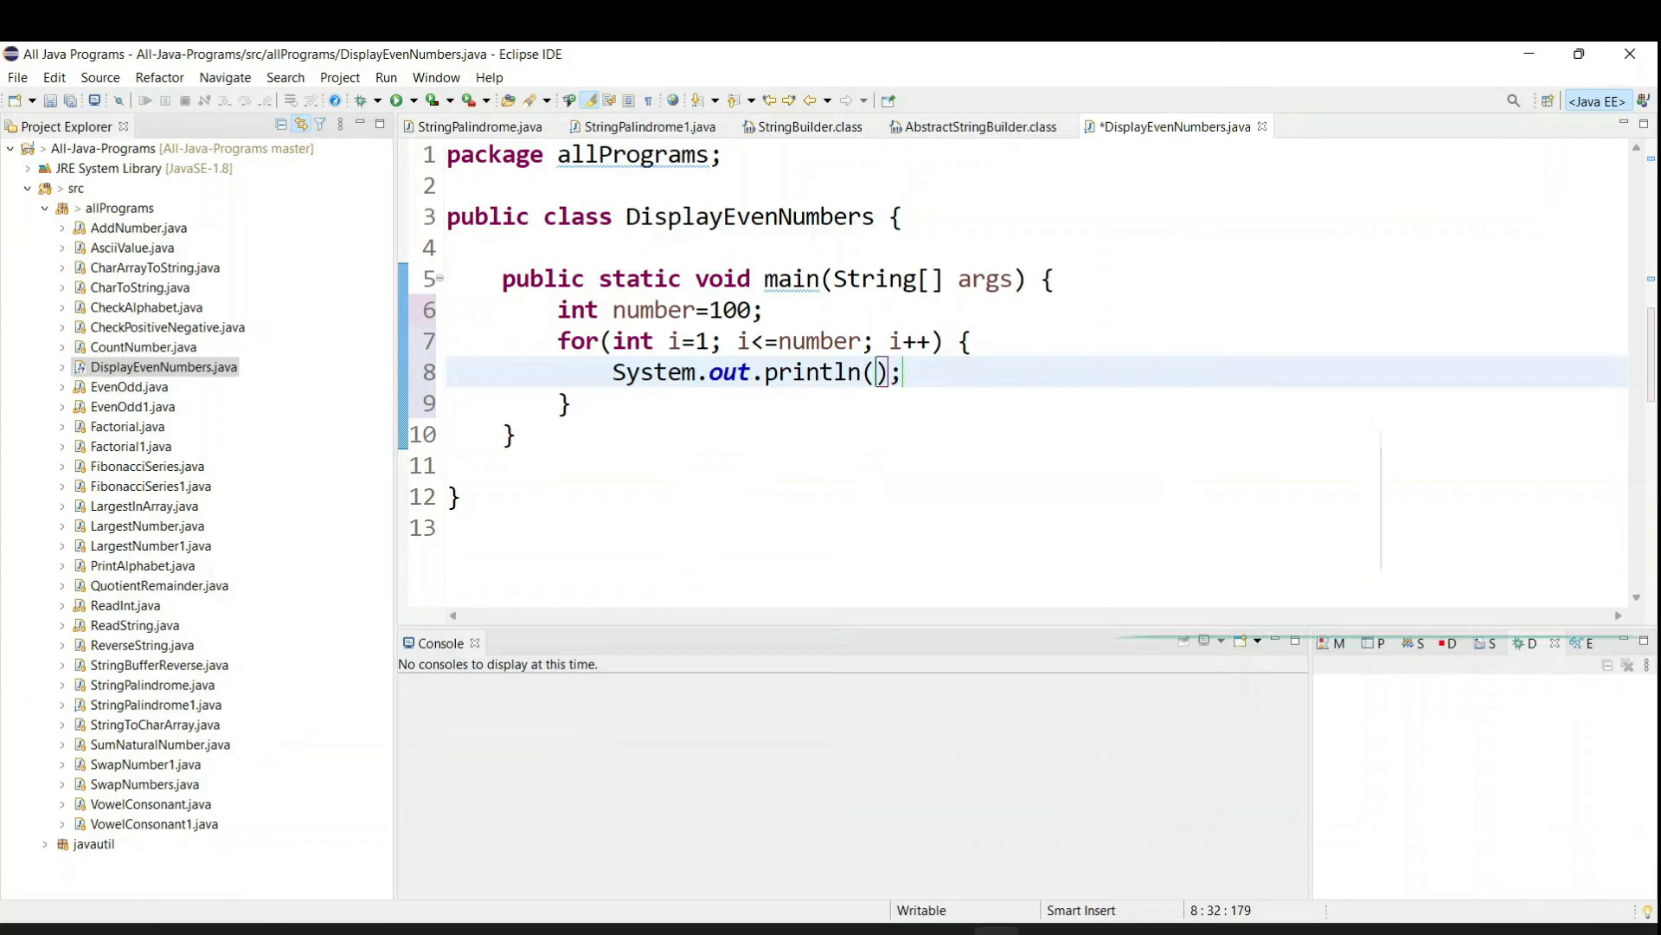
pyautogui.write('i')
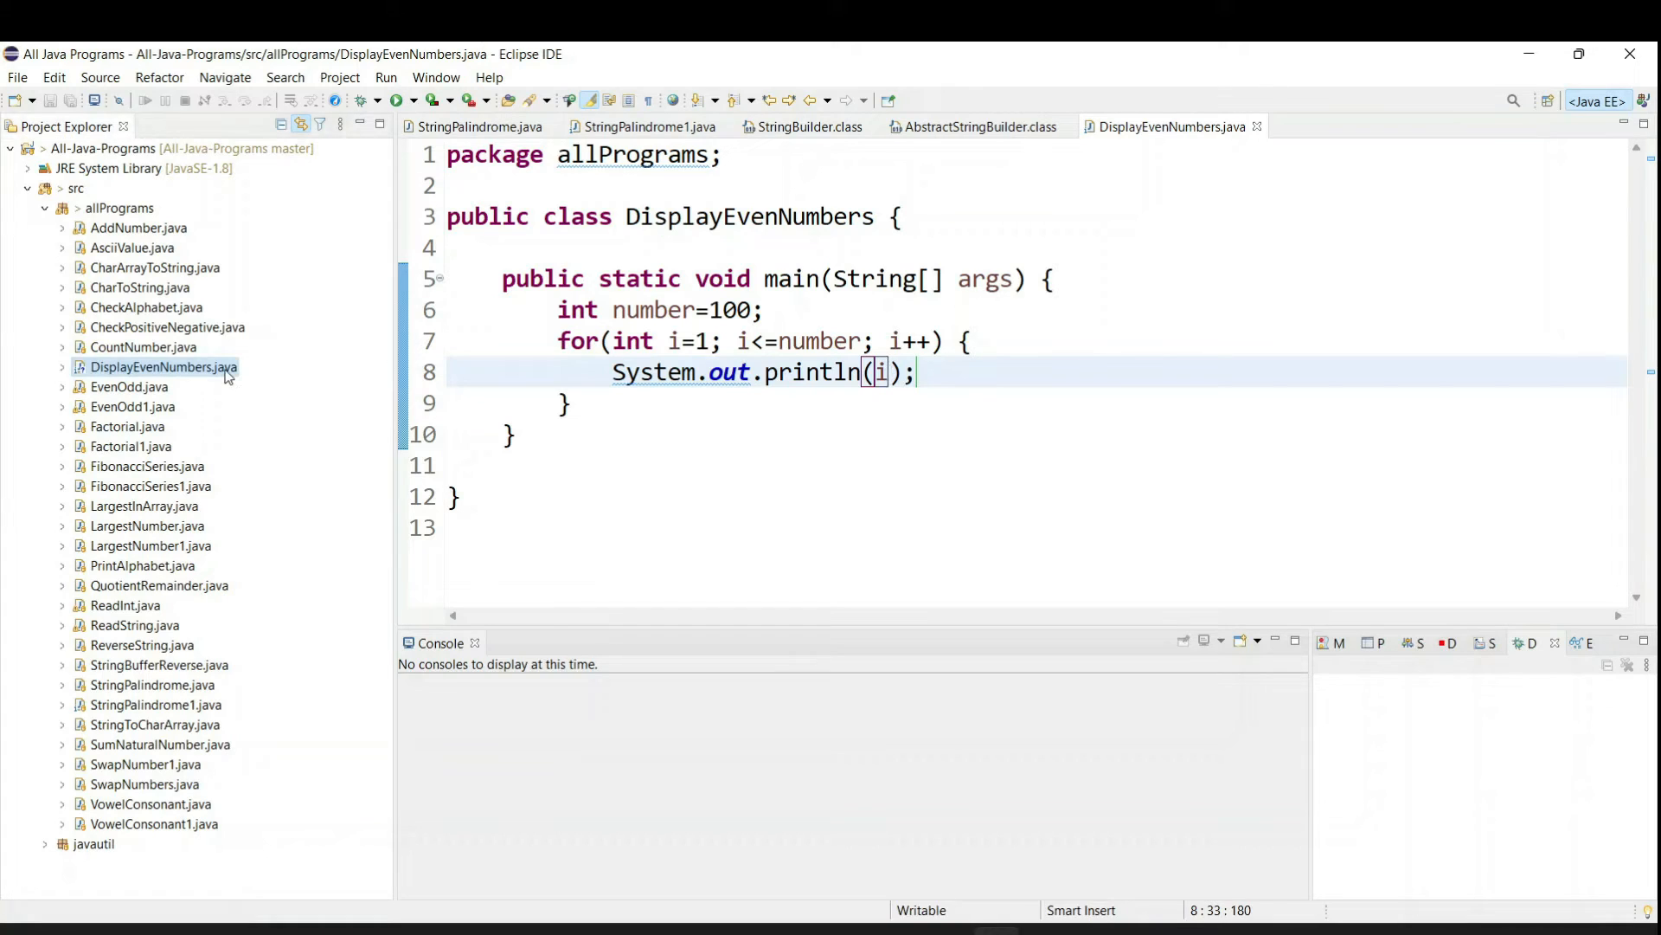
# Run DisplayEvenNumbers.java as a Java Application from Project Explorer.
pyautogui.rightClick(165, 367)
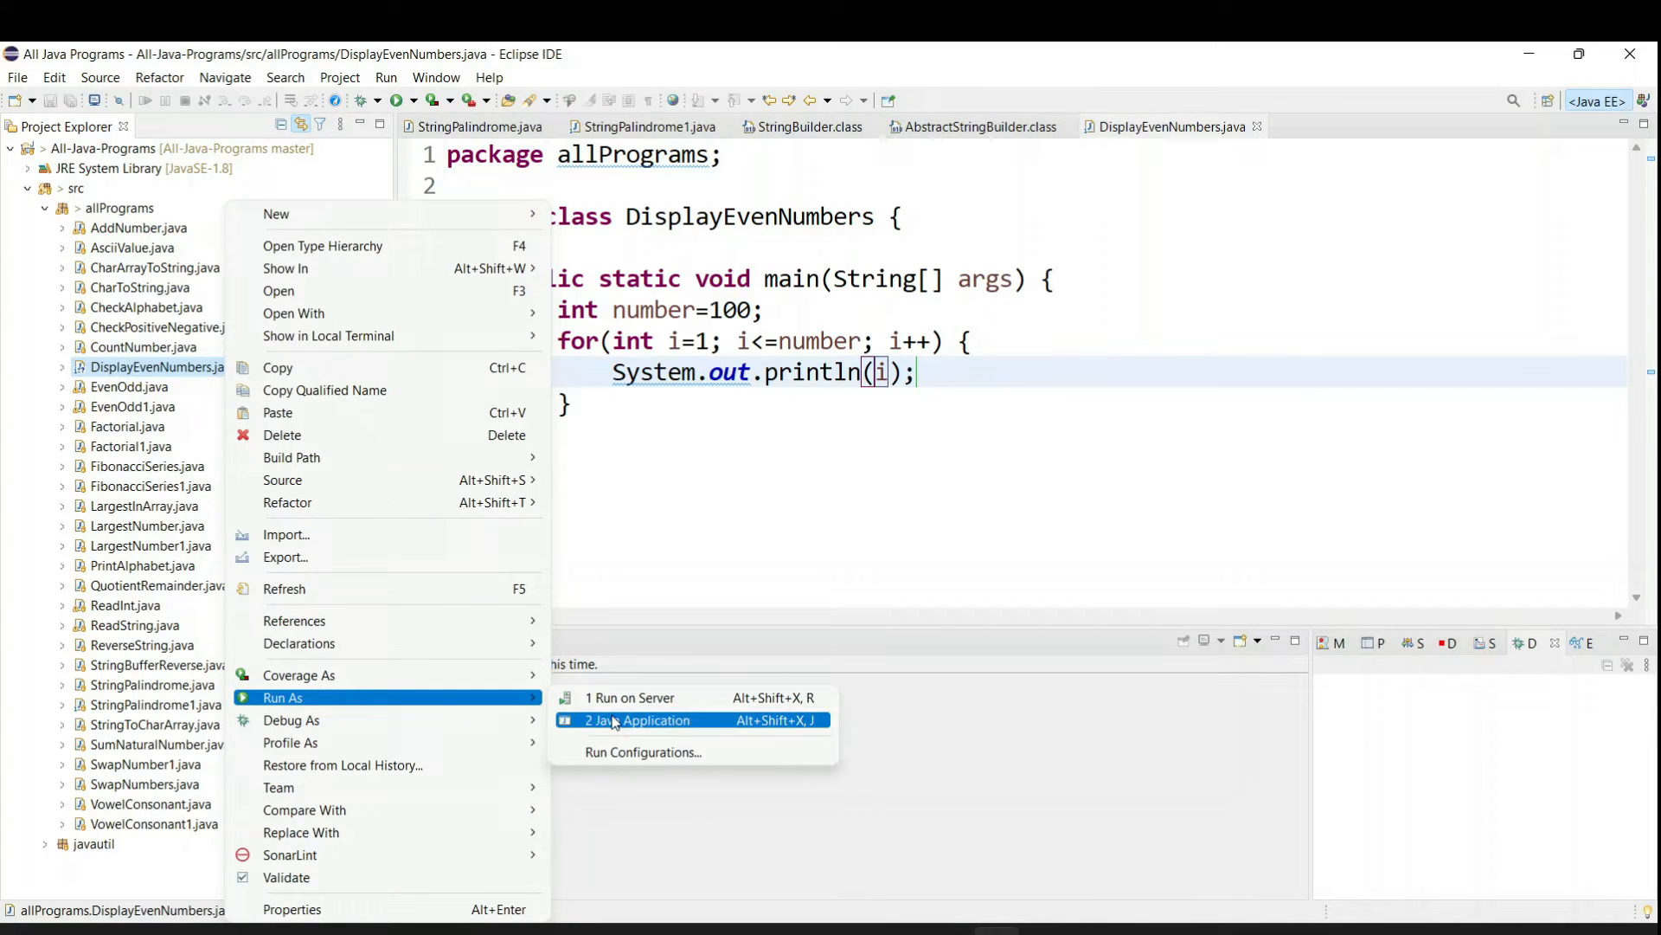
pyautogui.click(636, 721)
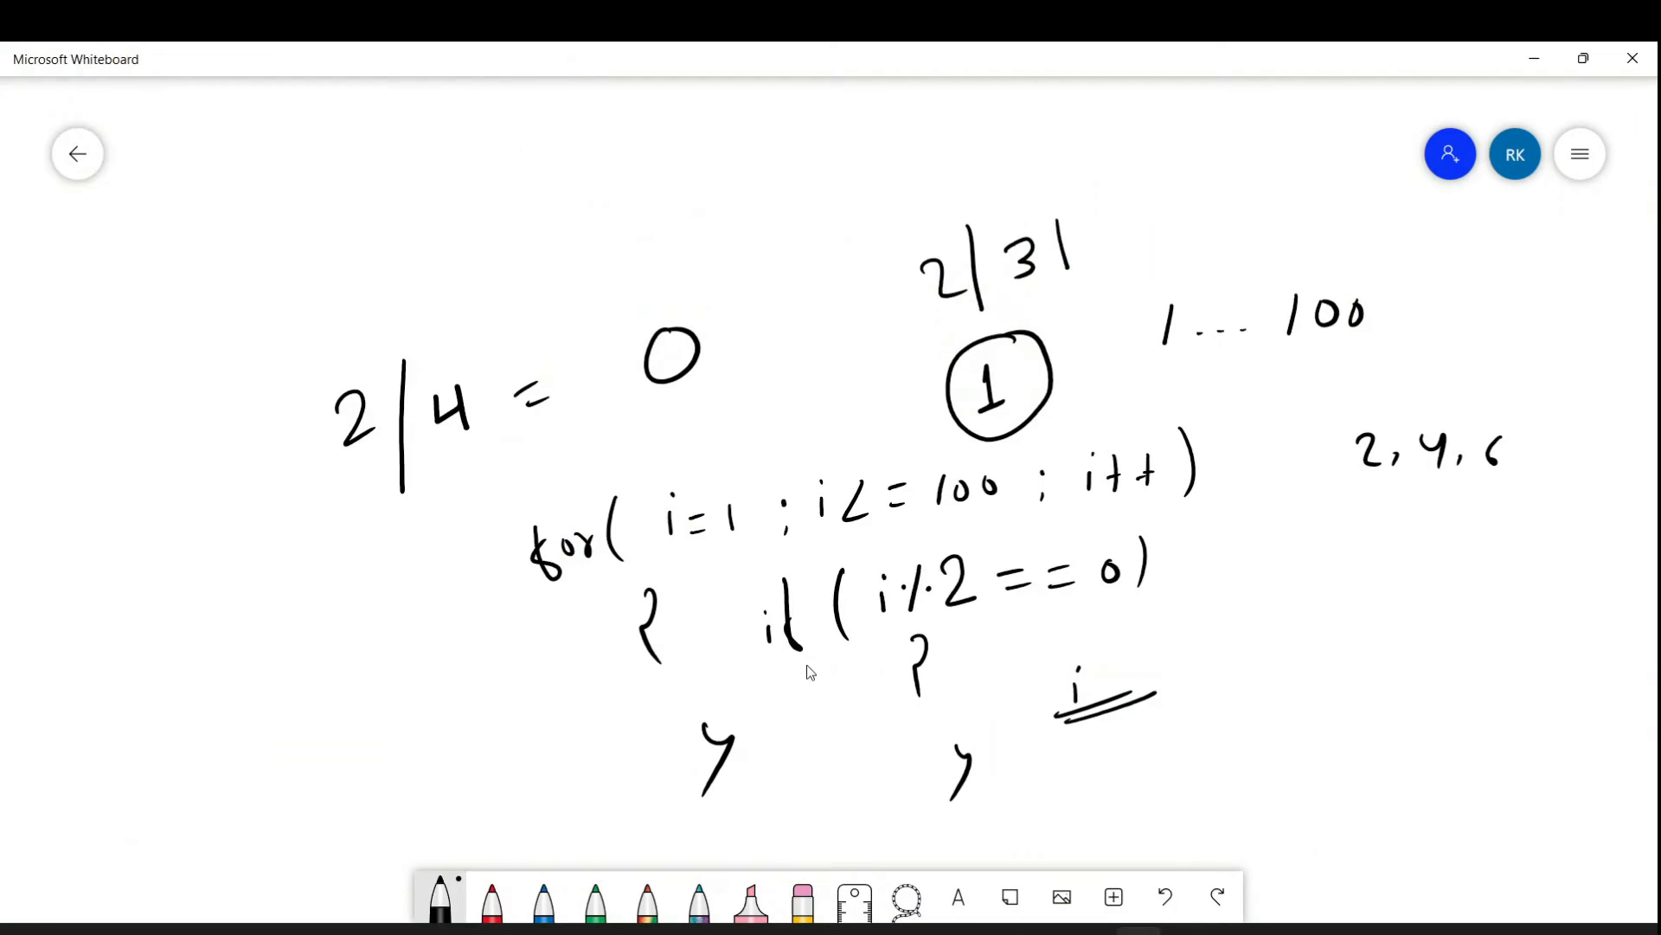
pyautogui.moveTo(898, 619)
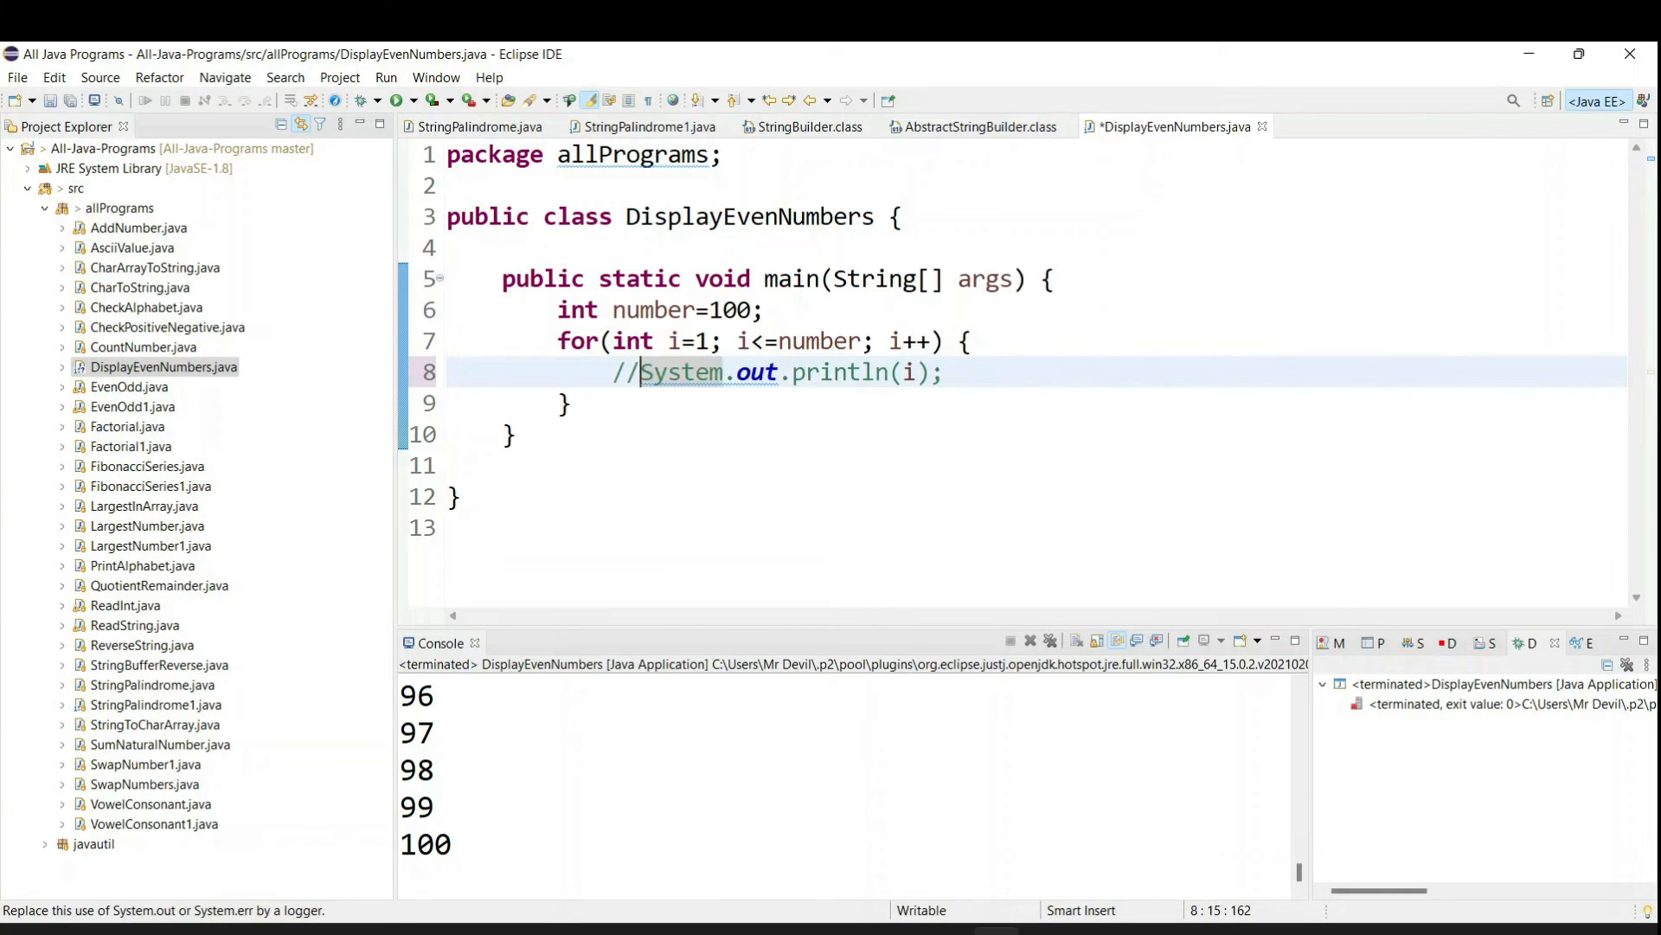
# Add the condition if(i%2 ==0) inside the loop.
pyautogui.write('i')
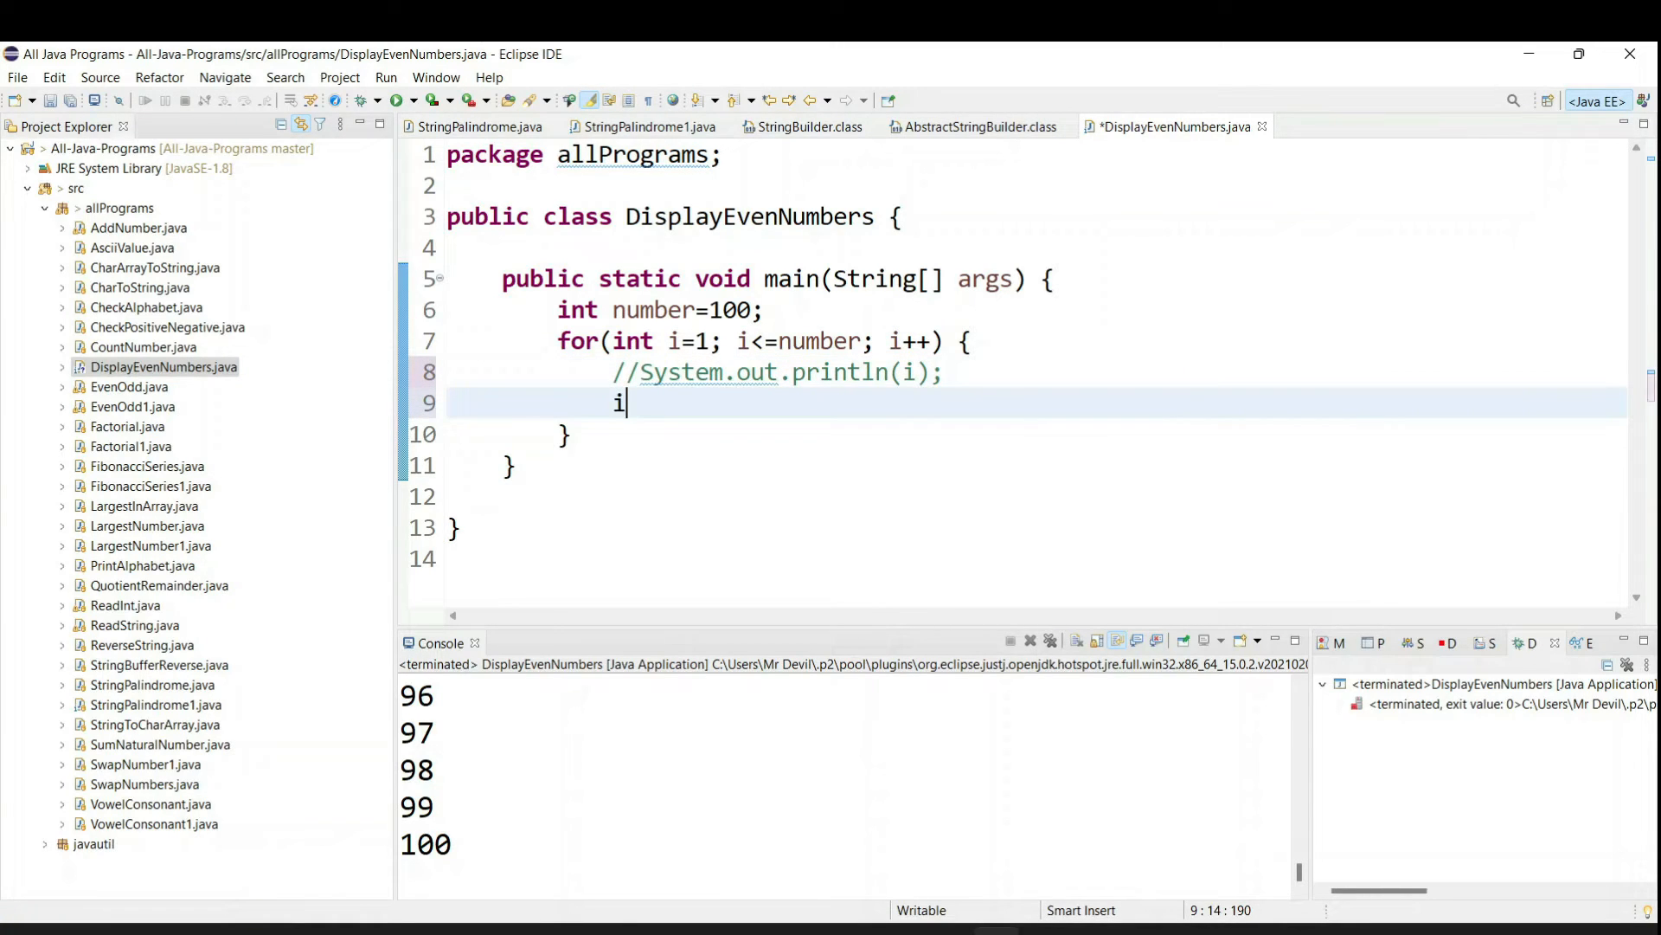
pyautogui.write('f(i)')
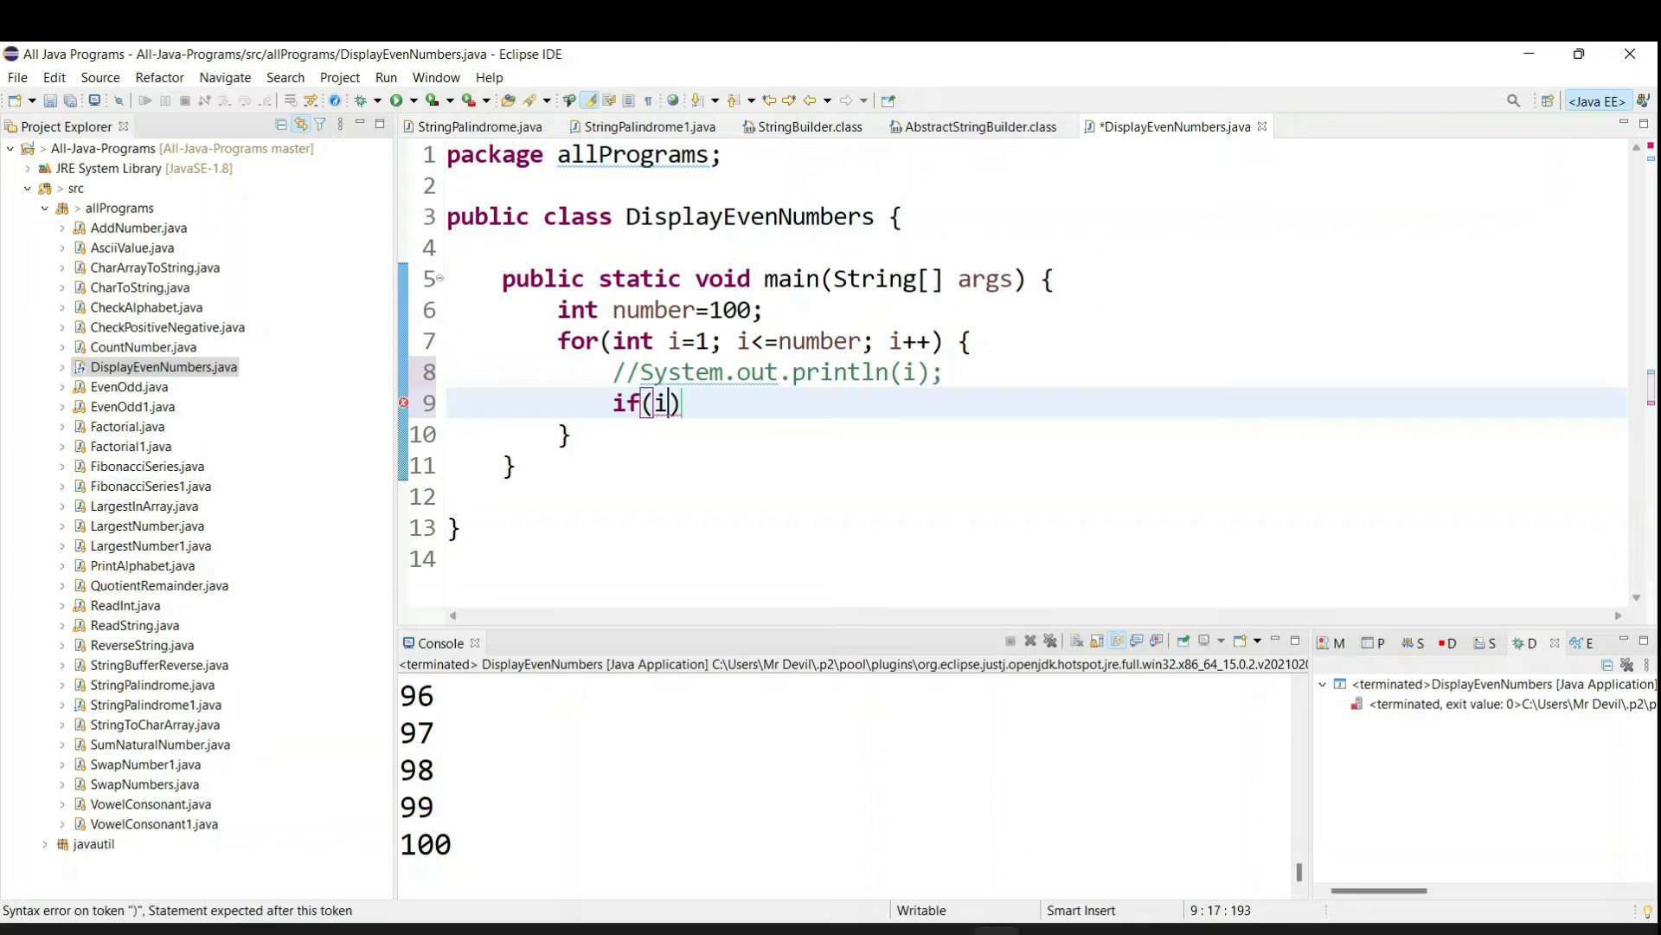
pyautogui.write('%')
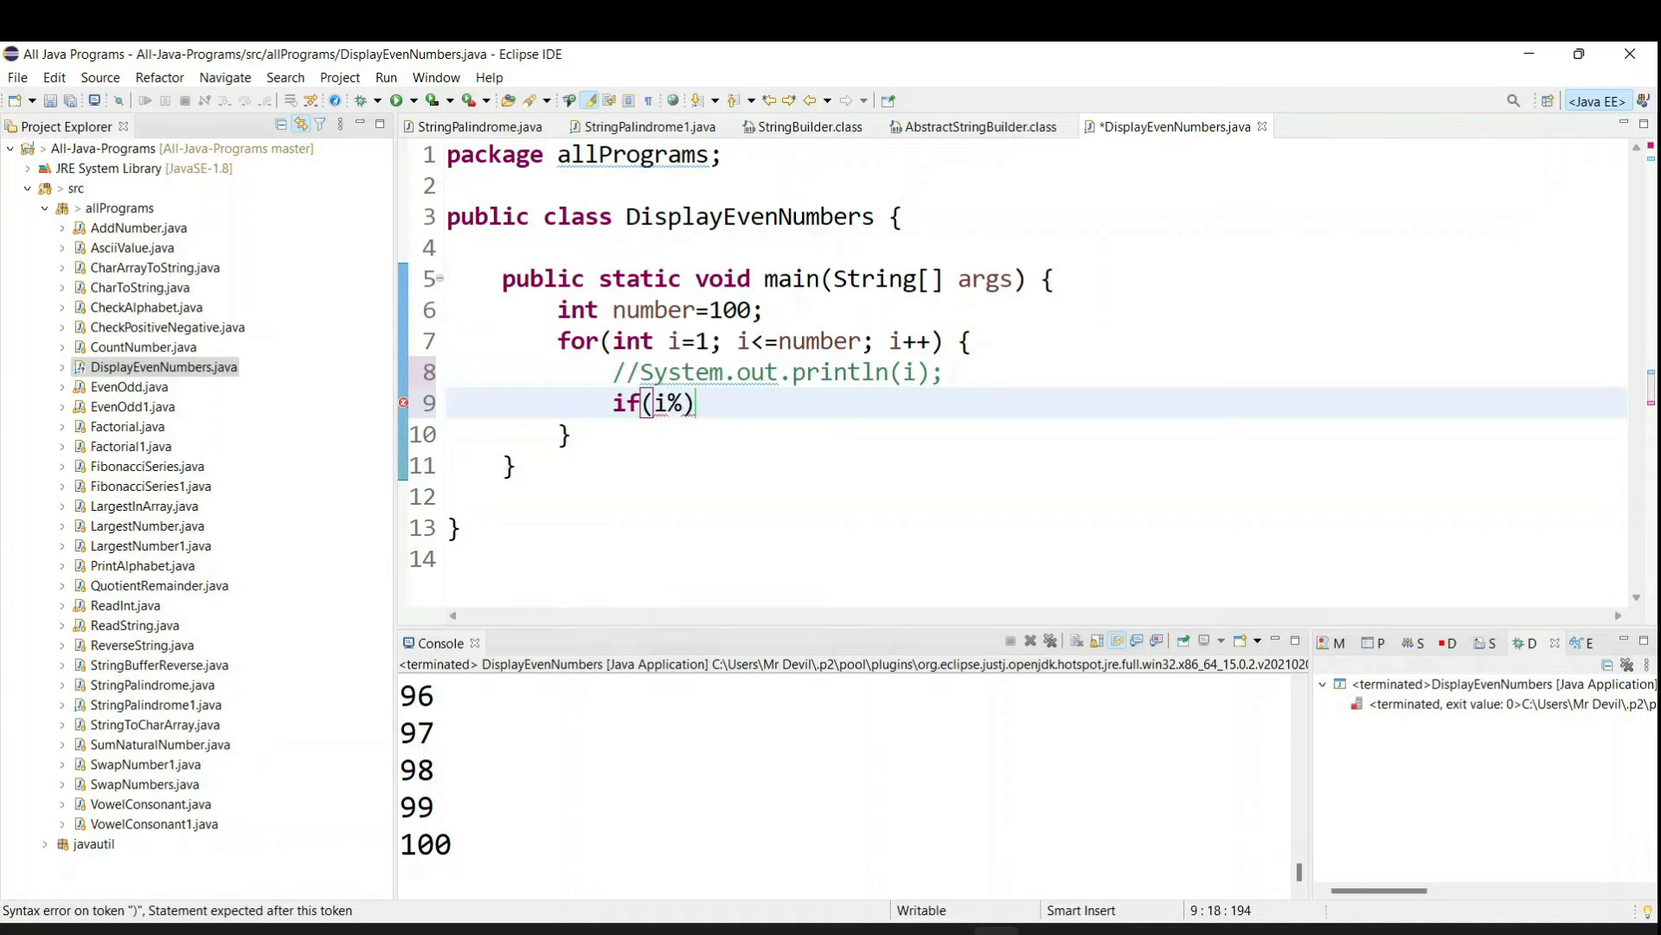
pyautogui.write('2 ==')
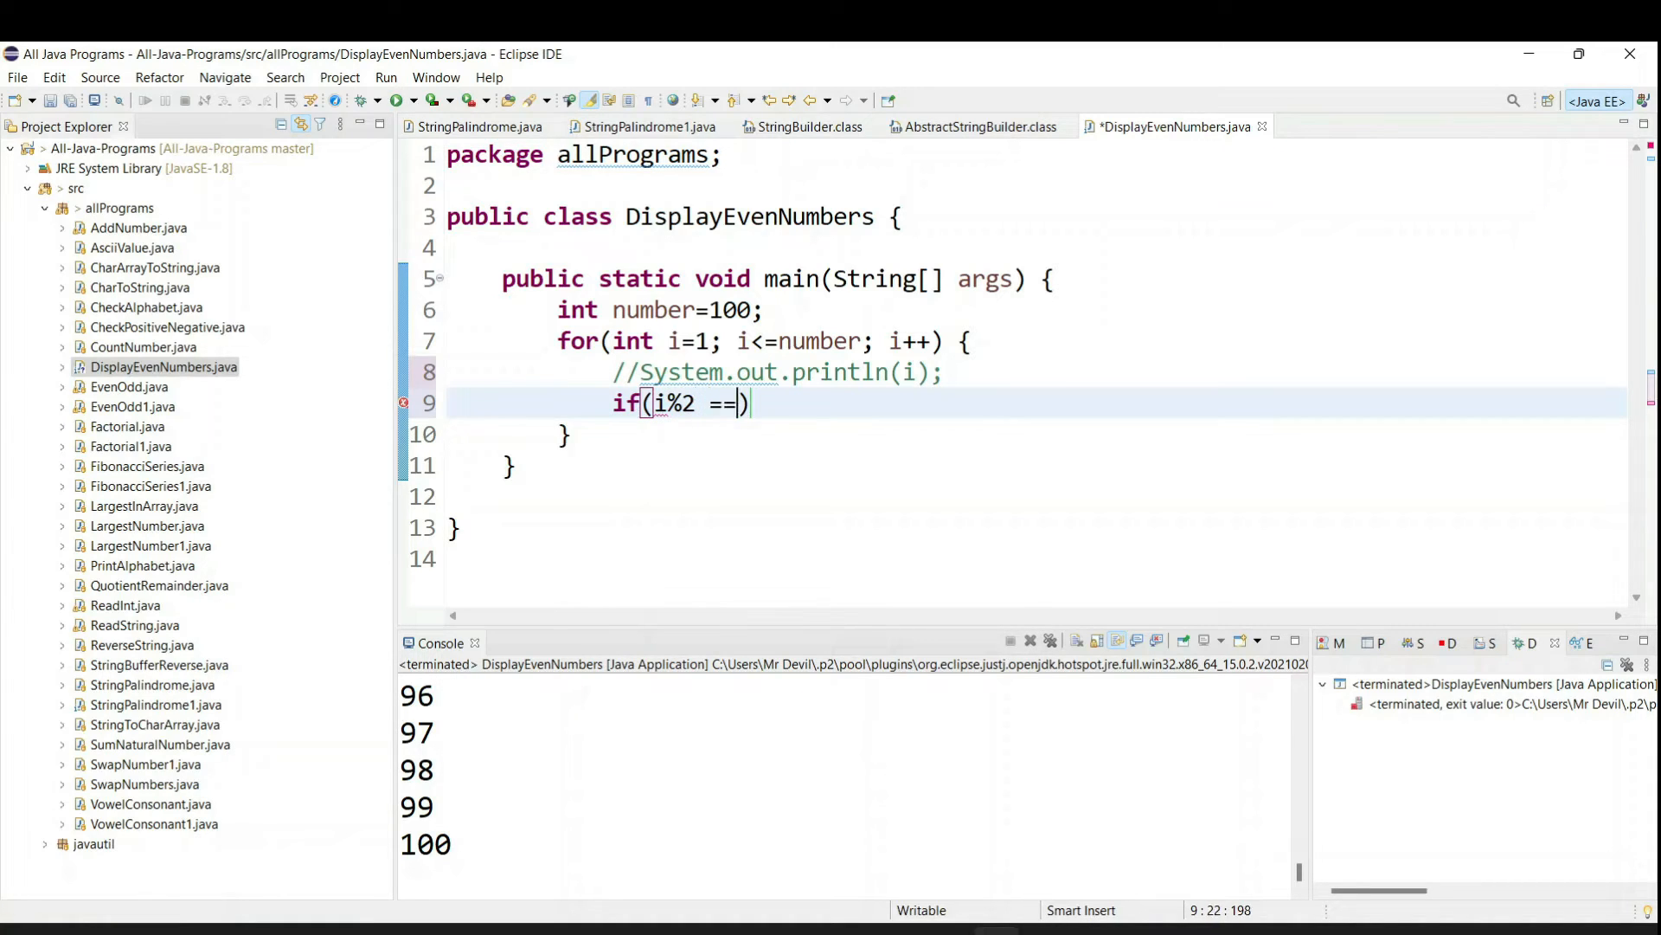
pyautogui.write('0')
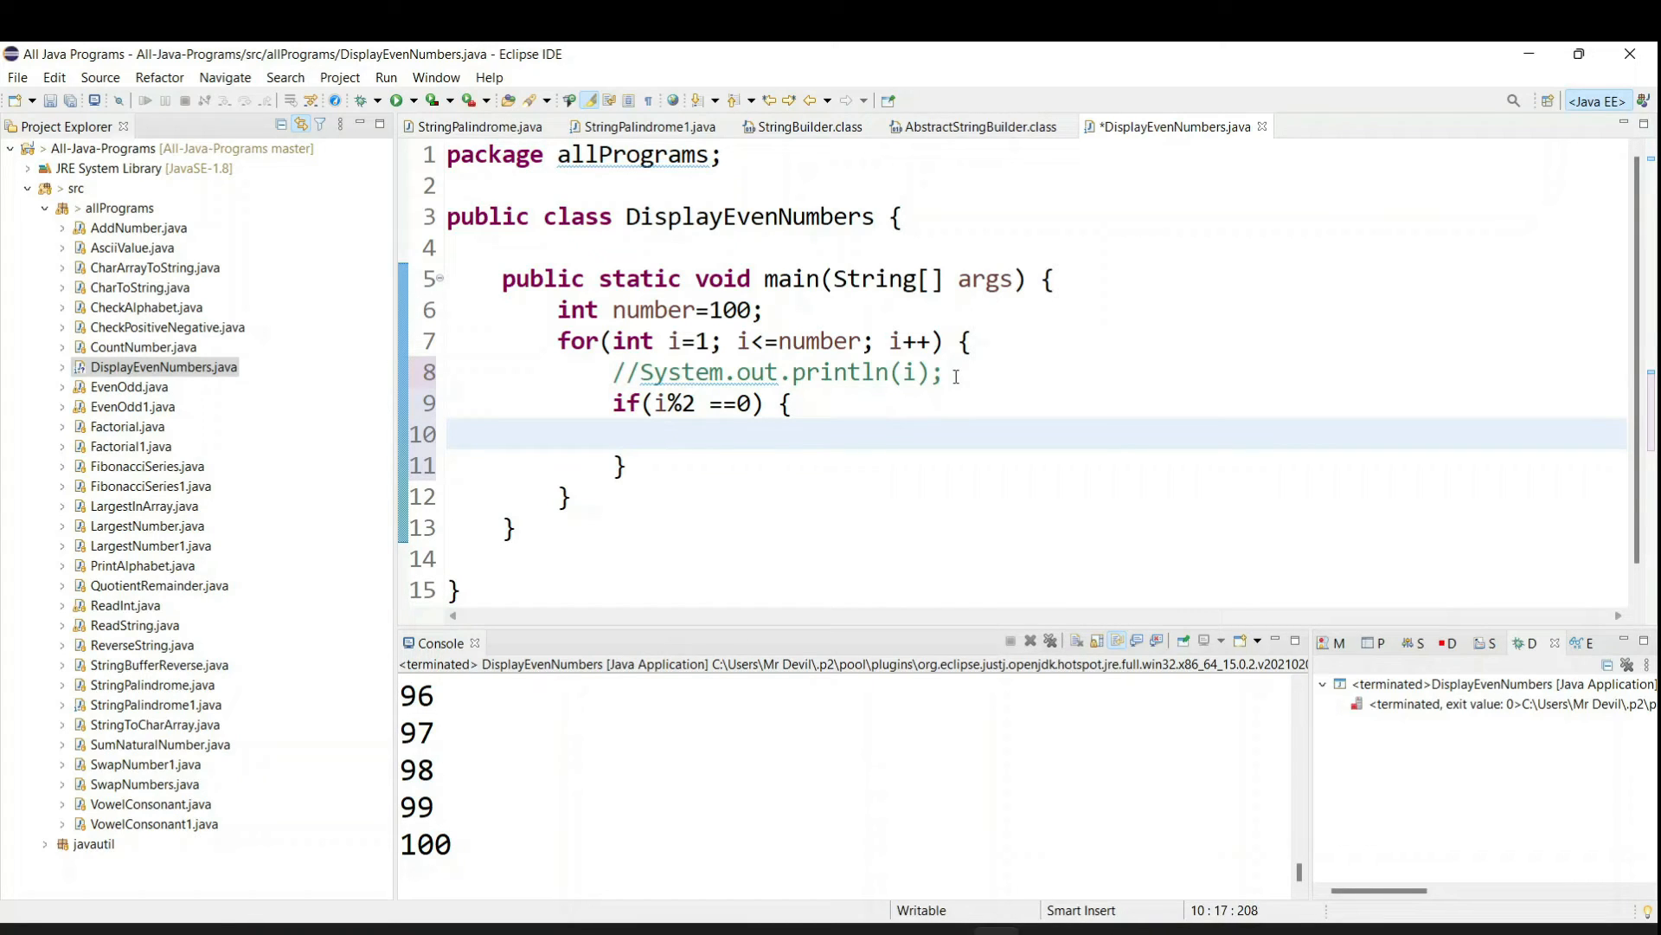
# Print i with System.out.println(i) inside the if block and save the file.
pyautogui.write('sy')
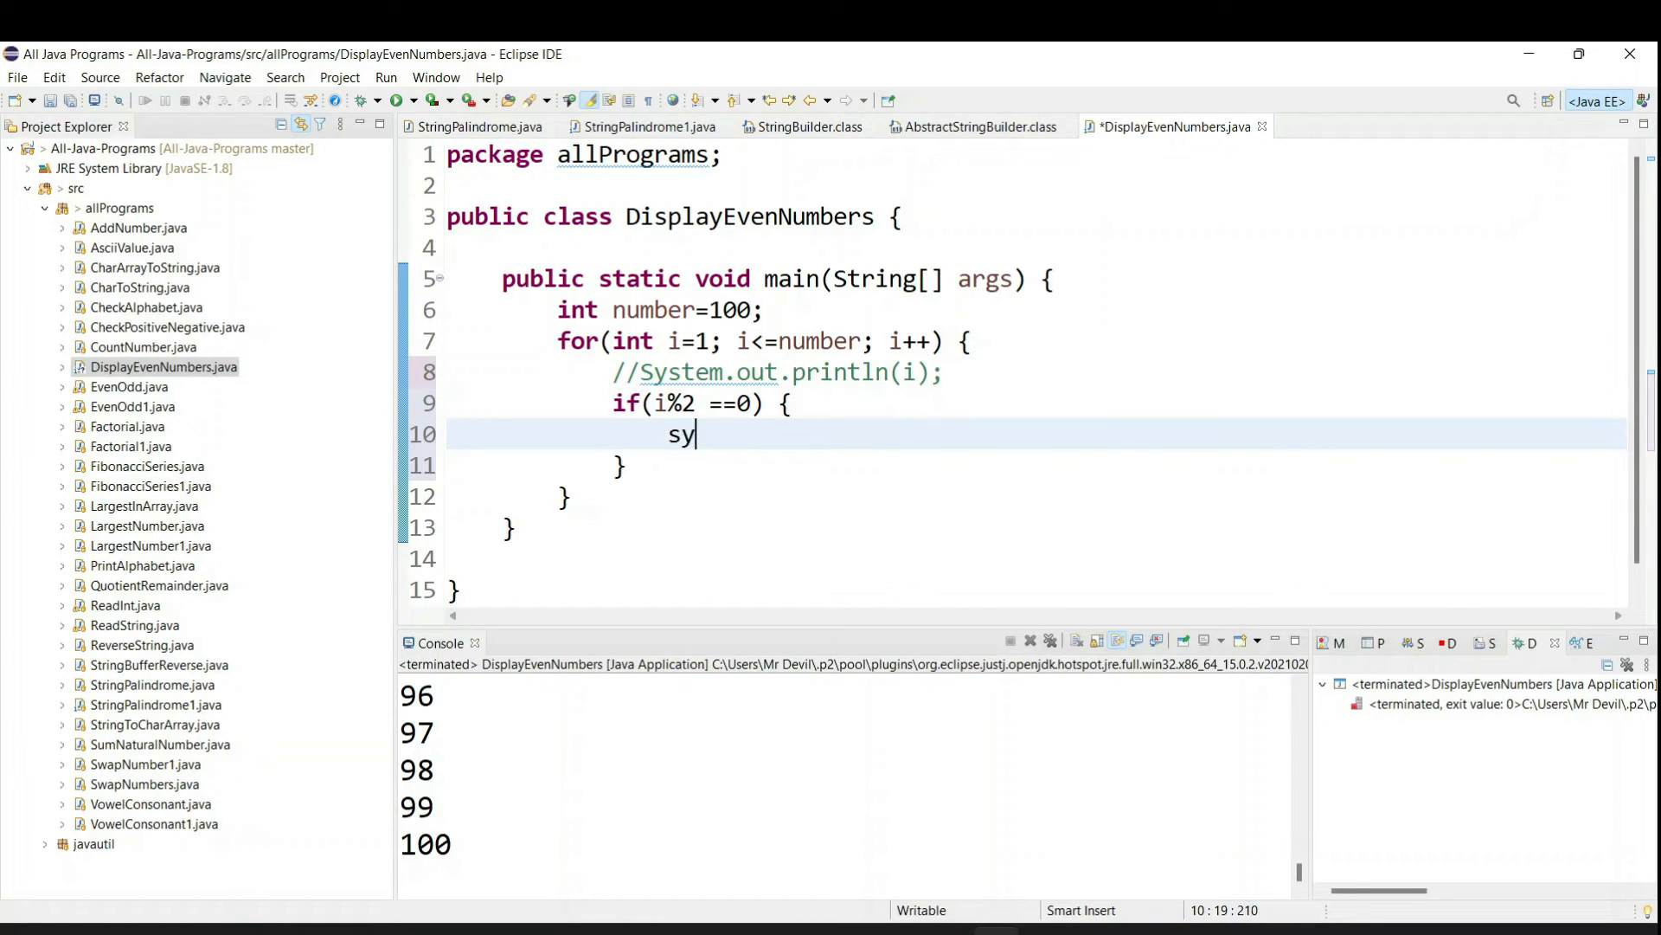
pyautogui.write('stem.out.println();')
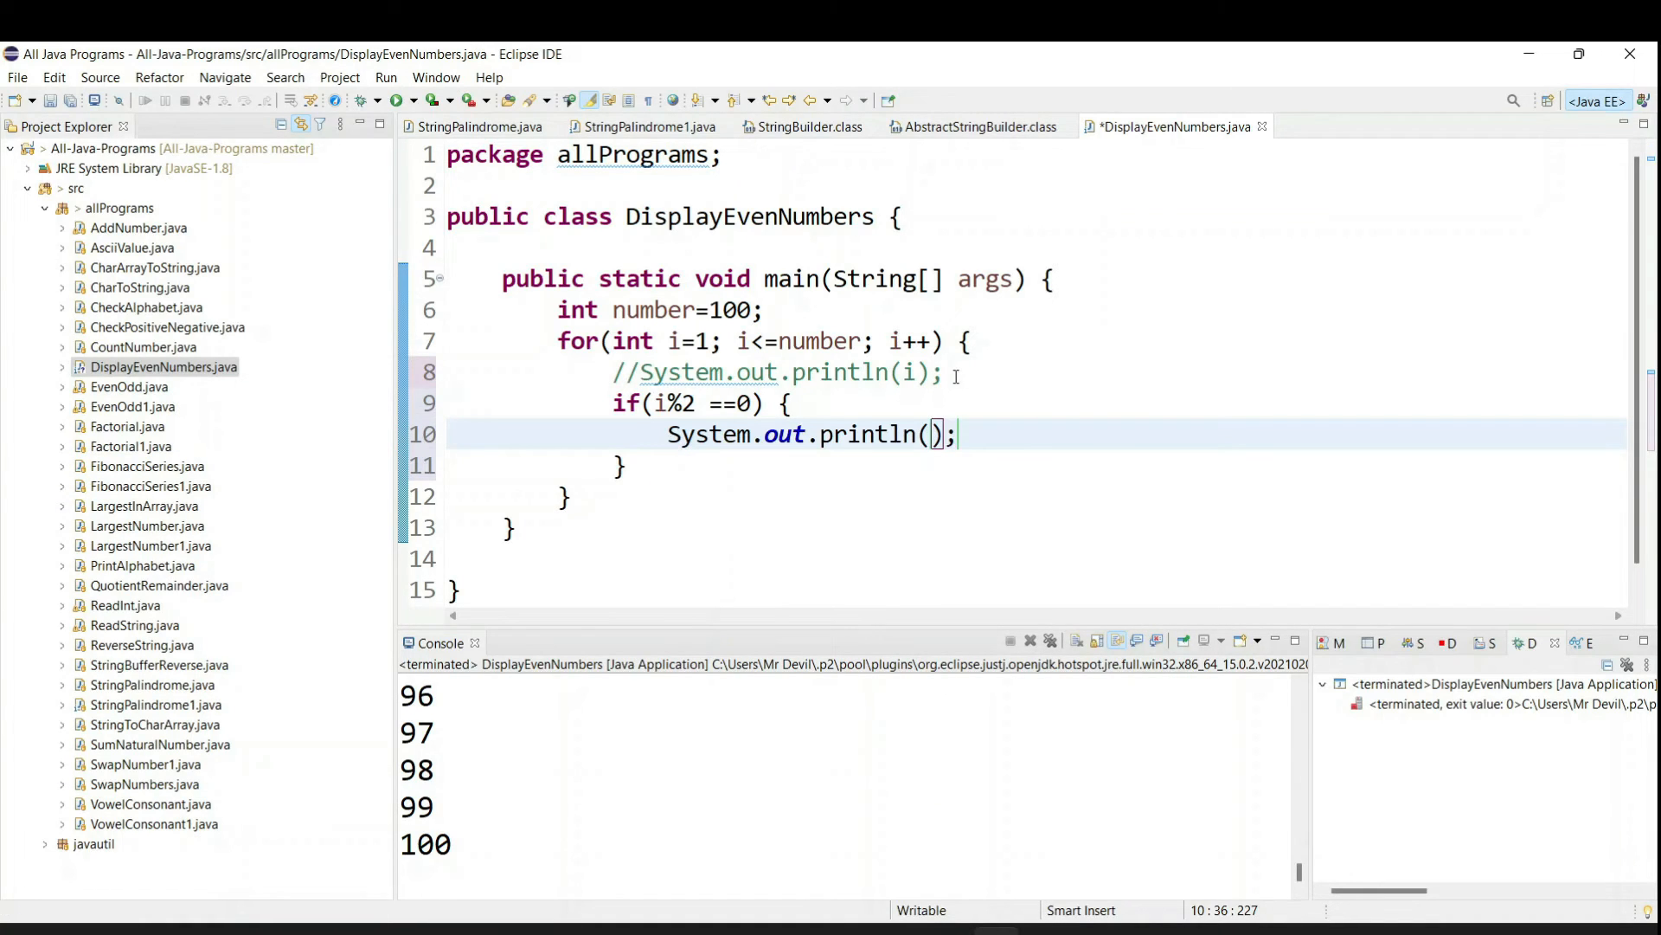
pyautogui.write('i')
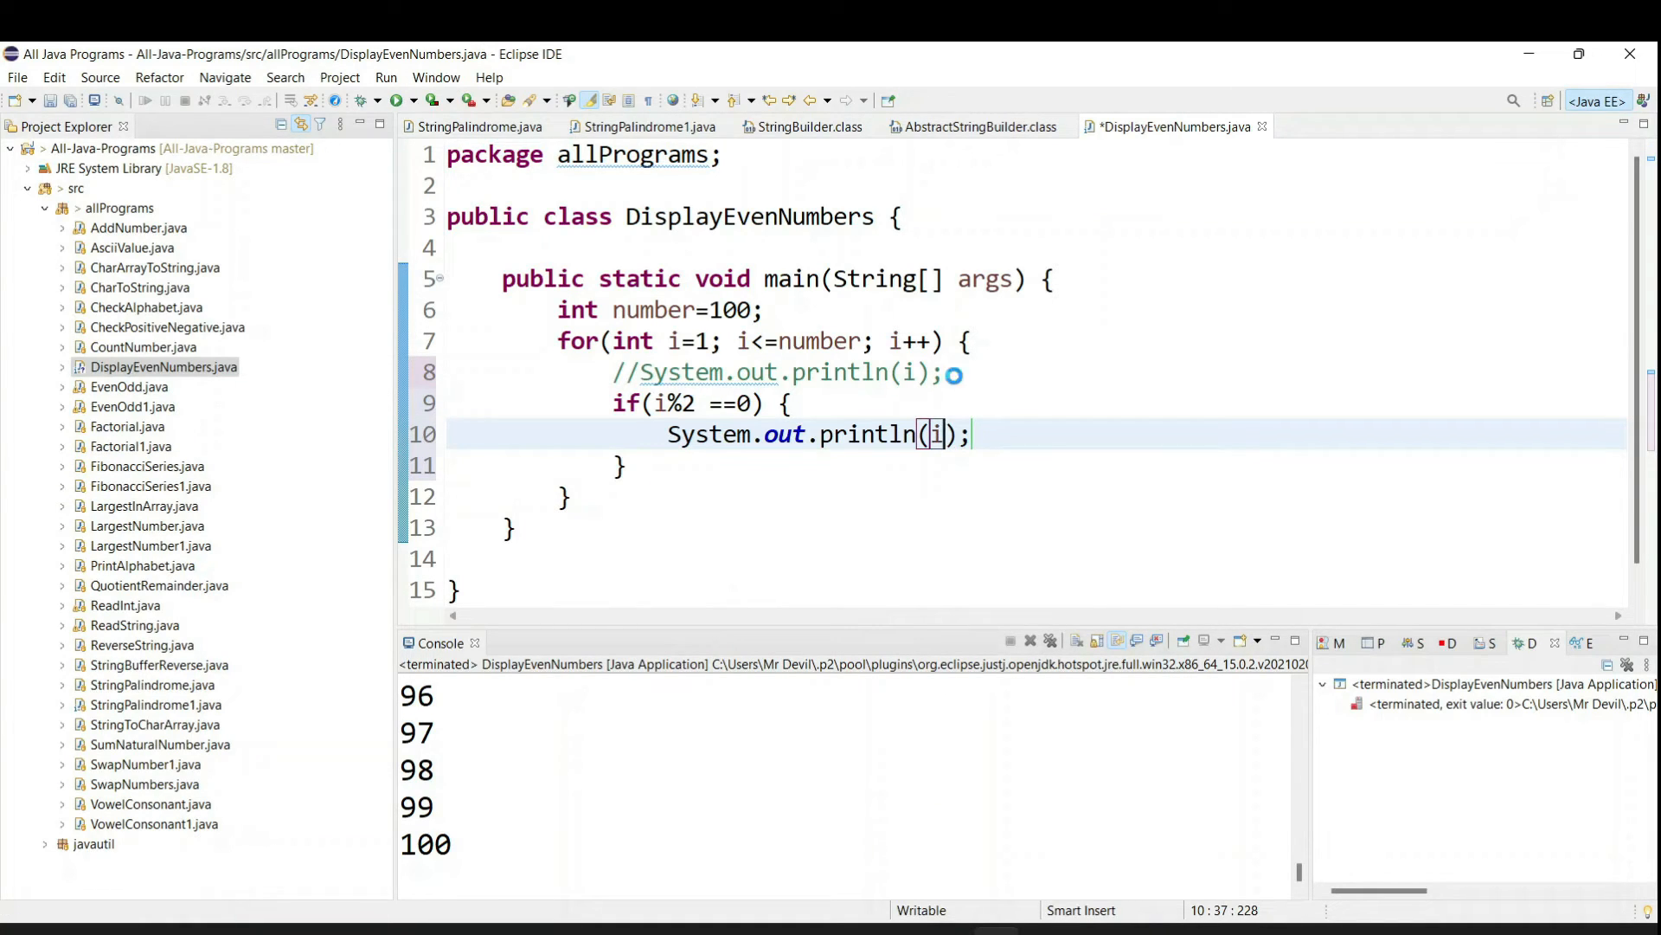
pyautogui.press('ctrl+s')
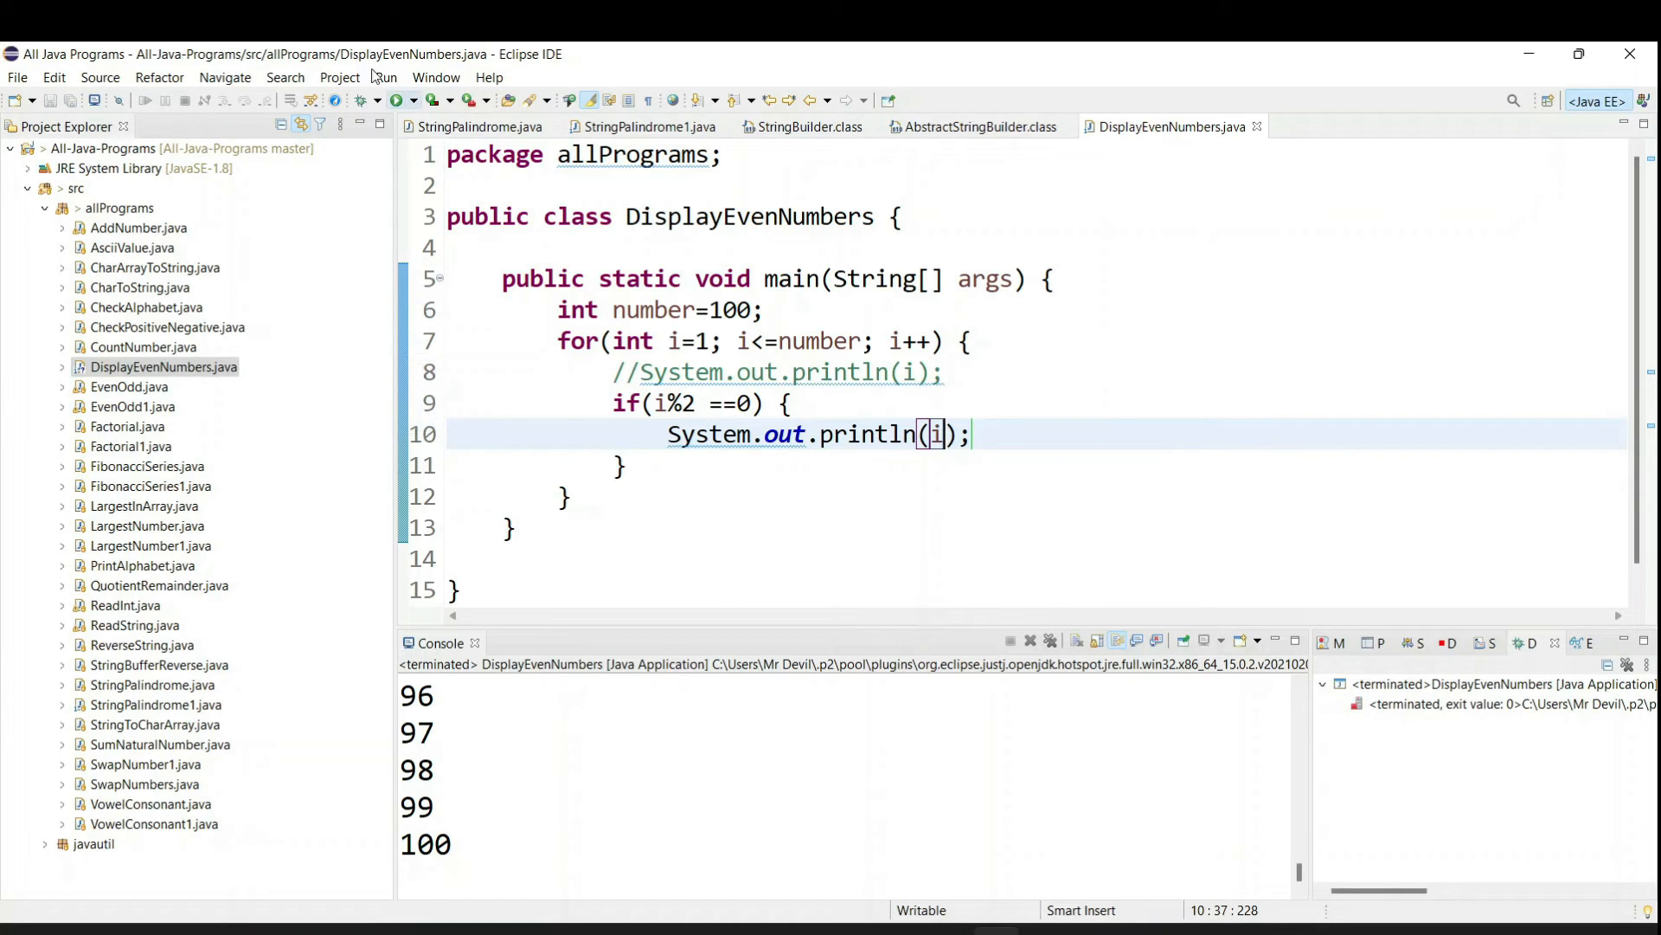
# Rerun the program and scroll the console's even numbers, 2 through 100.
pyautogui.click(396, 100)
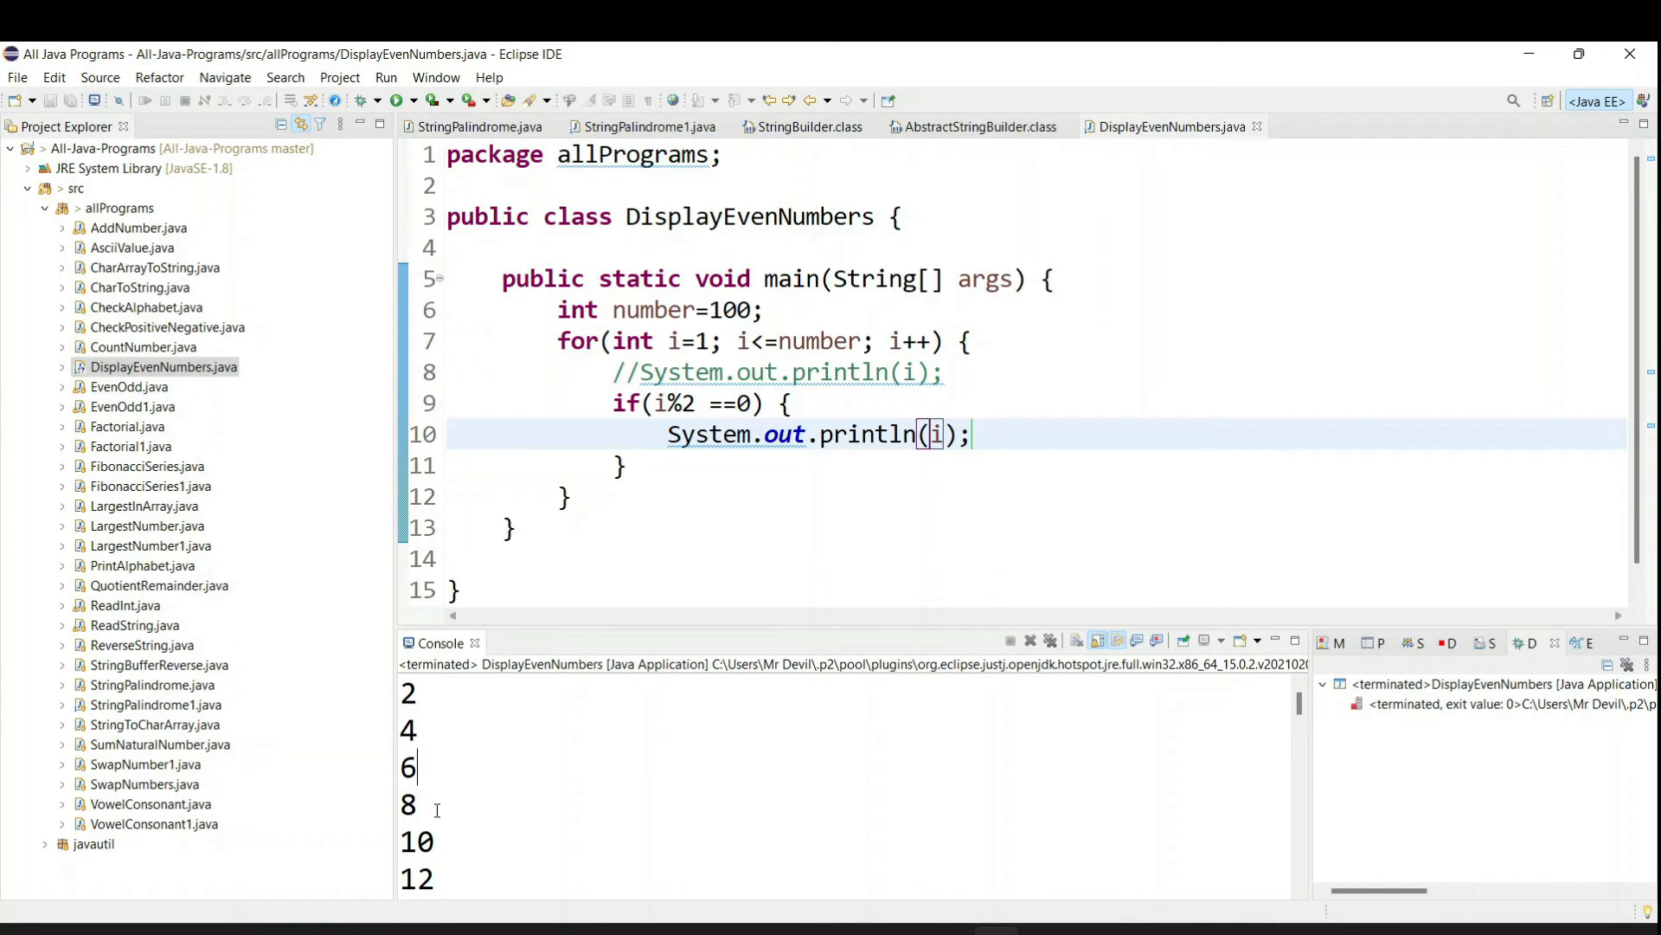
pyautogui.scroll(-3)
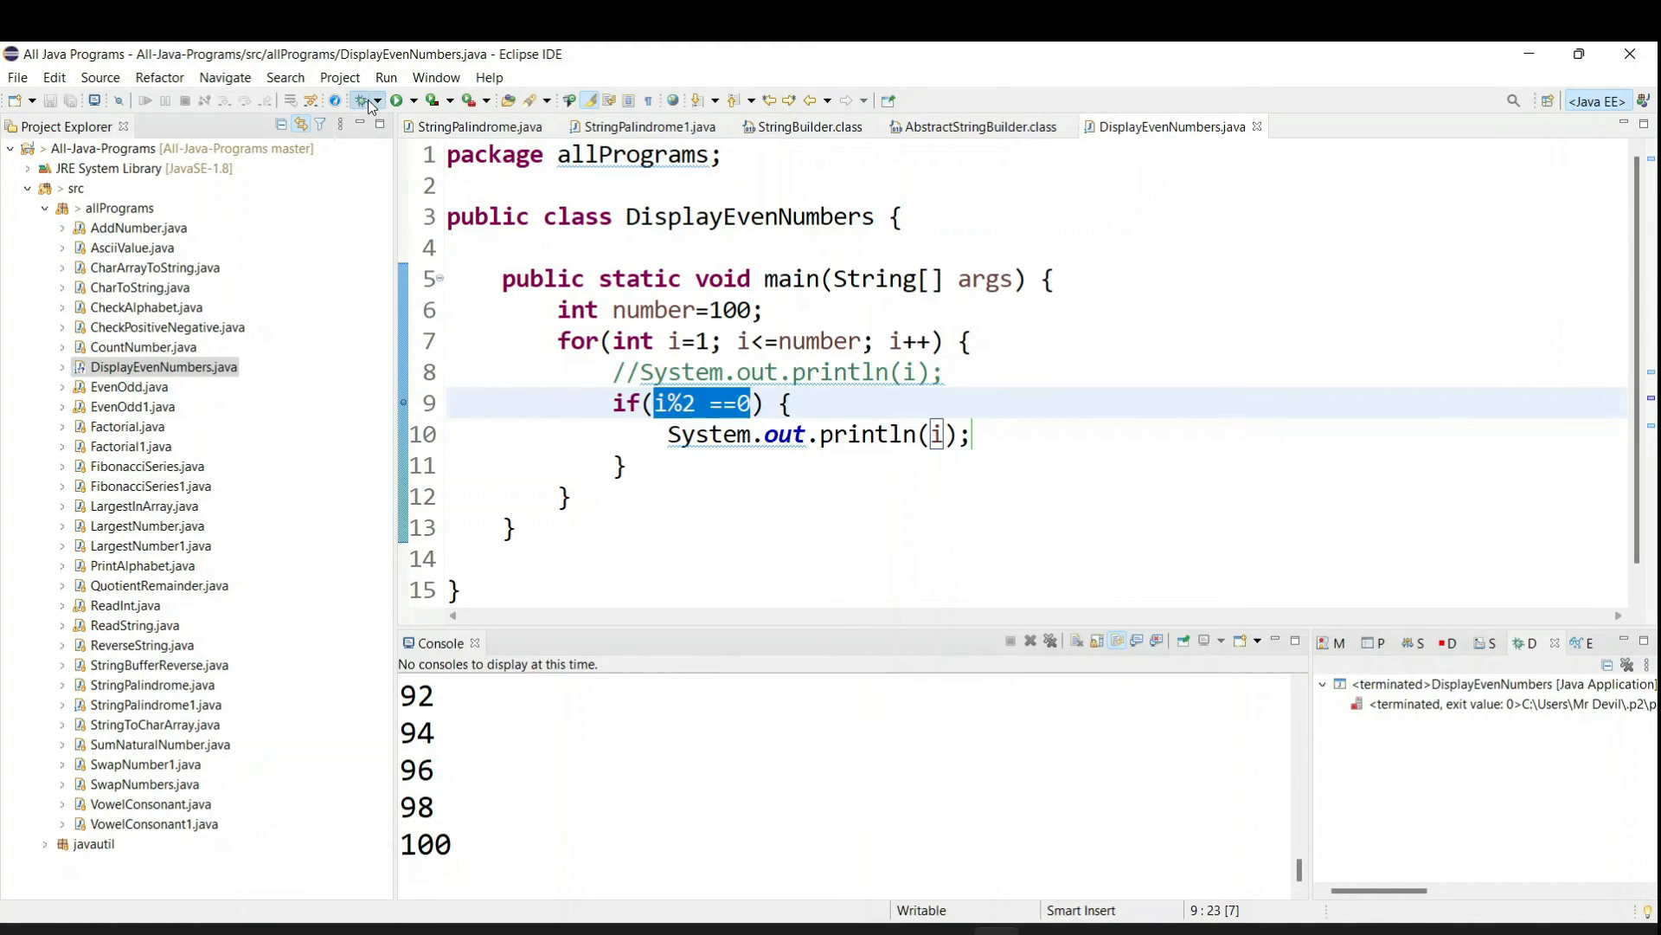
# Start the debugger and pause at the line 9 breakpoint on the if check.
pyautogui.click(366, 100)
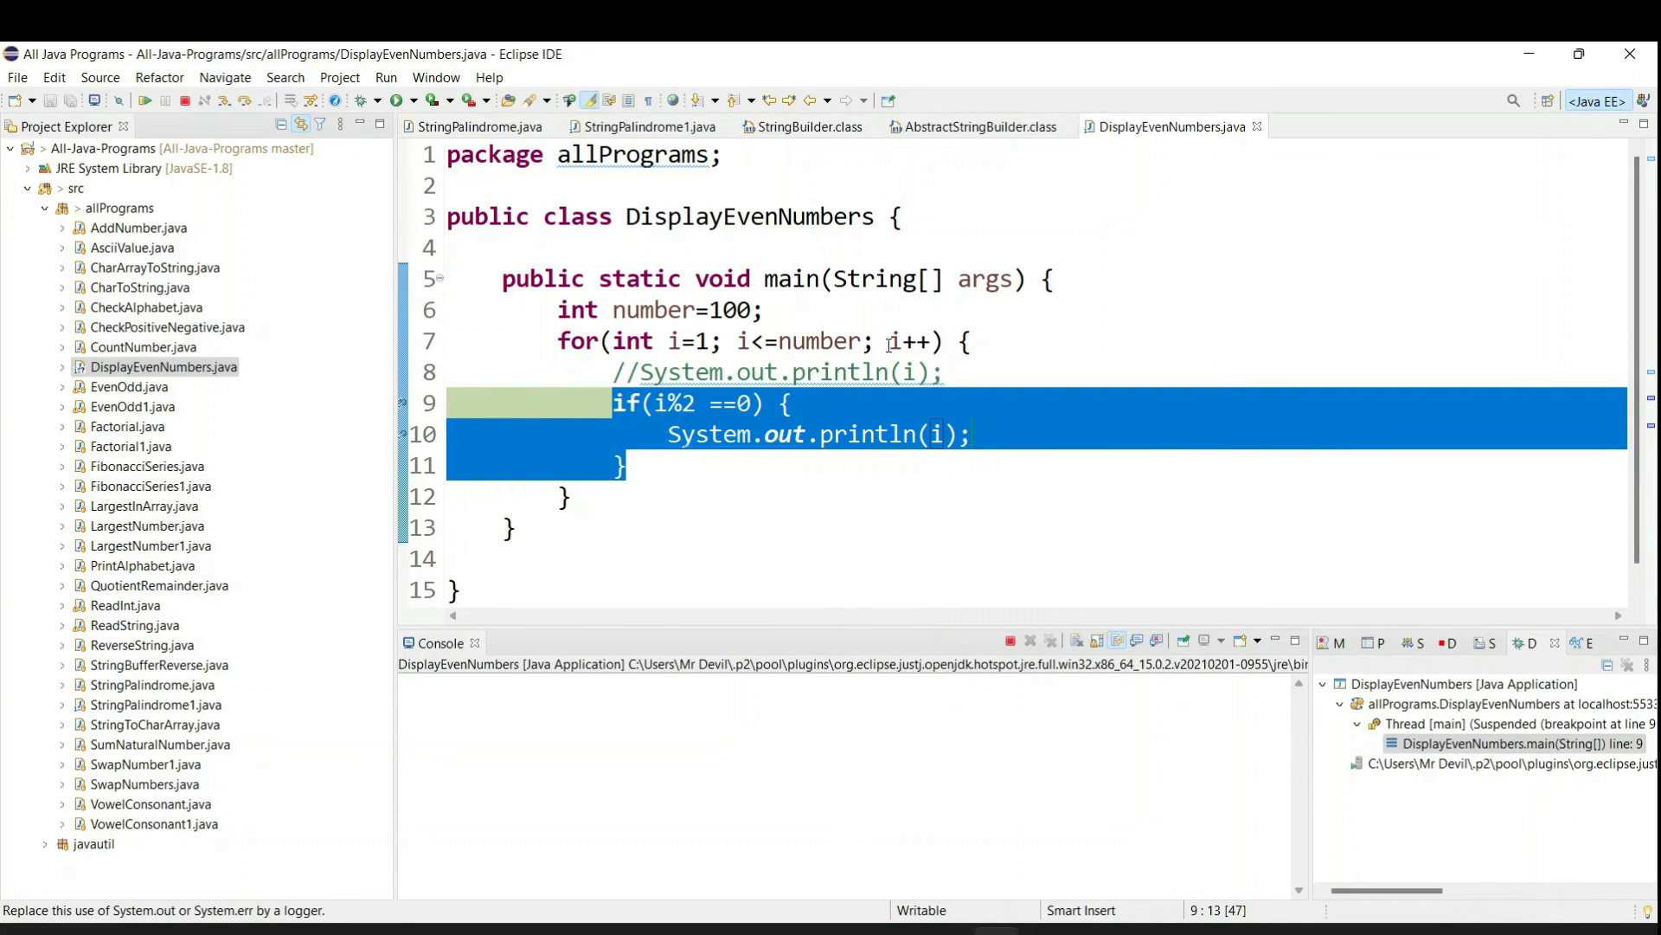
pyautogui.click(777, 340)
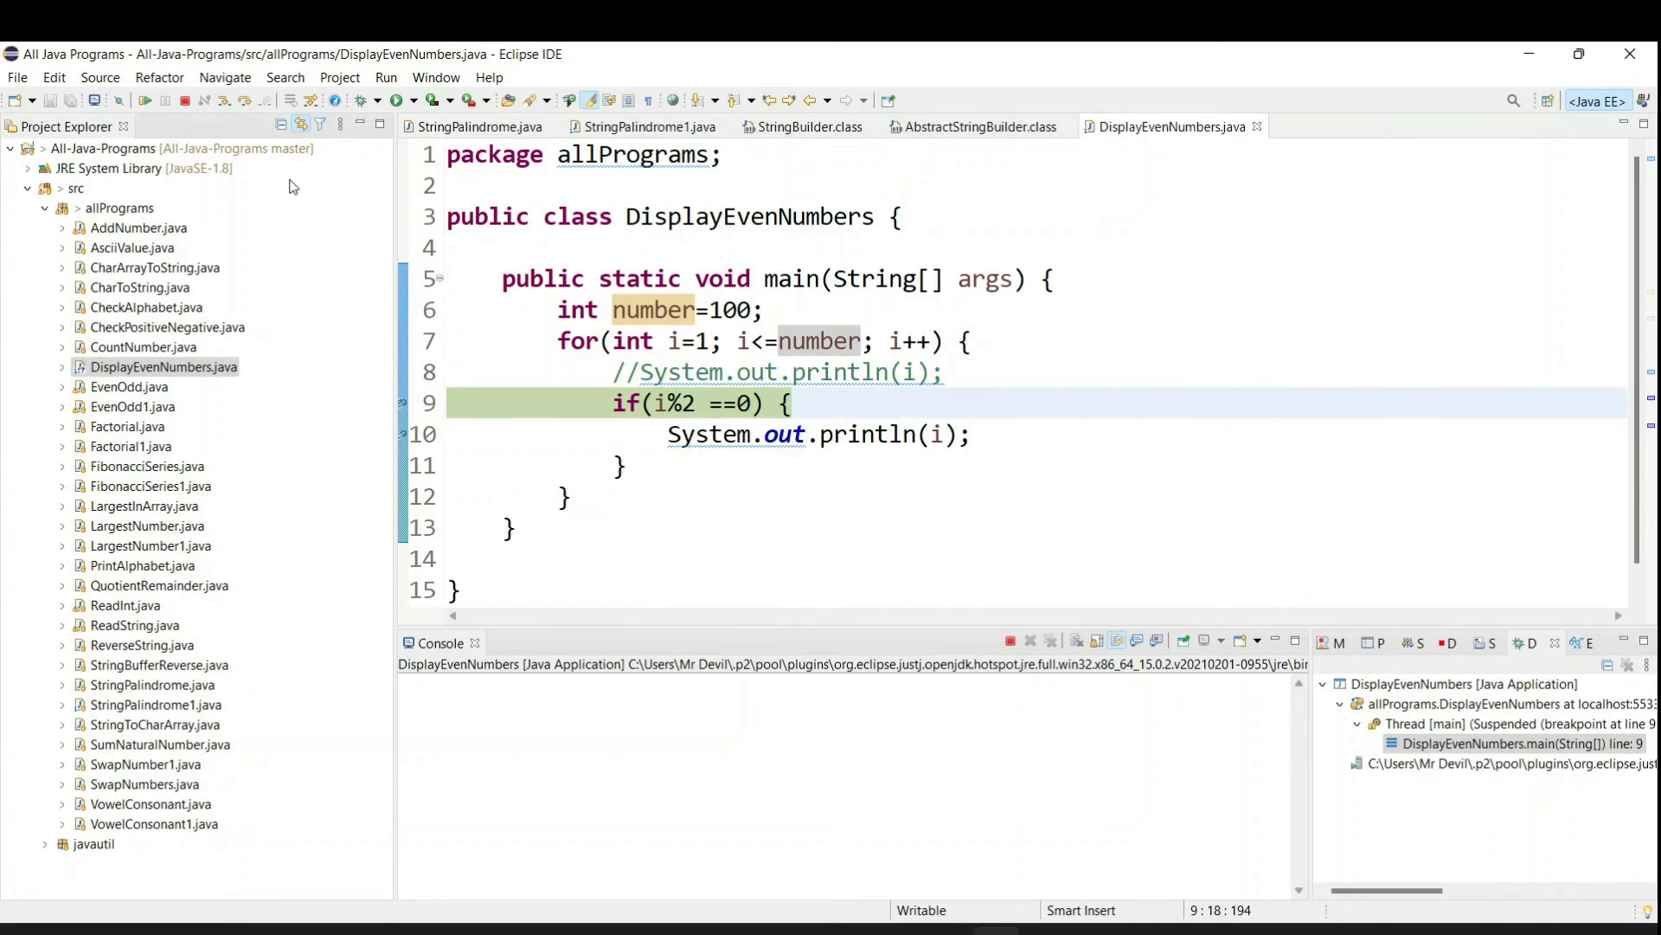
# Step past the i%2==0 check to line 10's print, then skip breakpoints until 100 prints.
pyautogui.click(169, 100)
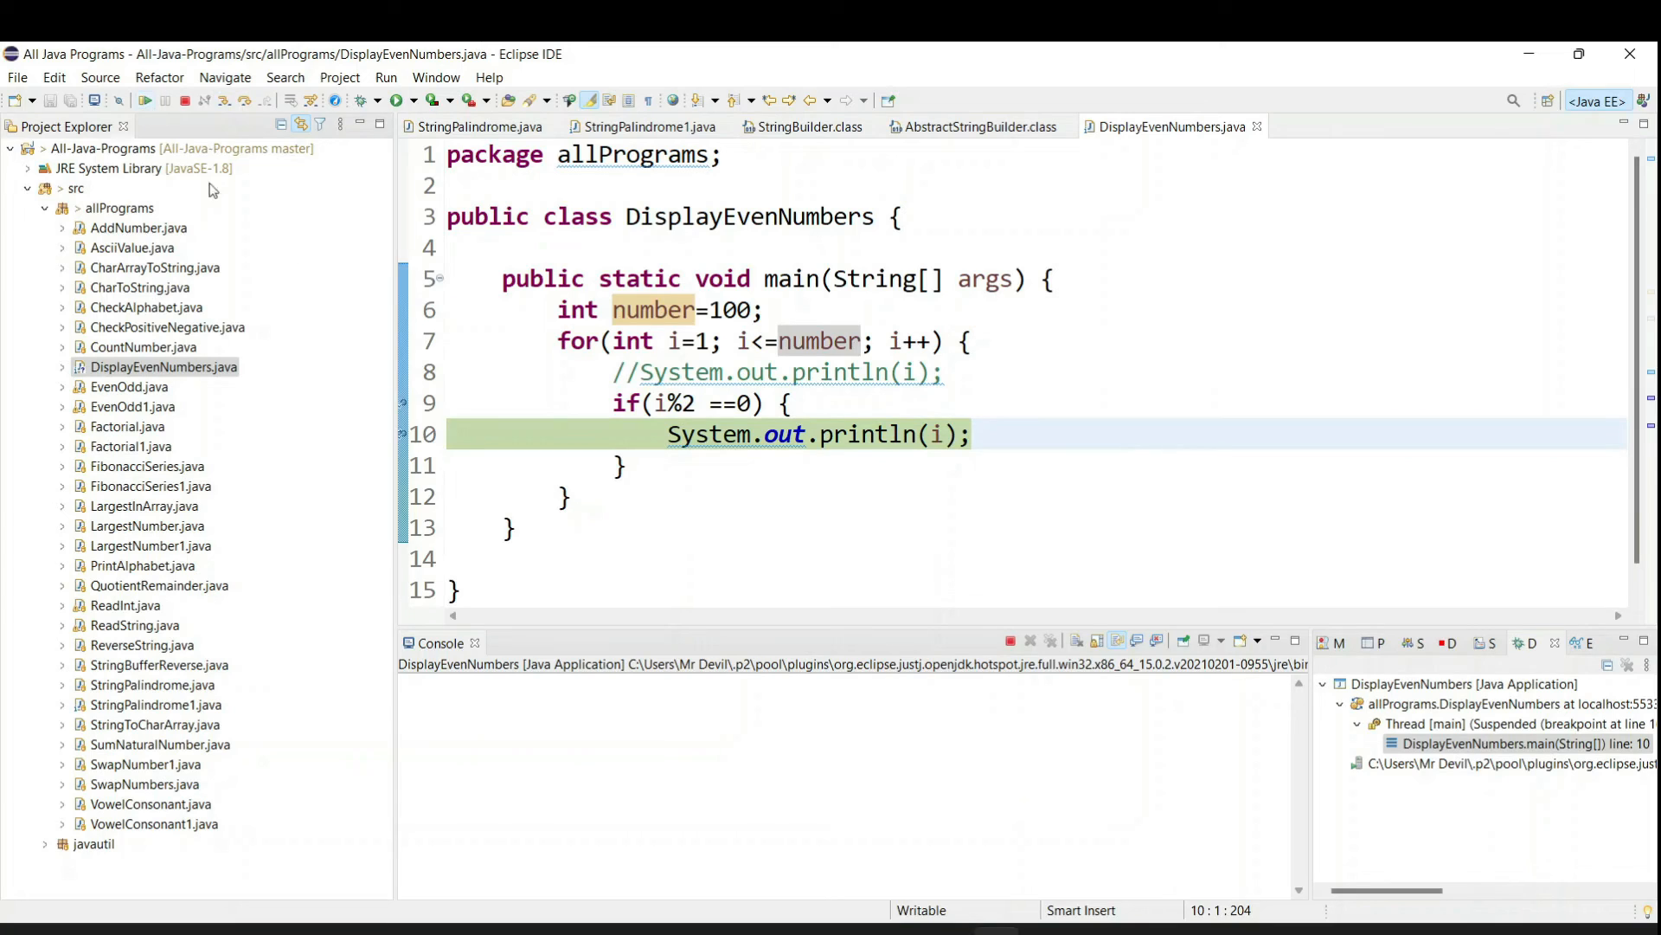
pyautogui.moveTo(667, 434); pyautogui.dragTo(821, 435)
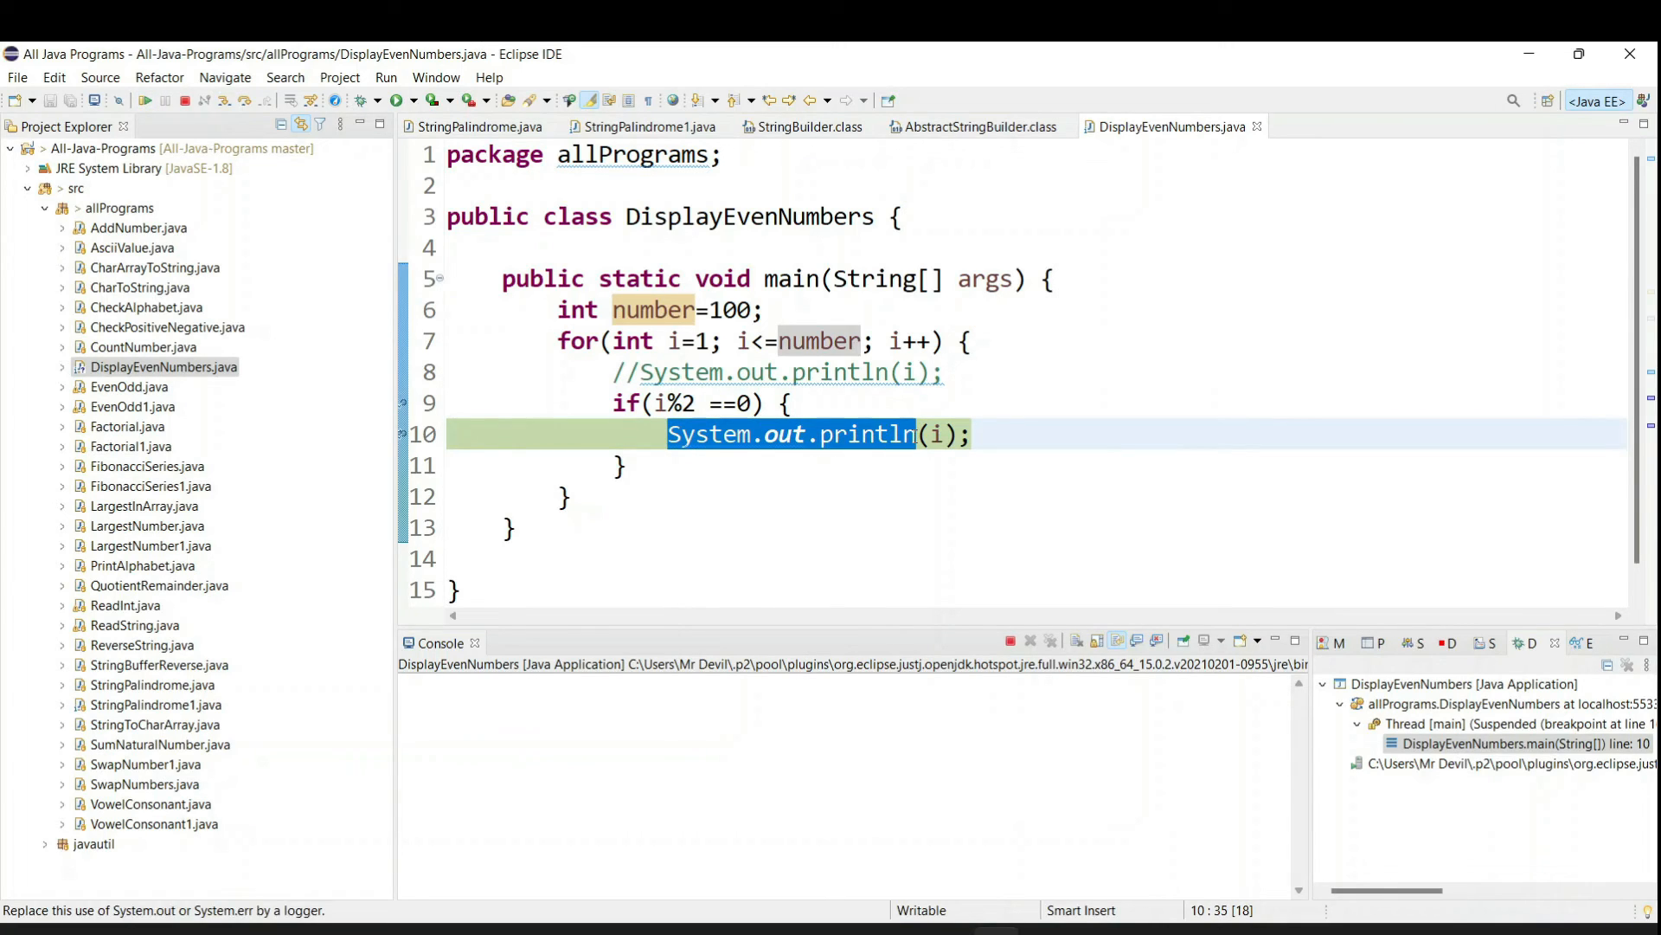
pyautogui.moveTo(936, 433)
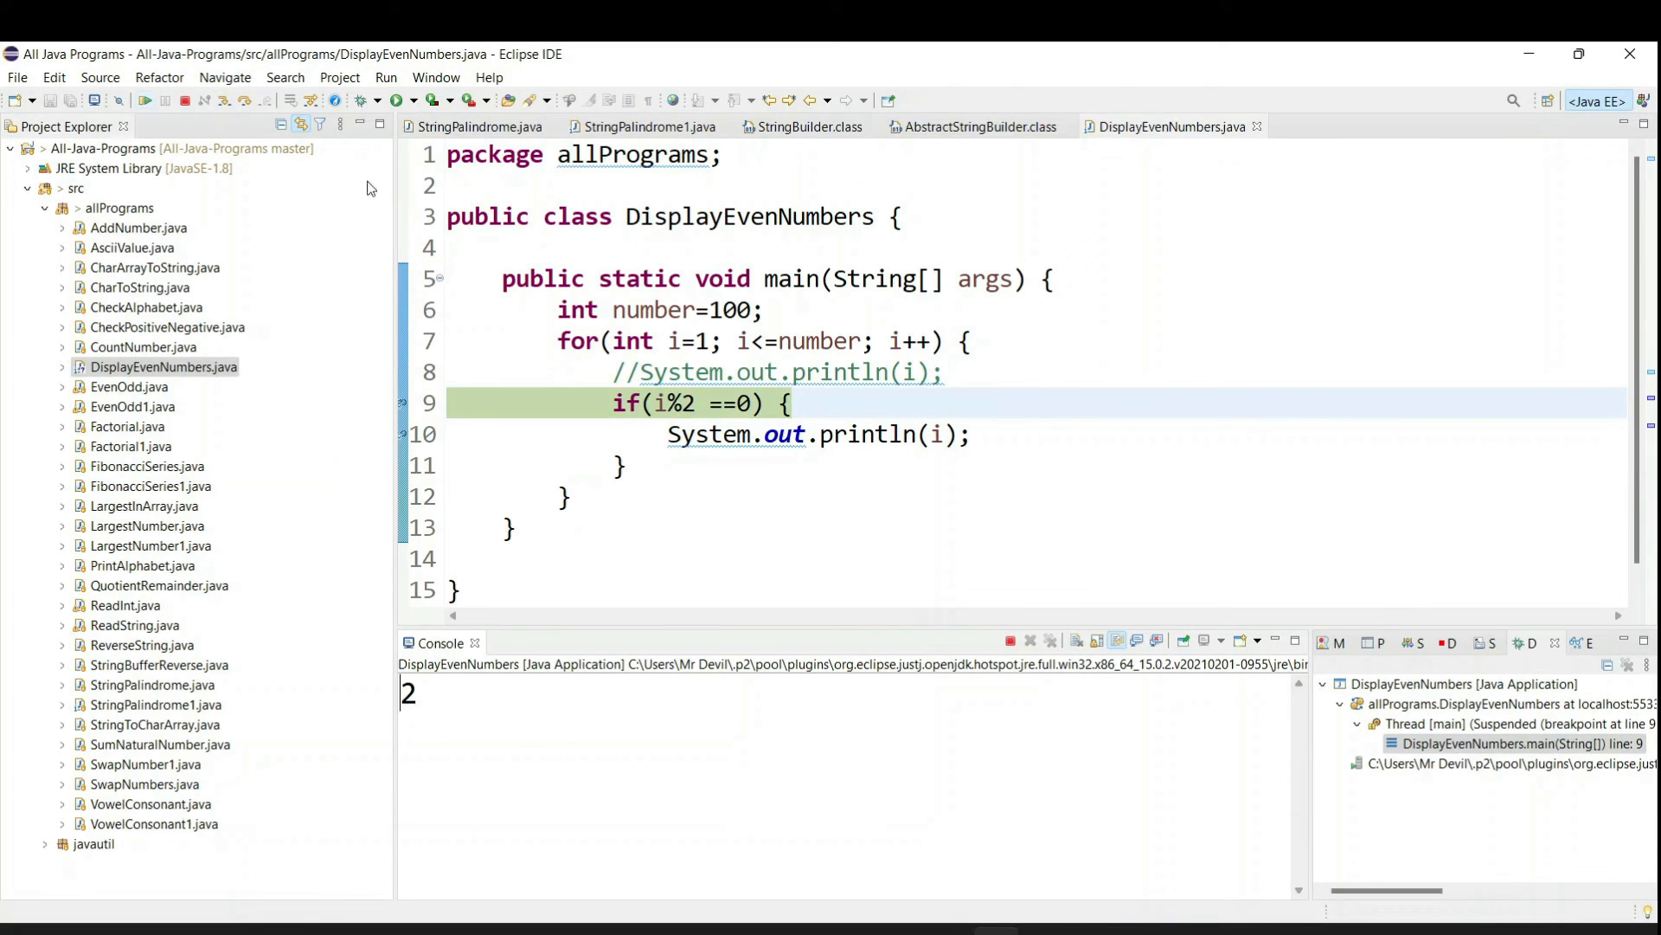
pyautogui.moveTo(662, 404)
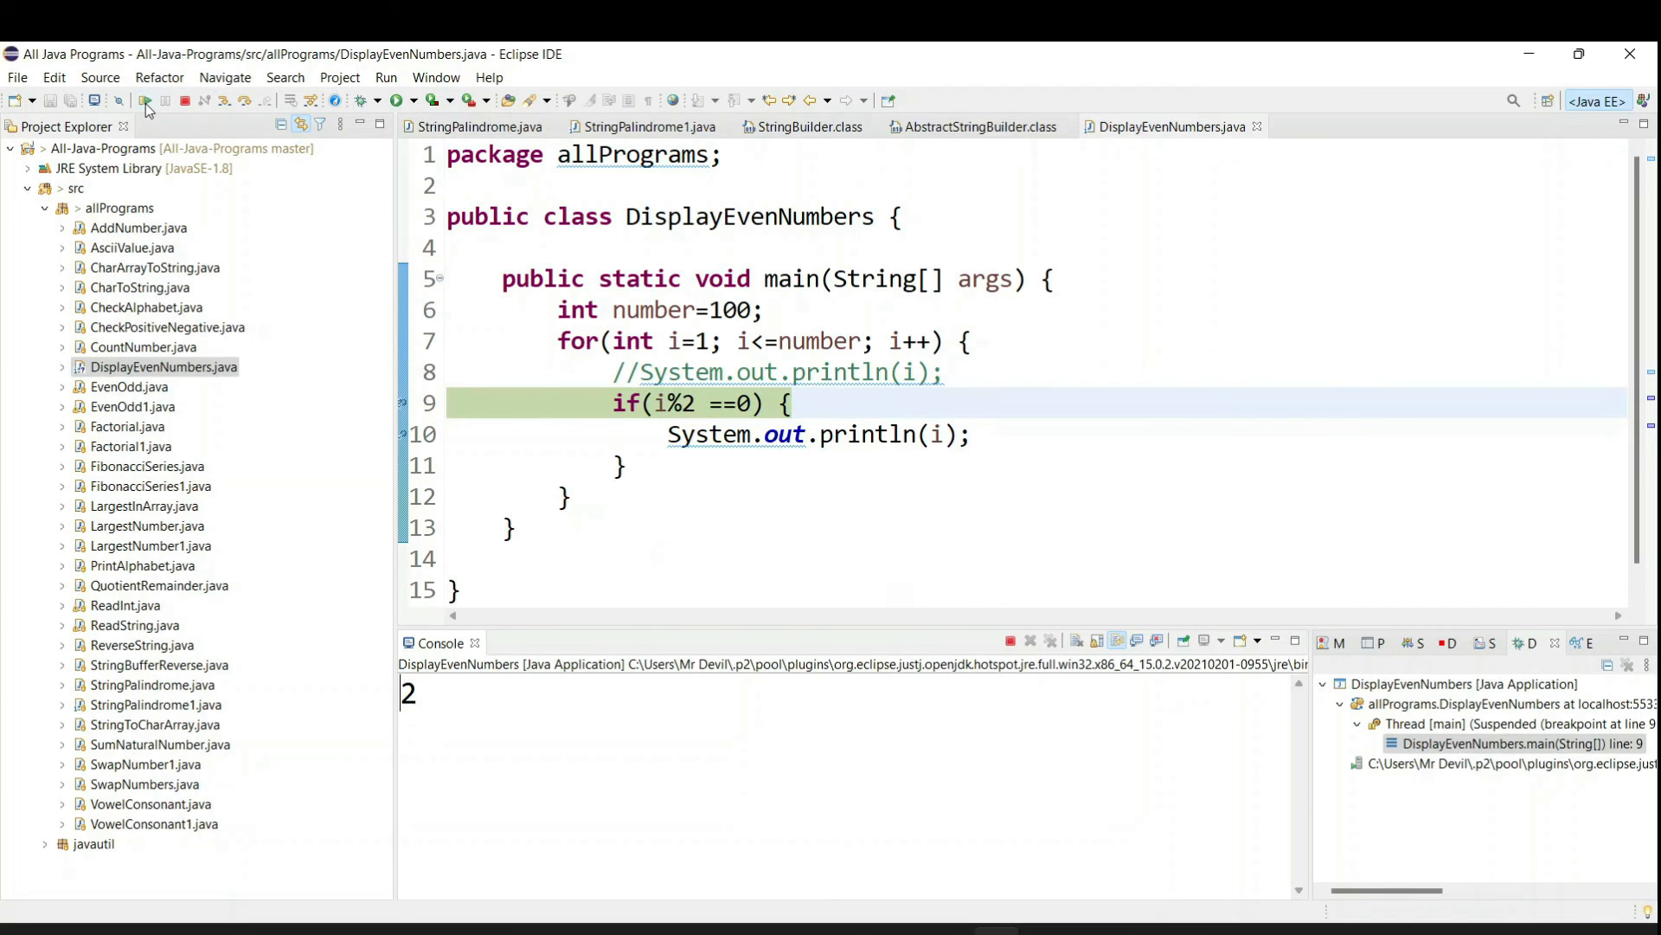
pyautogui.press('F6')
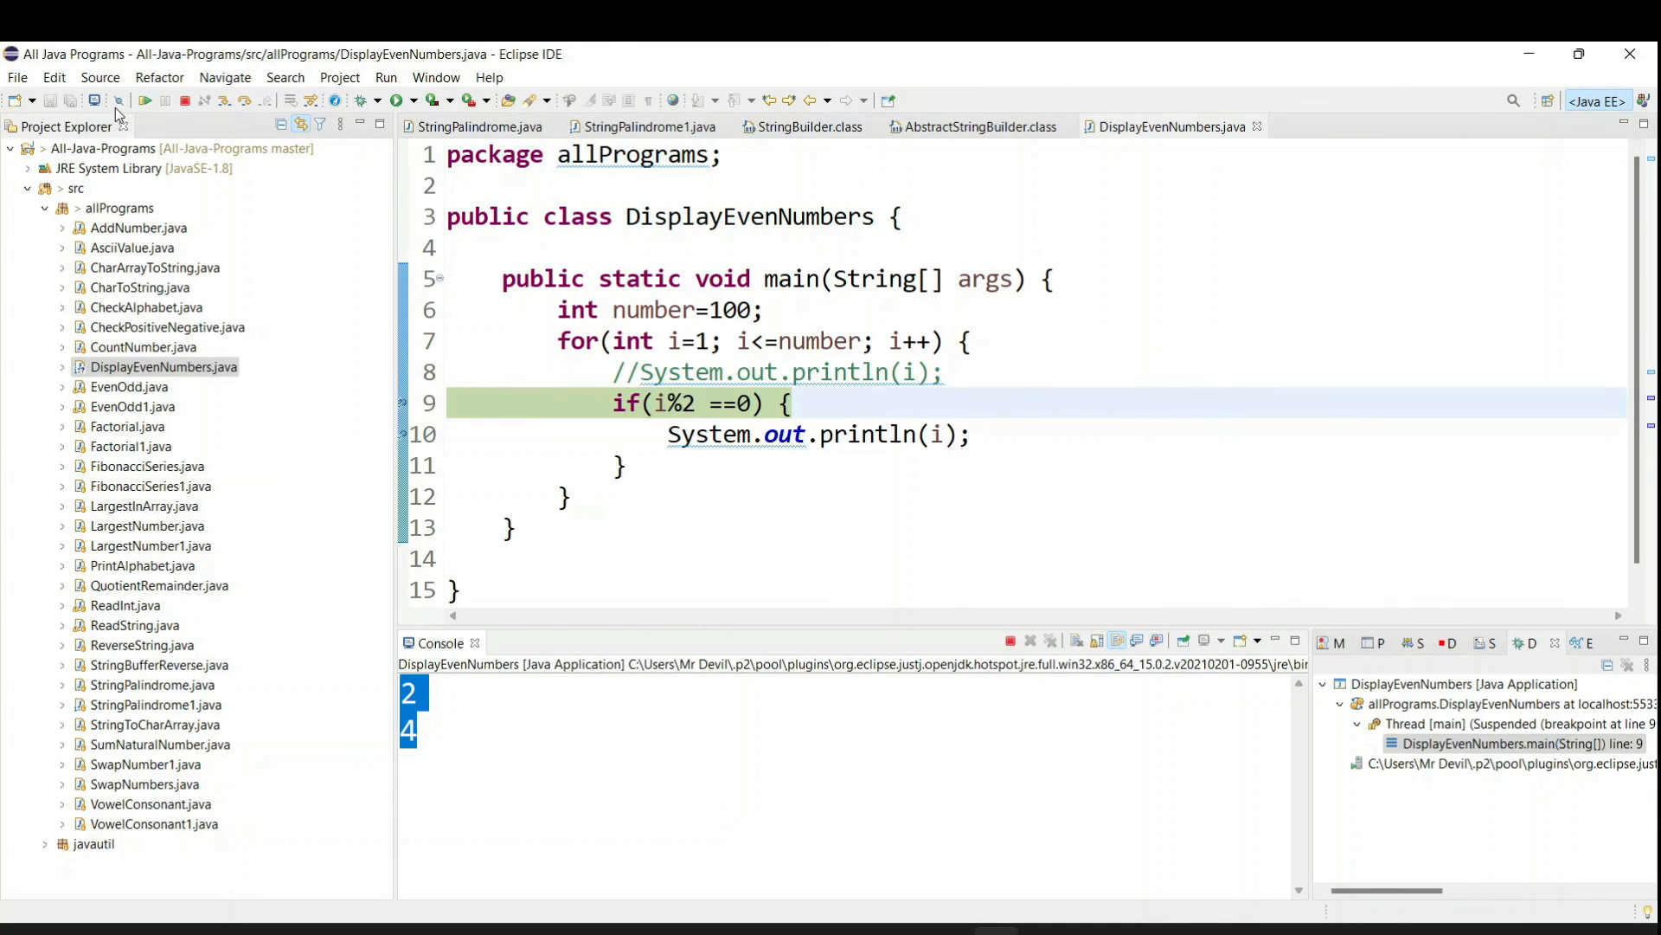
pyautogui.click(118, 100)
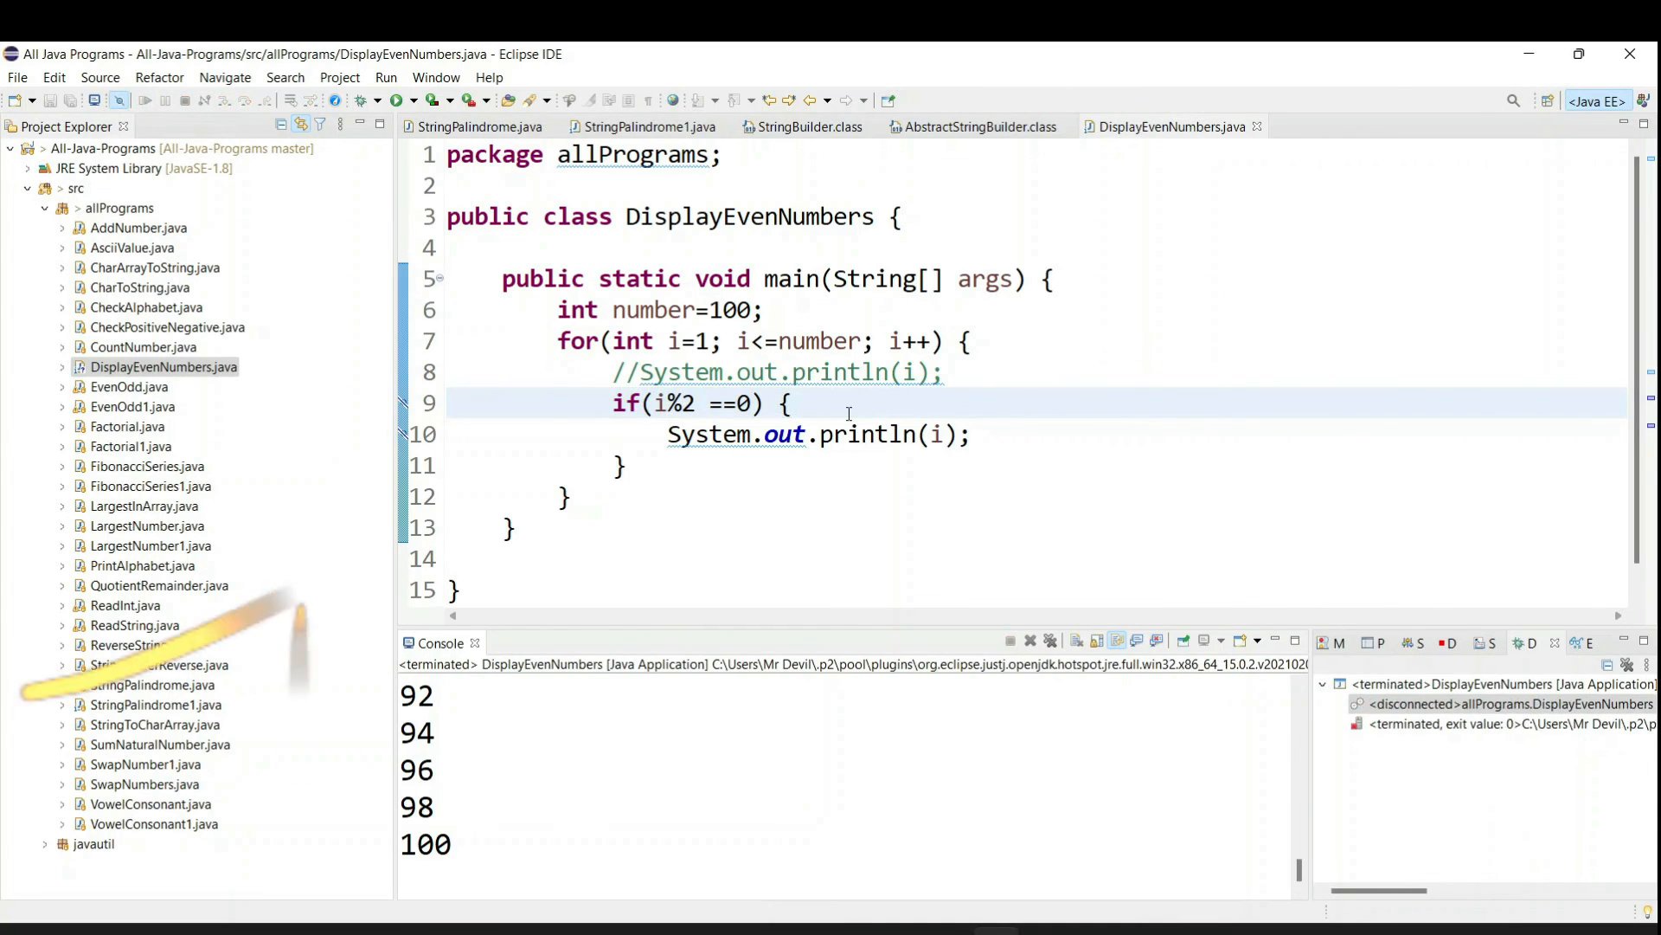